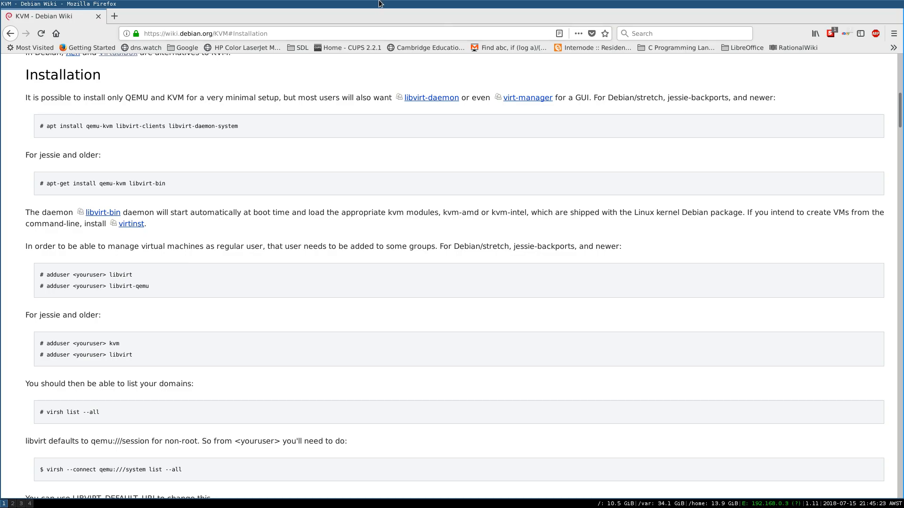
Open the ArchWiki KVM page and scroll to its hardware virtualization support check commands.
{"action": "left_click", "coordinate": [114, 16]}
{"action": "type", "text": "arch linux kvm"}
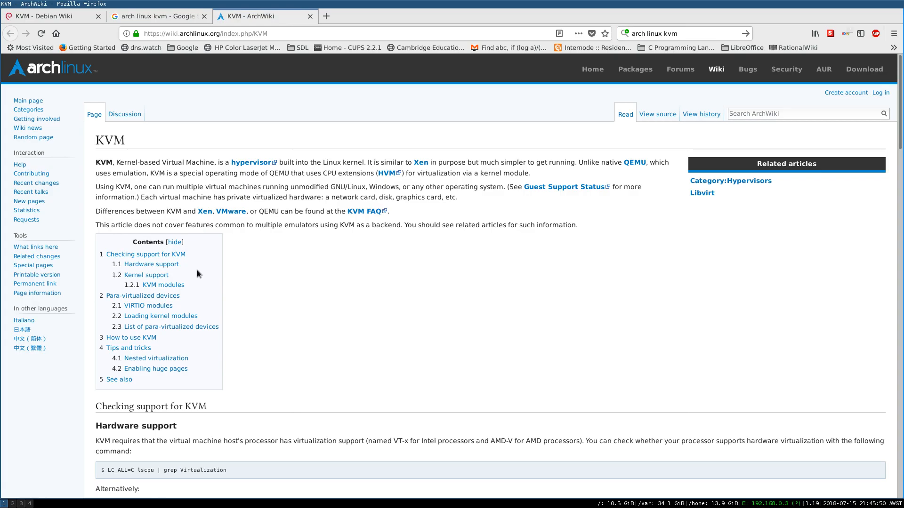
{"action": "scroll", "scroll_direction": "down", "scroll_amount": 3}
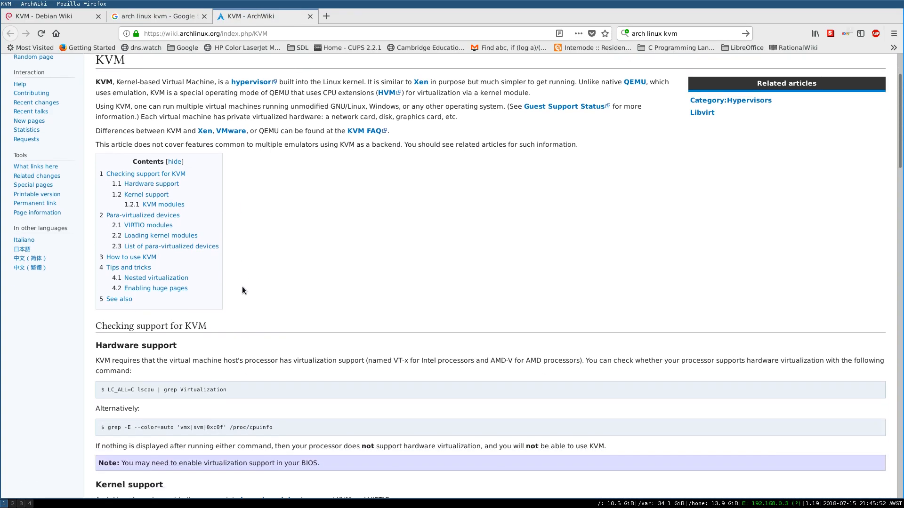
{"action": "scroll", "scroll_direction": "down", "scroll_amount": 3}
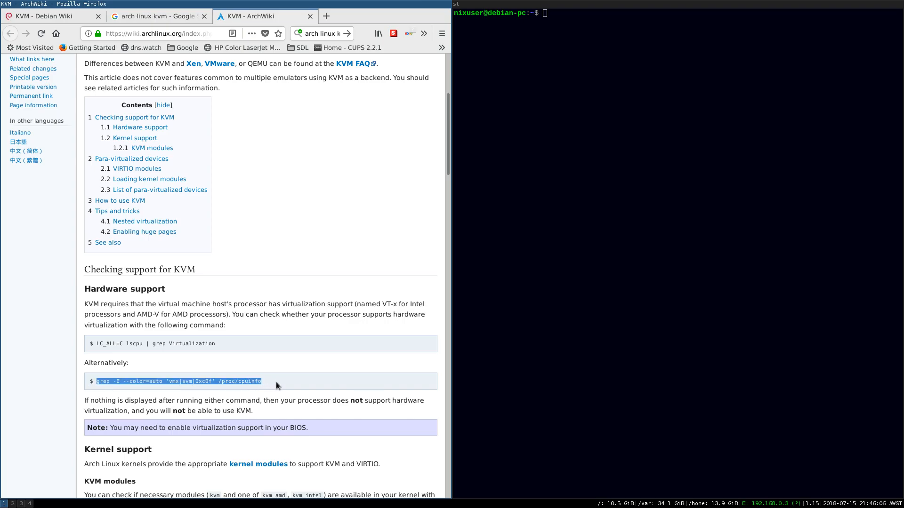
Run grep -E --color=auto 'vmx|svm|0xc0f' /proc/cpuinfo and select its 0xc0f pattern.
{"action": "type", "text": "grep -E --color=auto 'vmx|svm|0xc0f' /proc/cpuinfo"}
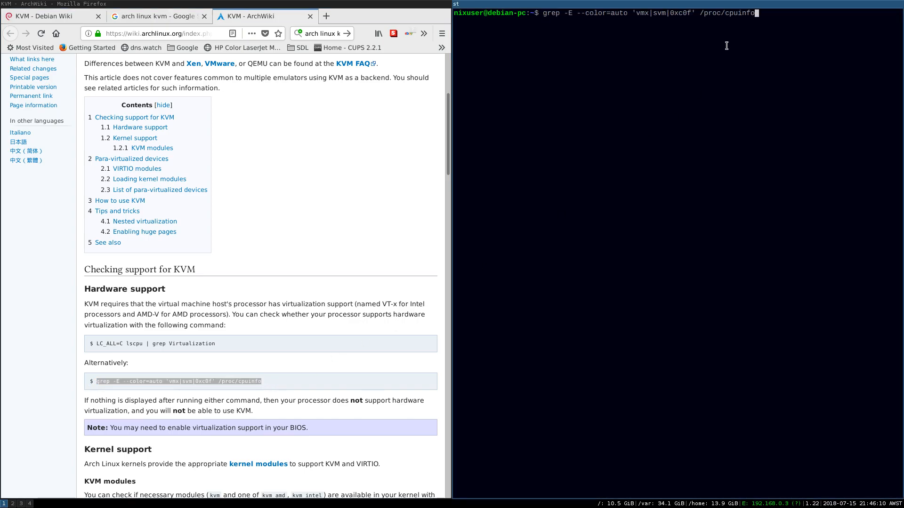
{"action": "key", "text": "Return"}
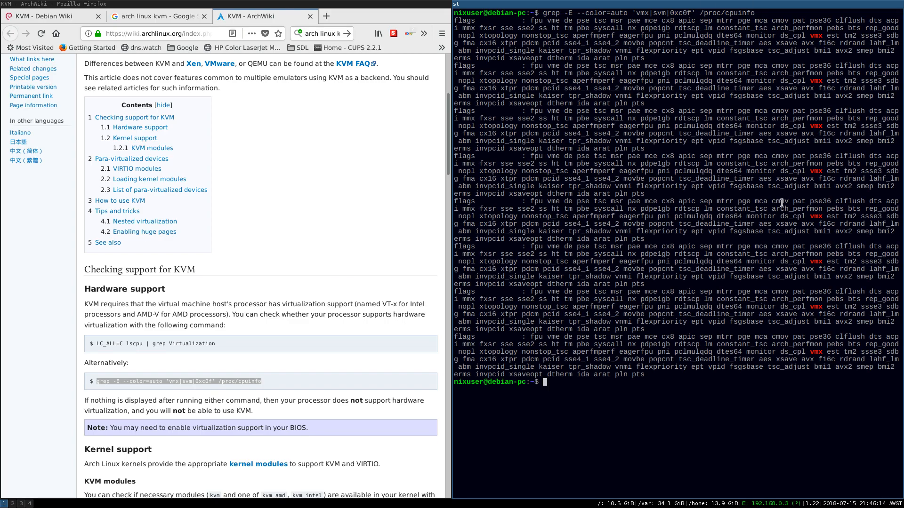
{"action": "mouse_move", "coordinate": [793, 401]}
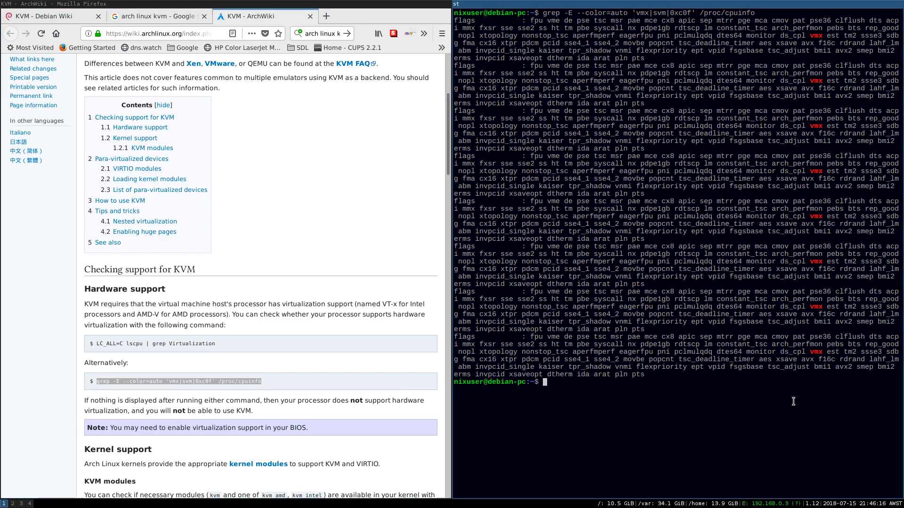
{"action": "mouse_move", "coordinate": [681, 403]}
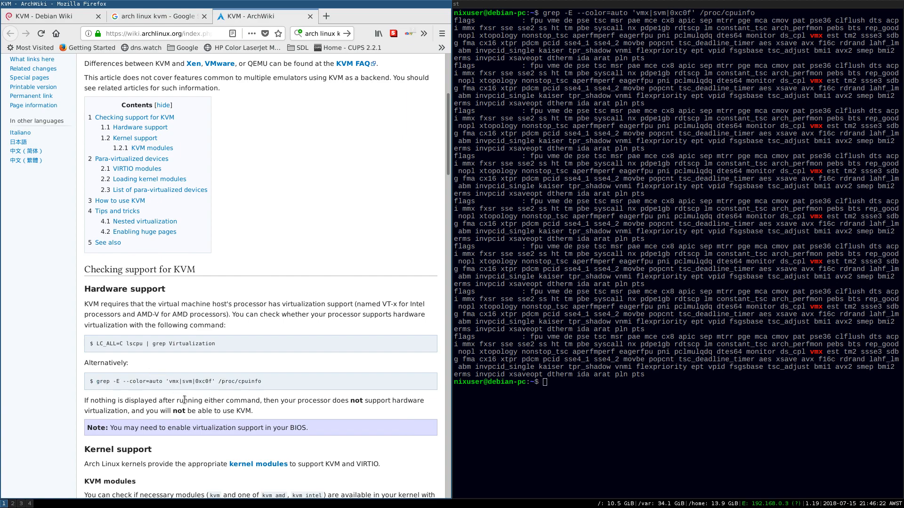
{"action": "double_click", "coordinate": [198, 381]}
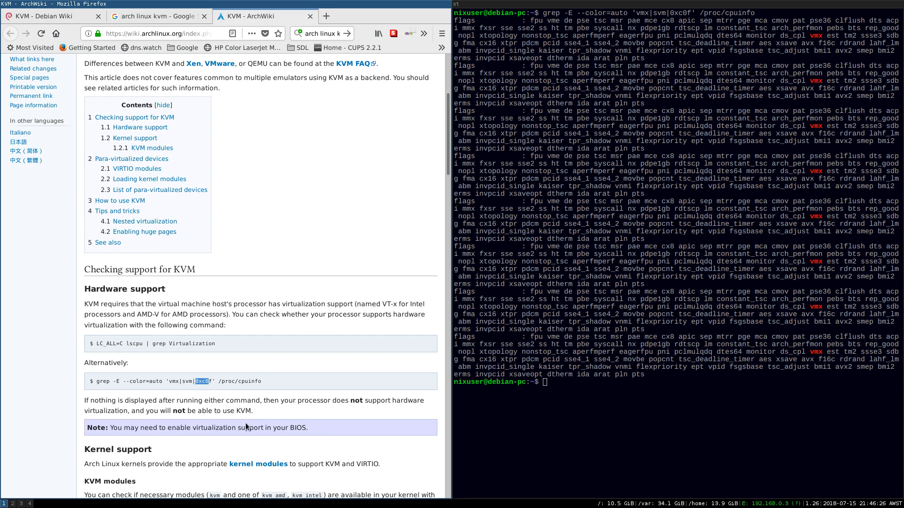
{"action": "mouse_move", "coordinate": [254, 431]}
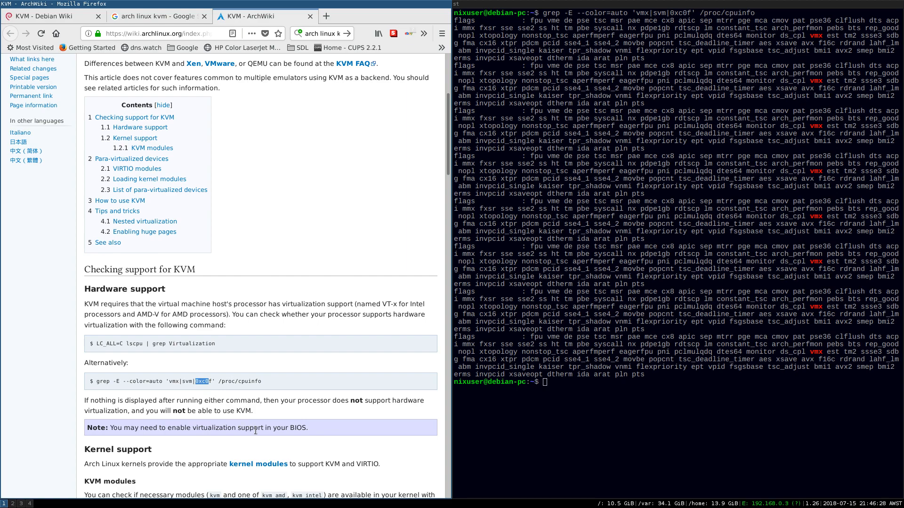
{"action": "mouse_move", "coordinate": [345, 435]}
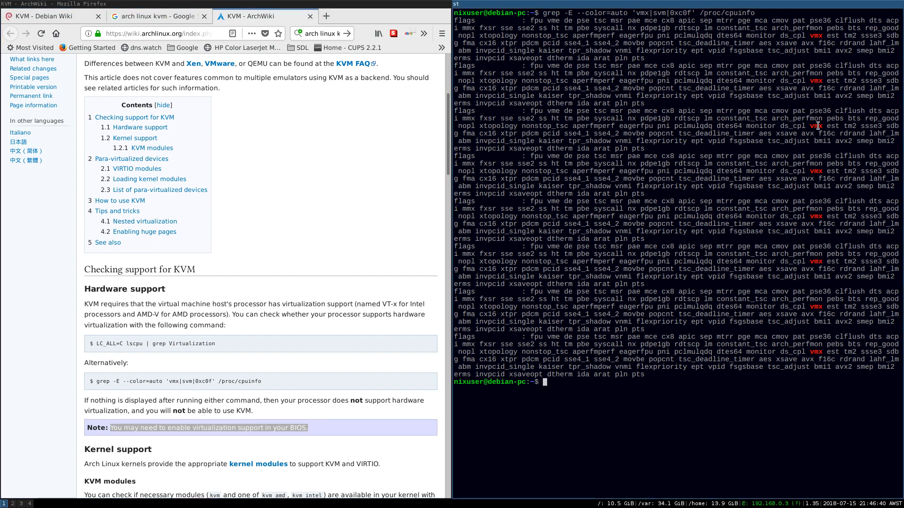
{"action": "mouse_move", "coordinate": [816, 410]}
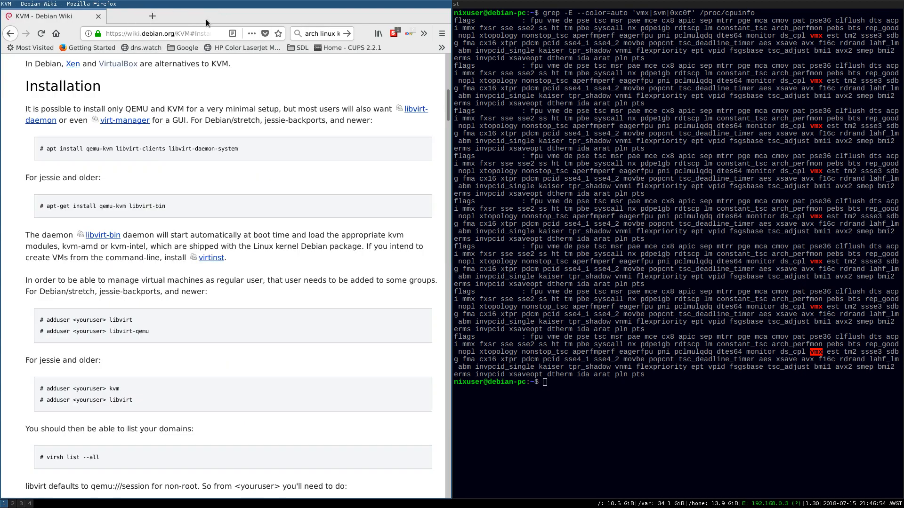
{"action": "mouse_move", "coordinate": [74, 195]}
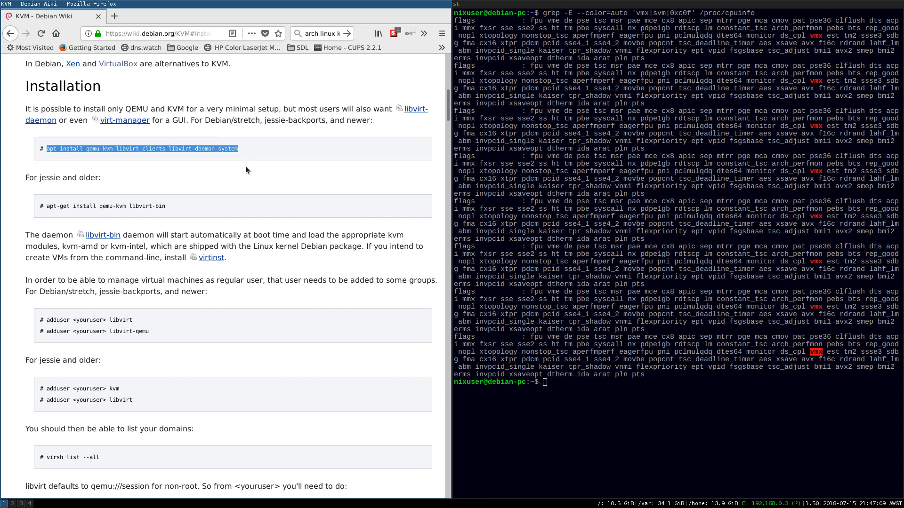
{"action": "mouse_move", "coordinate": [267, 200]}
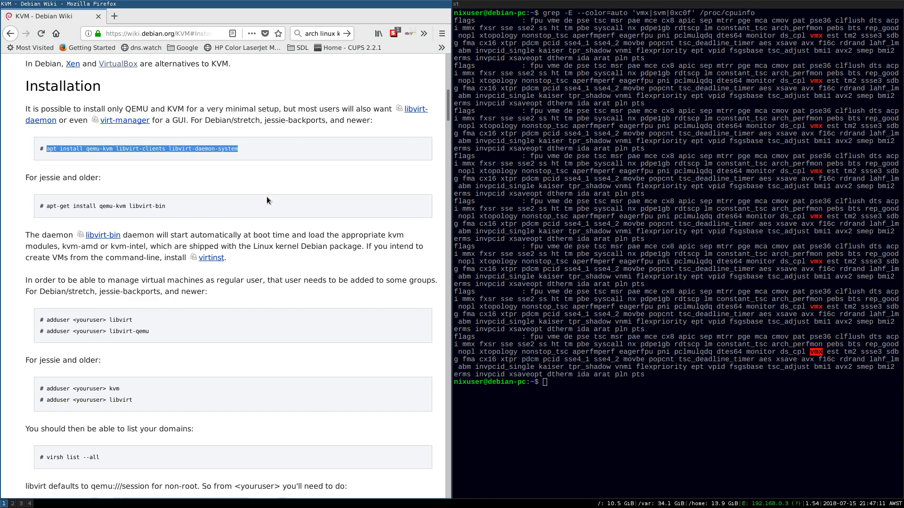
{"action": "mouse_move", "coordinate": [211, 292]}
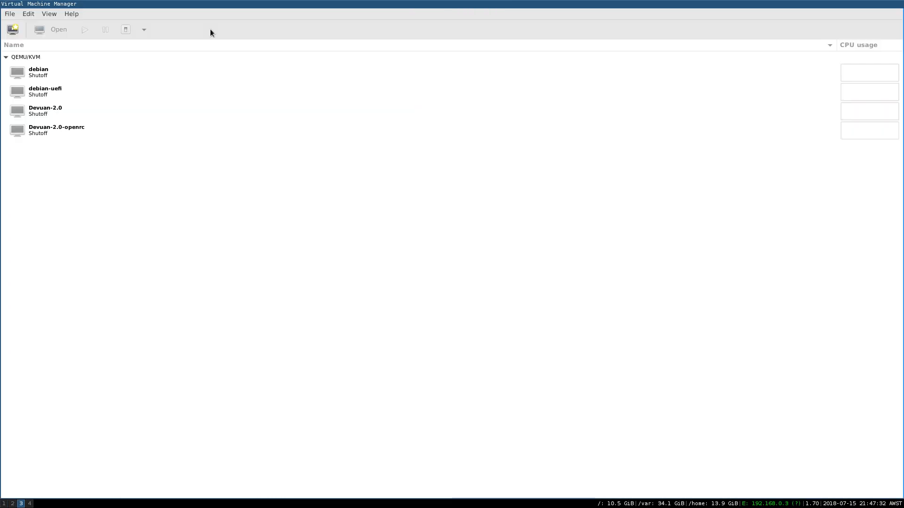
{"action": "mouse_move", "coordinate": [45, 40]}
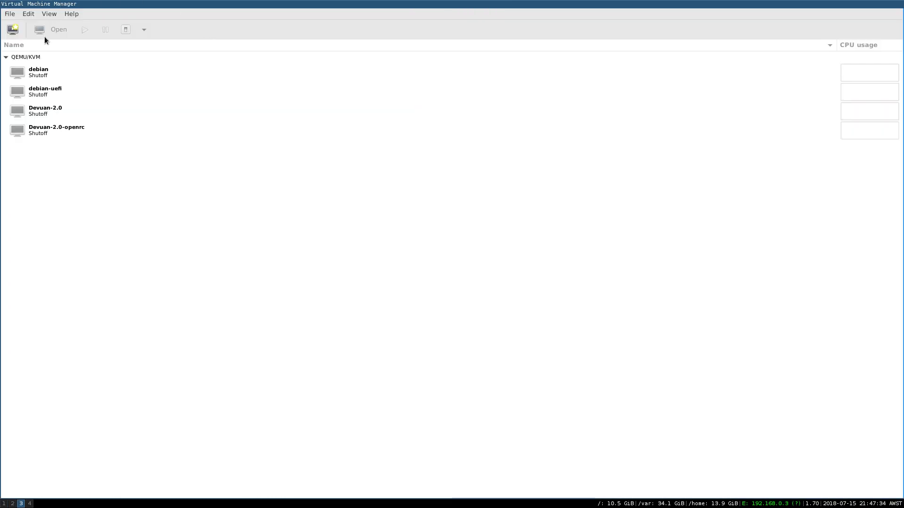
{"action": "mouse_move", "coordinate": [45, 11]}
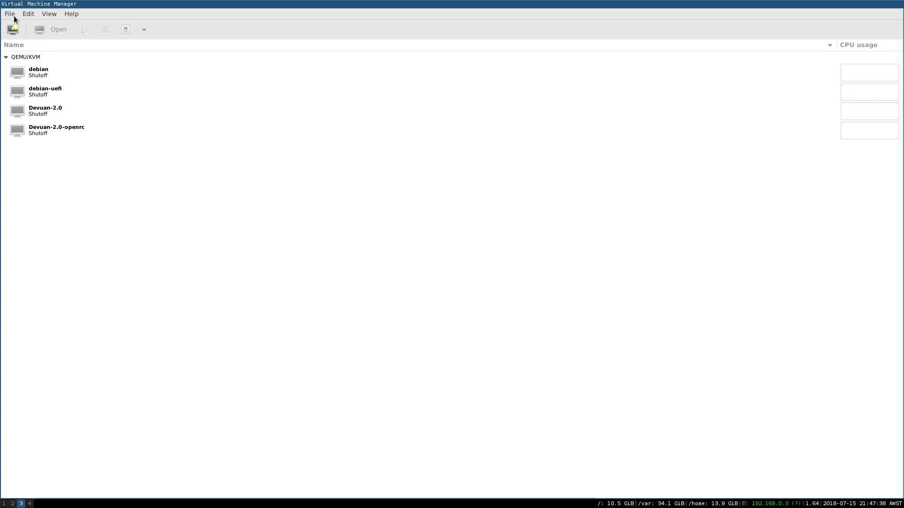
{"action": "mouse_move", "coordinate": [60, 130]}
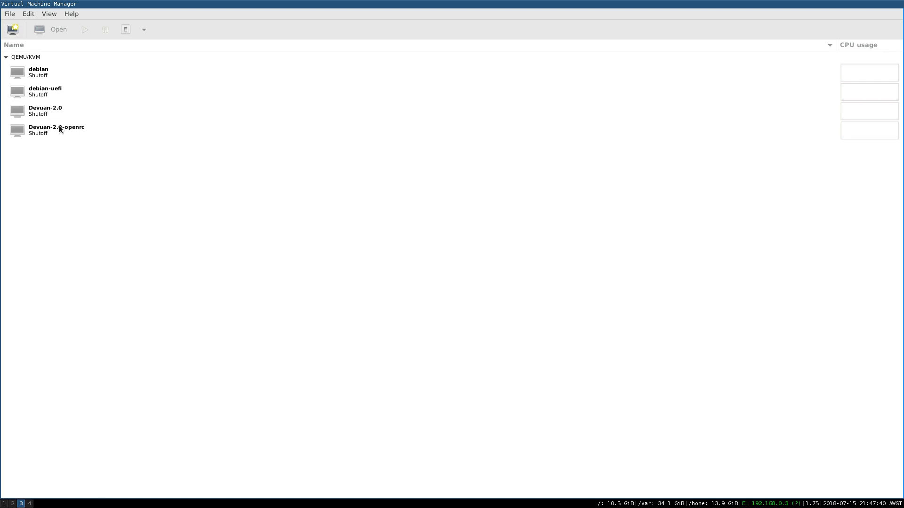
{"action": "mouse_move", "coordinate": [75, 159]}
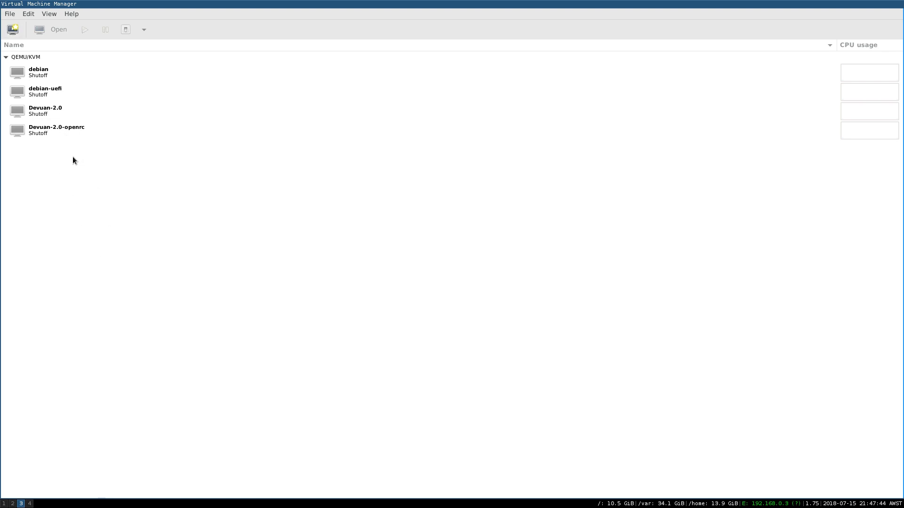
{"action": "mouse_move", "coordinate": [548, 182]}
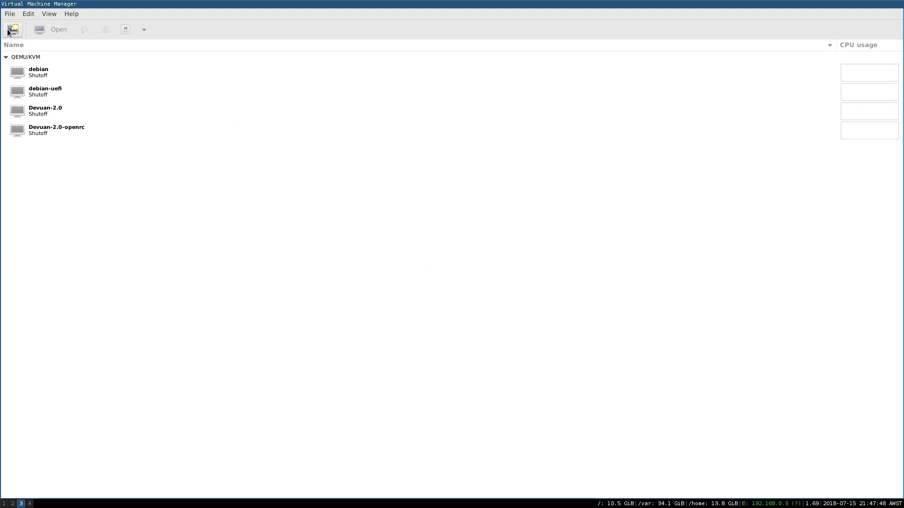
{"action": "mouse_move", "coordinate": [24, 60]}
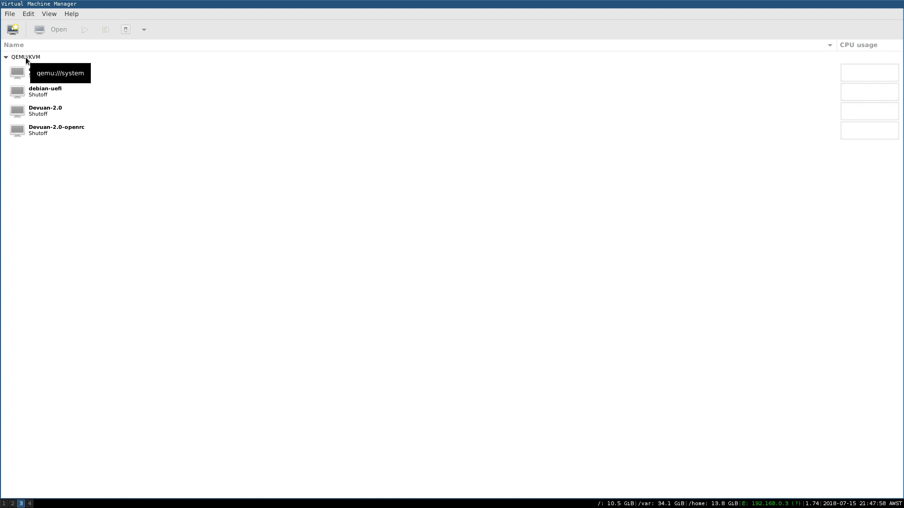
{"action": "mouse_move", "coordinate": [12, 29]}
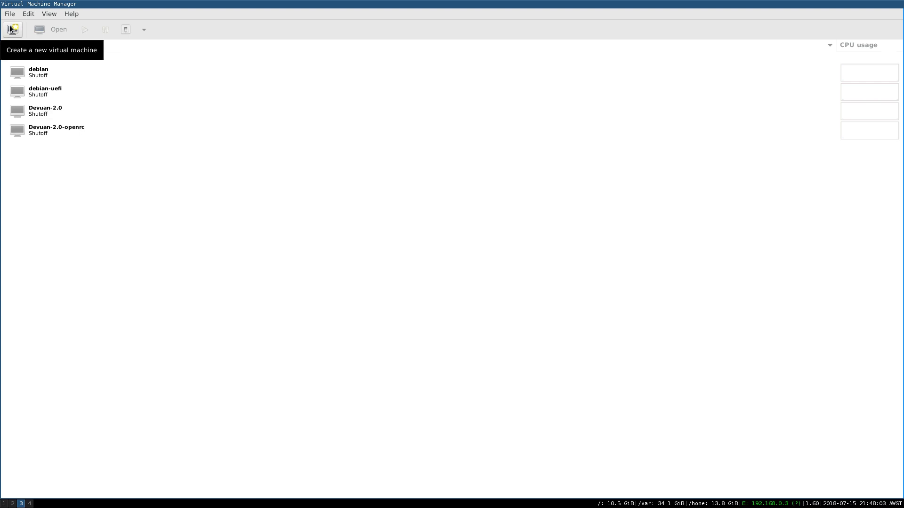
Start a new VM from local install media, keeping x86_64 in Architecture options.
{"action": "left_click", "coordinate": [12, 29]}
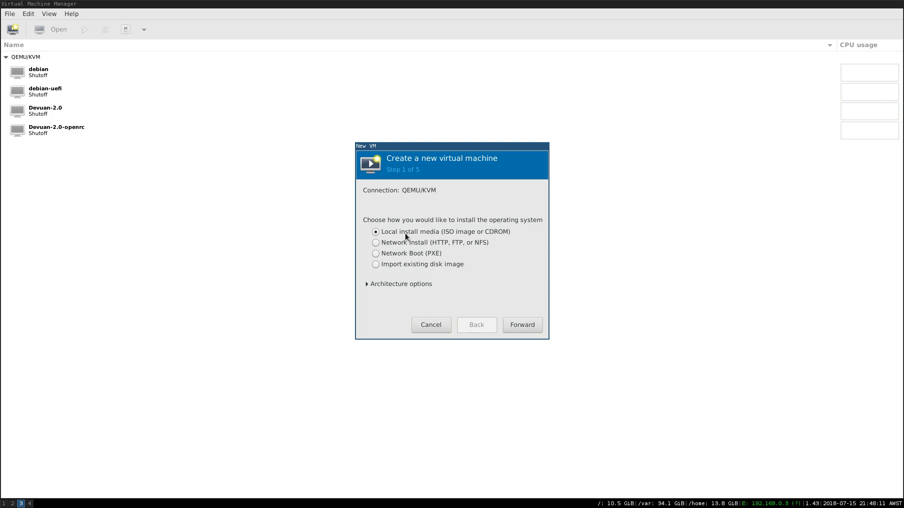
{"action": "mouse_move", "coordinate": [477, 314]}
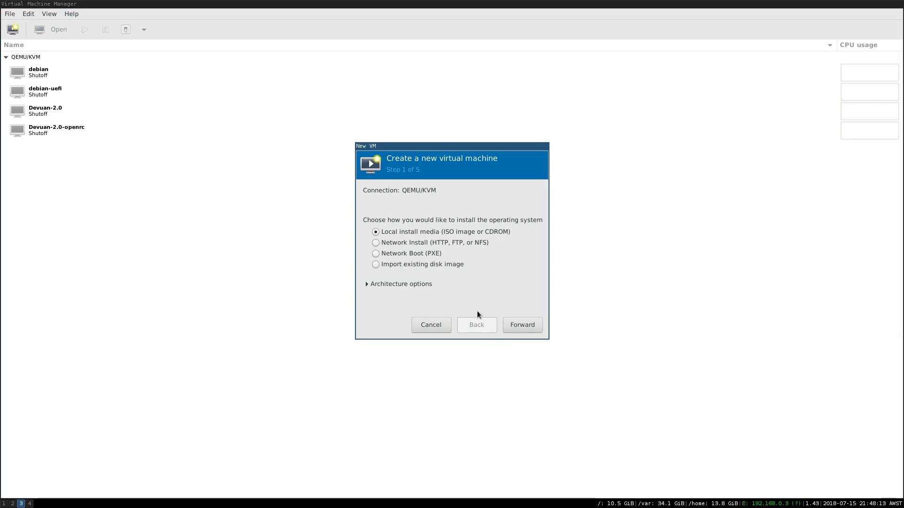
{"action": "mouse_move", "coordinate": [396, 260]}
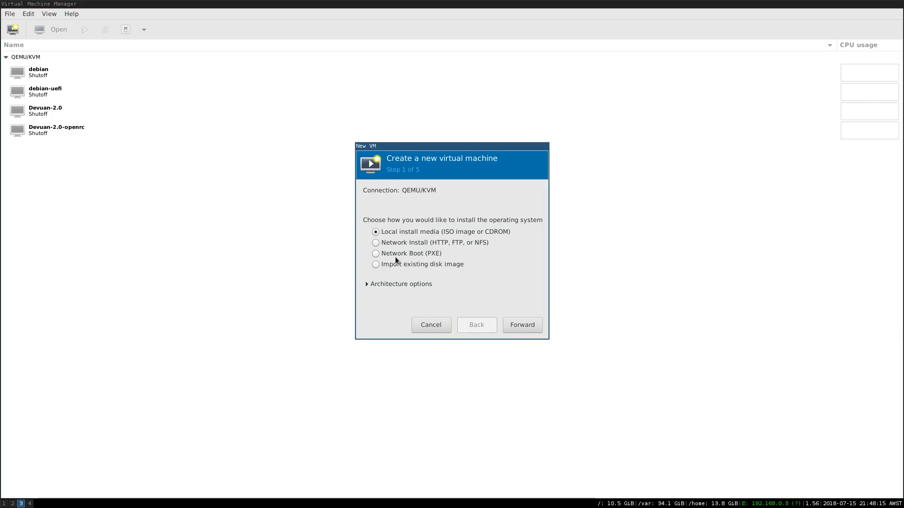
{"action": "mouse_move", "coordinate": [445, 265]}
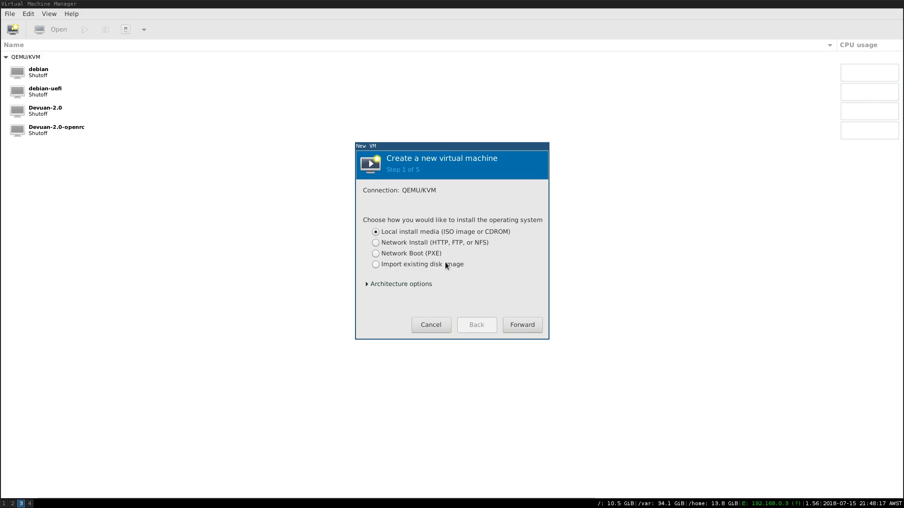
{"action": "mouse_move", "coordinate": [477, 310]}
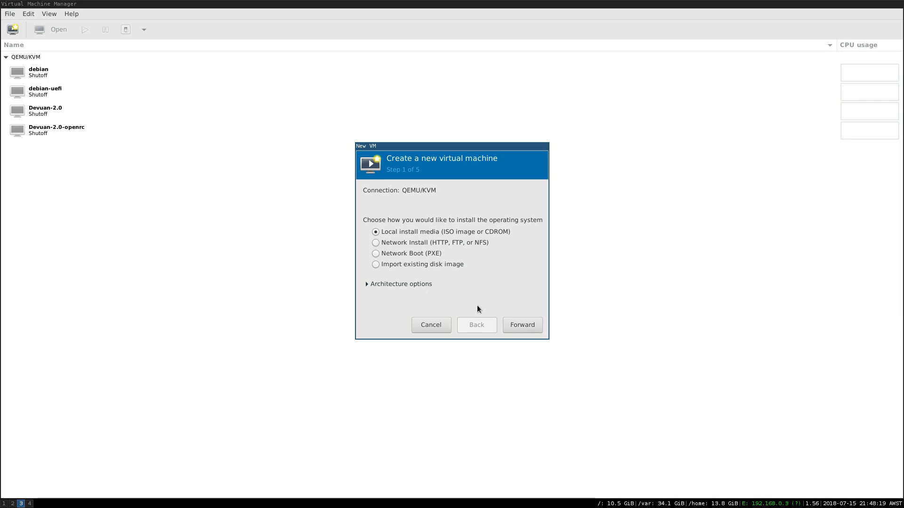
{"action": "mouse_move", "coordinate": [439, 269]}
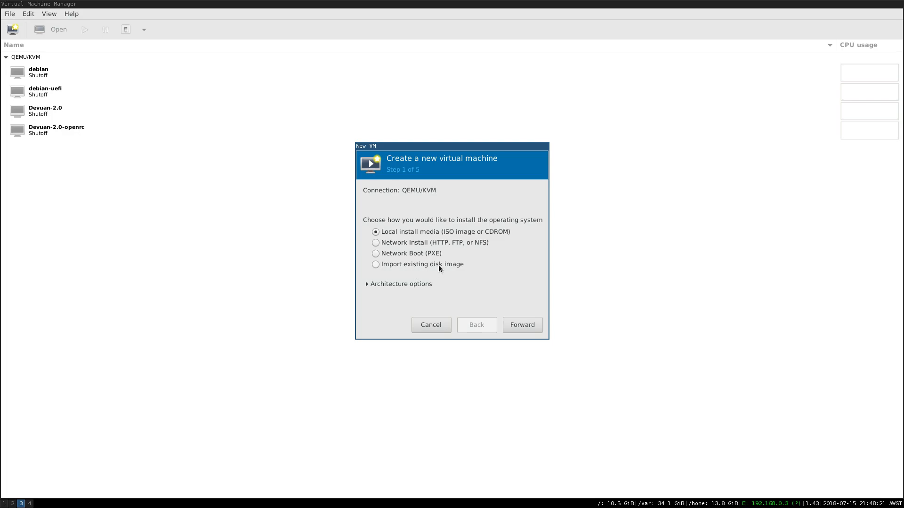
{"action": "mouse_move", "coordinate": [406, 258]}
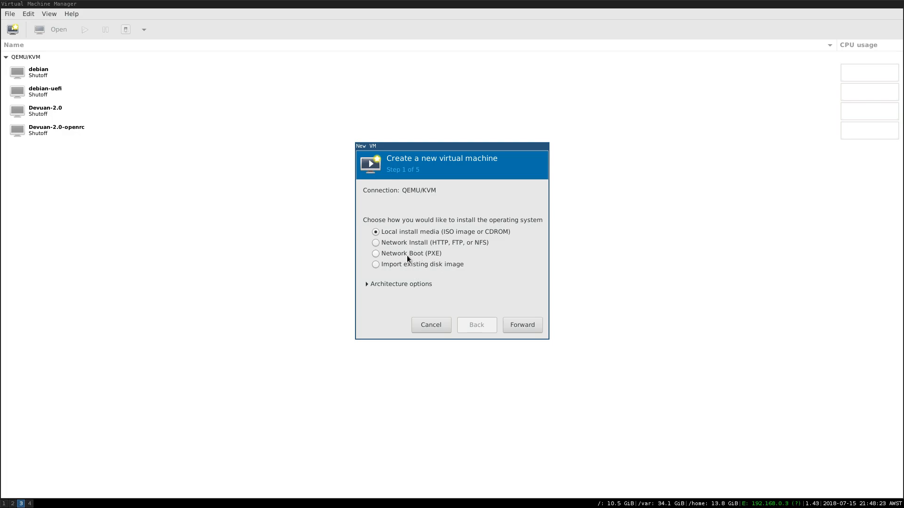
{"action": "mouse_move", "coordinate": [475, 308]}
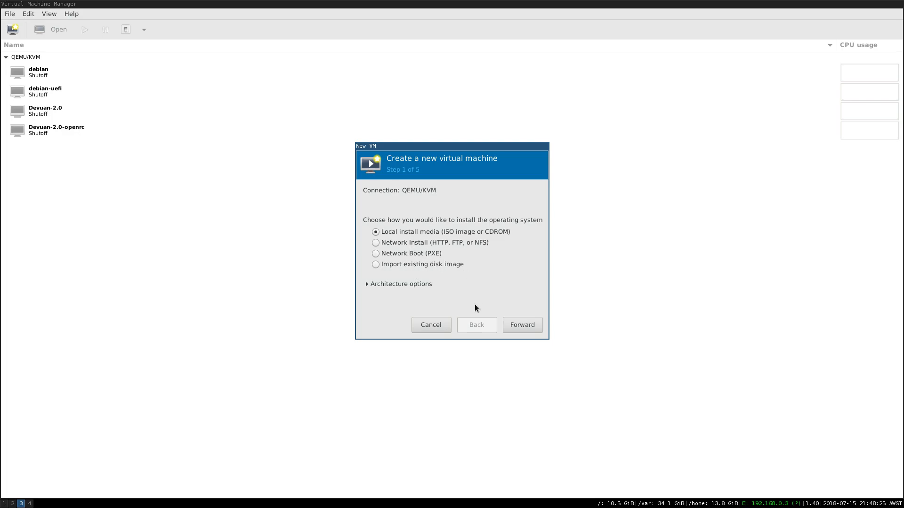
{"action": "left_click", "coordinate": [398, 283]}
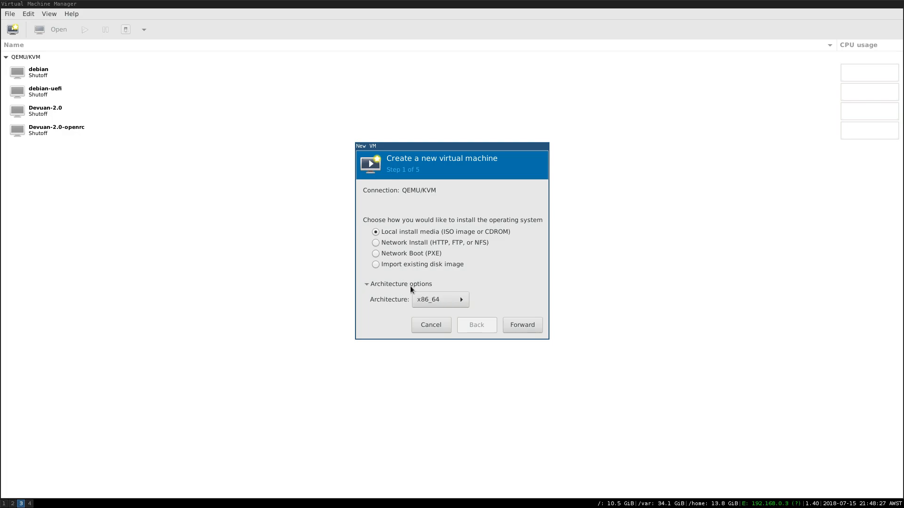
{"action": "left_click", "coordinate": [439, 299]}
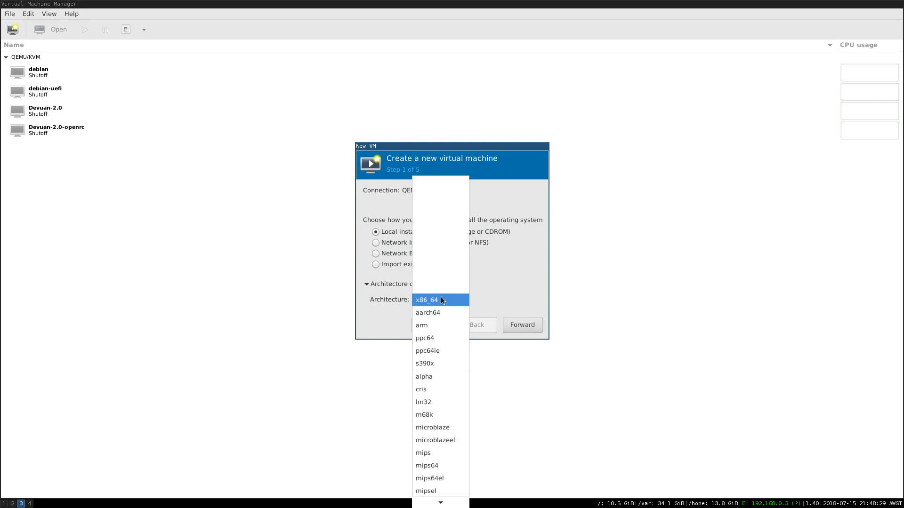
{"action": "left_click", "coordinate": [439, 300]}
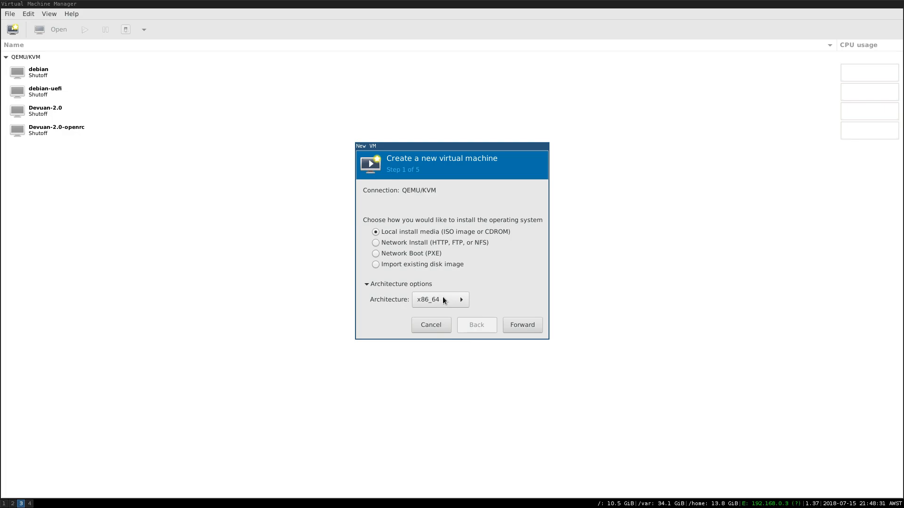
{"action": "mouse_move", "coordinate": [432, 305]}
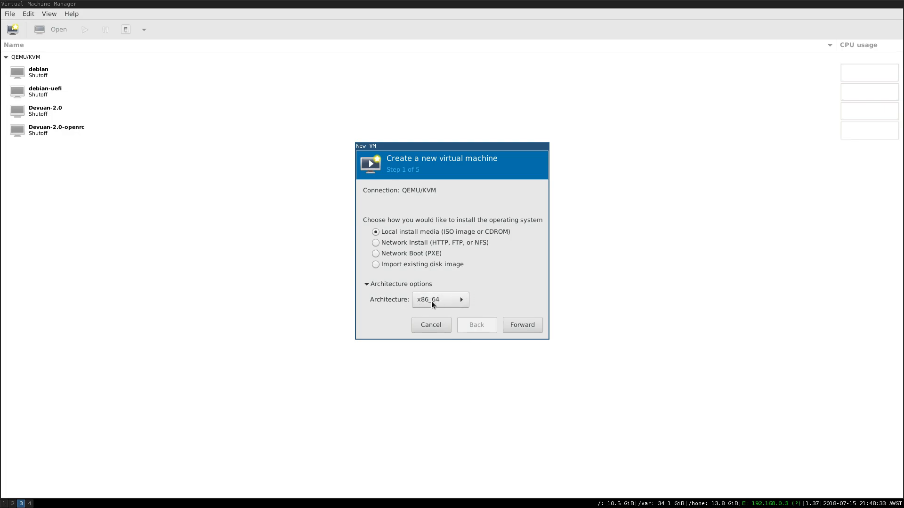
{"action": "mouse_move", "coordinate": [441, 304]}
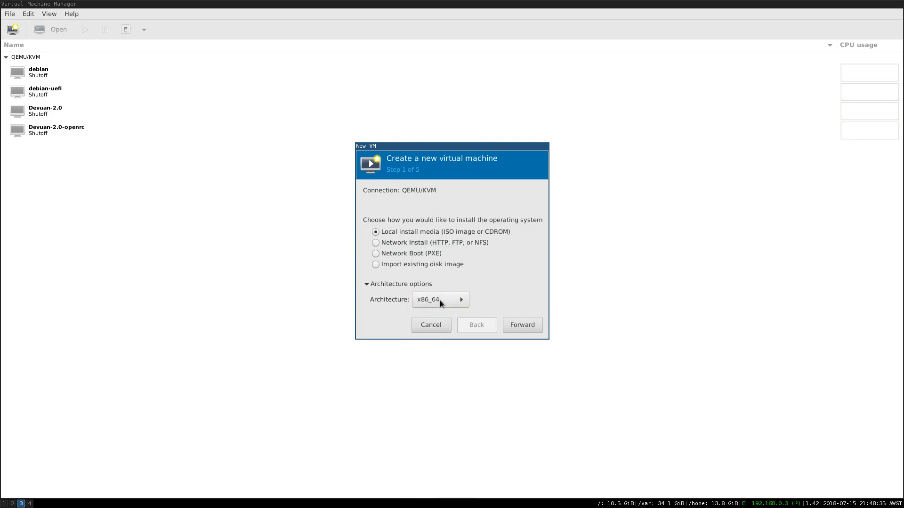
{"action": "mouse_move", "coordinate": [519, 301]}
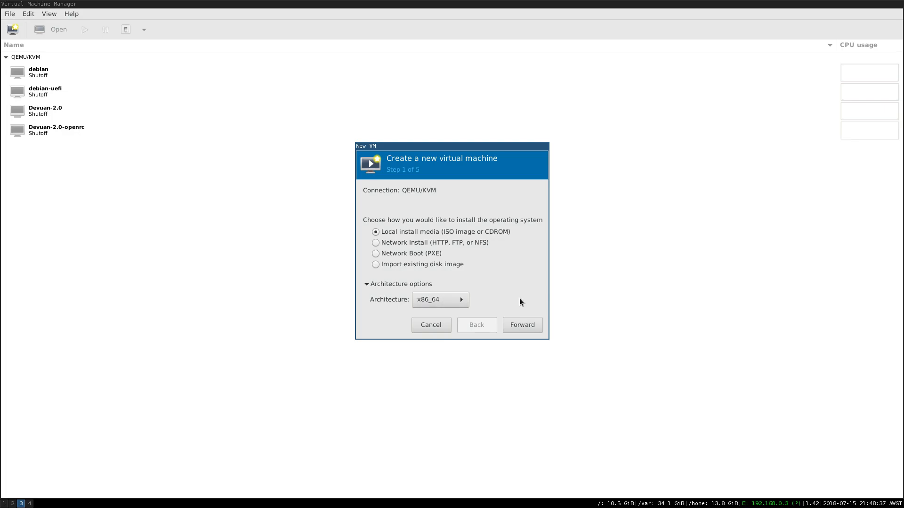
{"action": "mouse_move", "coordinate": [505, 306]}
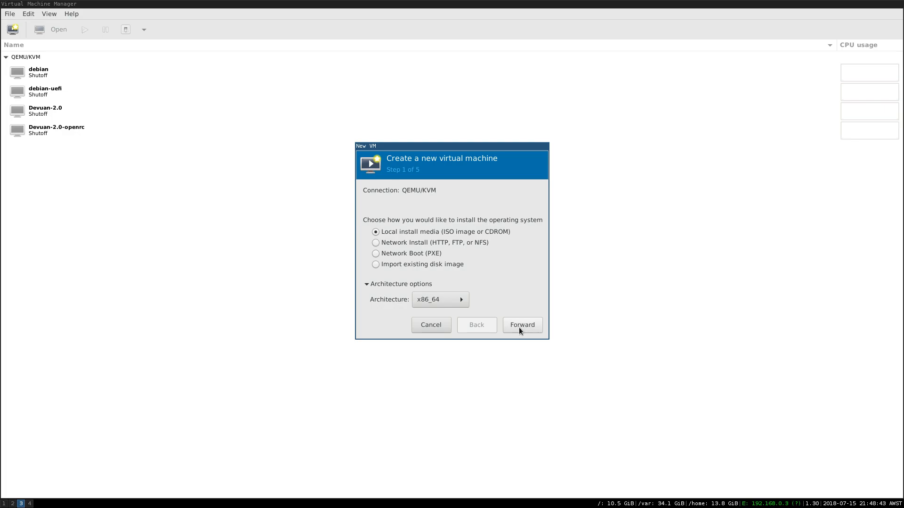
Use the local Windows 10 1803 ISO file as the install image.
{"action": "left_click", "coordinate": [521, 324]}
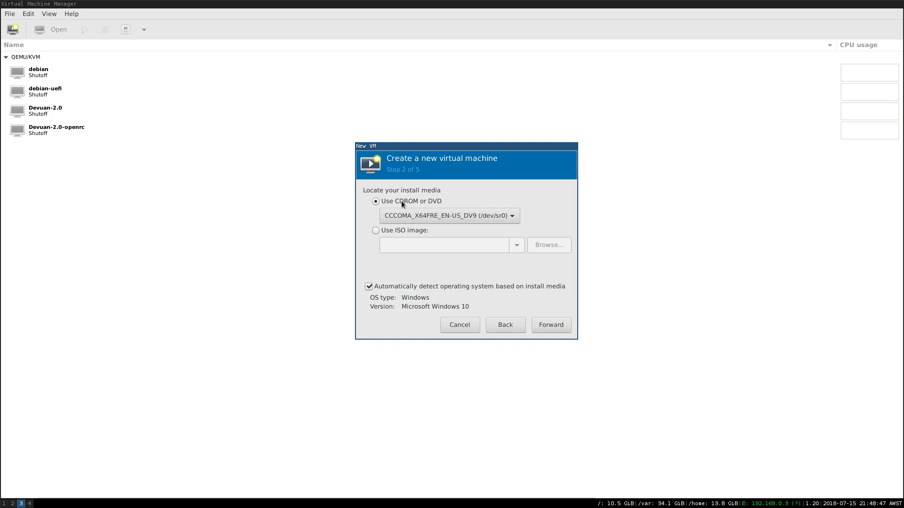
{"action": "mouse_move", "coordinate": [420, 210]}
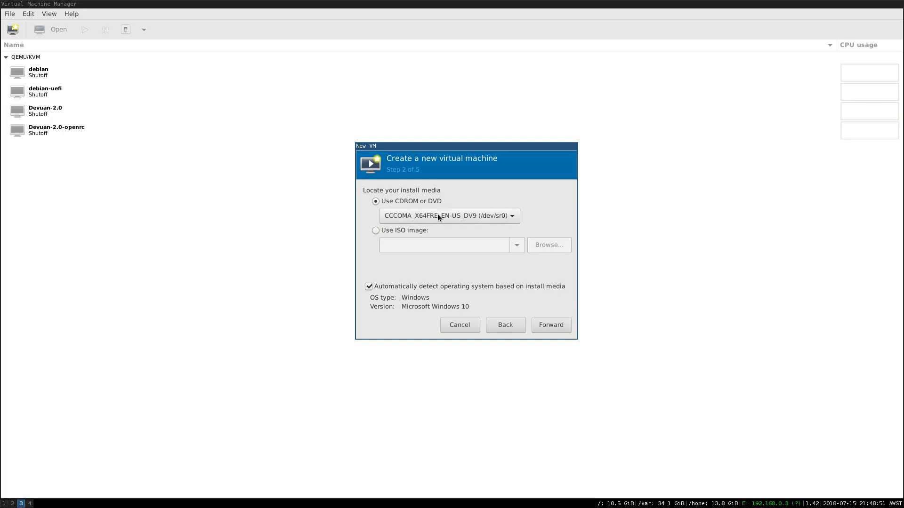
{"action": "mouse_move", "coordinate": [483, 231]}
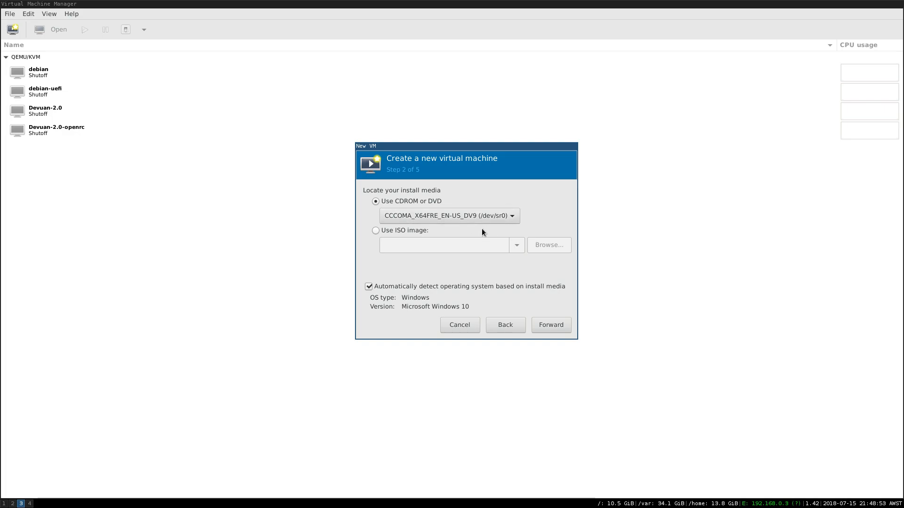
{"action": "mouse_move", "coordinate": [497, 239]}
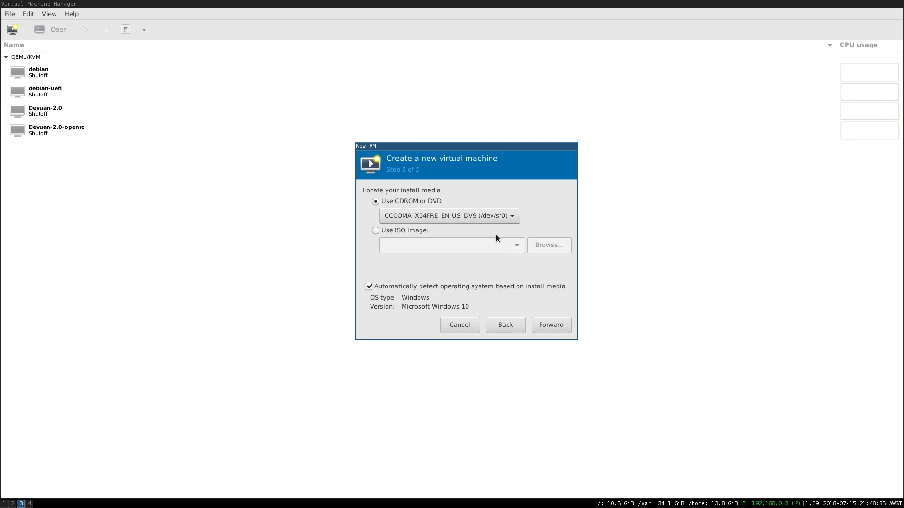
{"action": "mouse_move", "coordinate": [485, 238]}
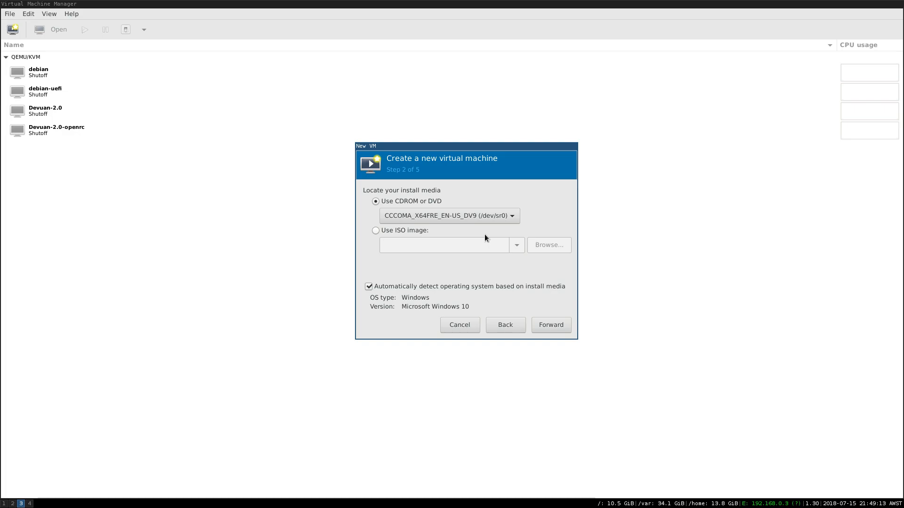
{"action": "mouse_move", "coordinate": [421, 234]}
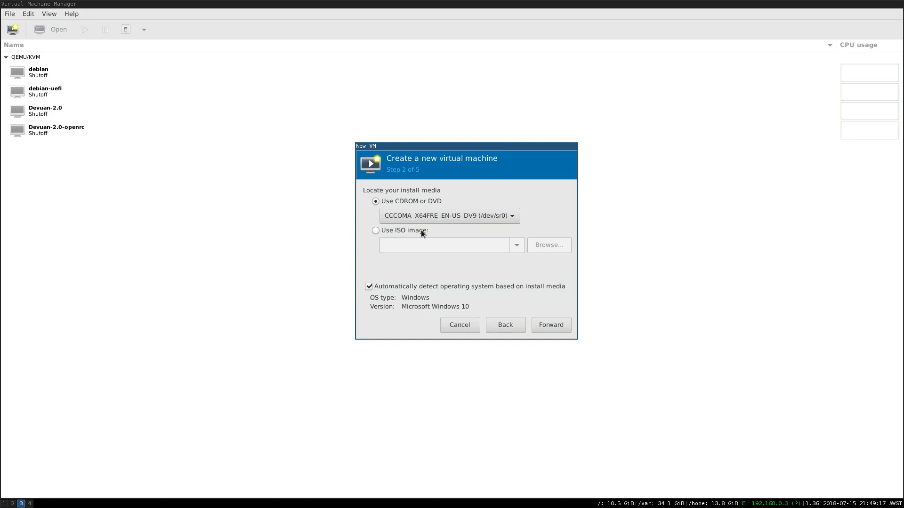
{"action": "left_click", "coordinate": [375, 231]}
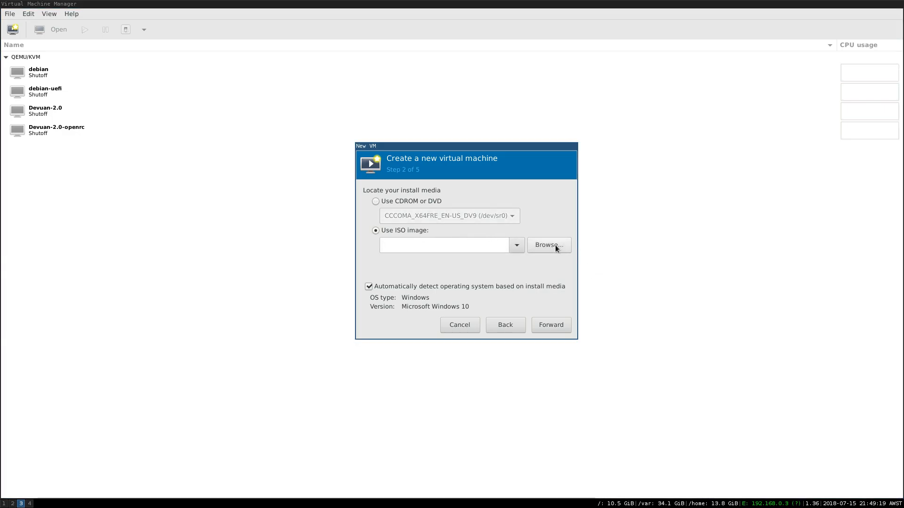
{"action": "mouse_move", "coordinate": [552, 252]}
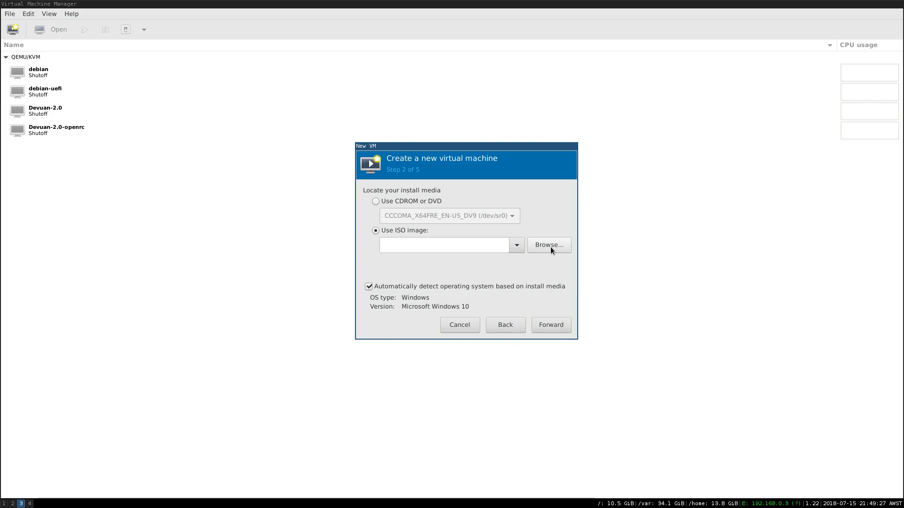
{"action": "mouse_move", "coordinate": [413, 237]}
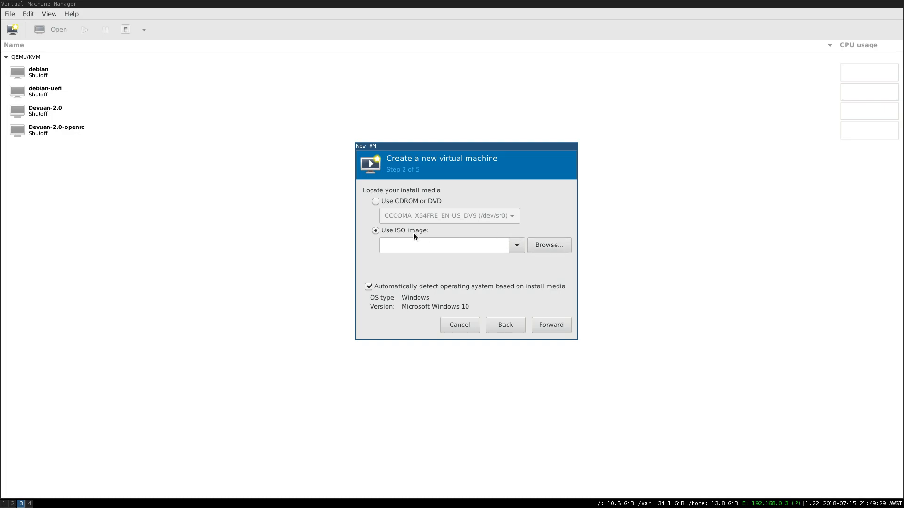
{"action": "mouse_move", "coordinate": [443, 295]}
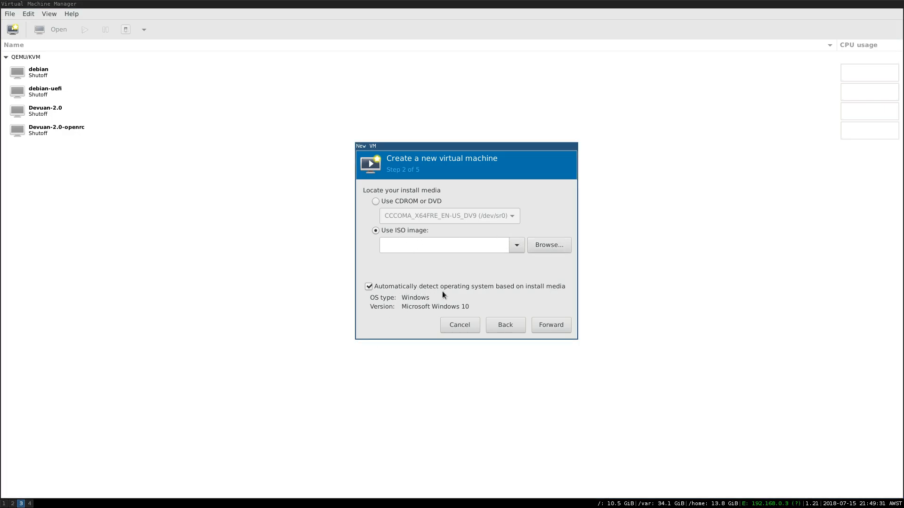
{"action": "mouse_move", "coordinate": [405, 294]}
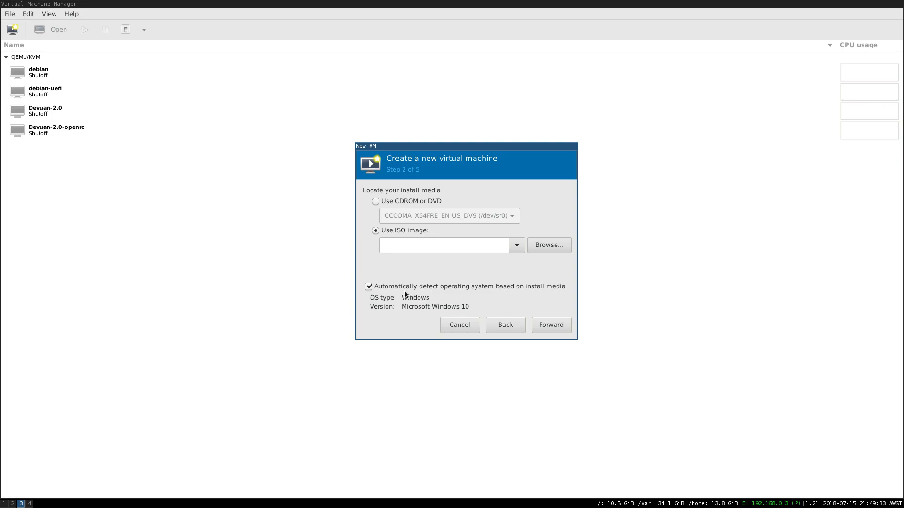
{"action": "left_click", "coordinate": [547, 245]}
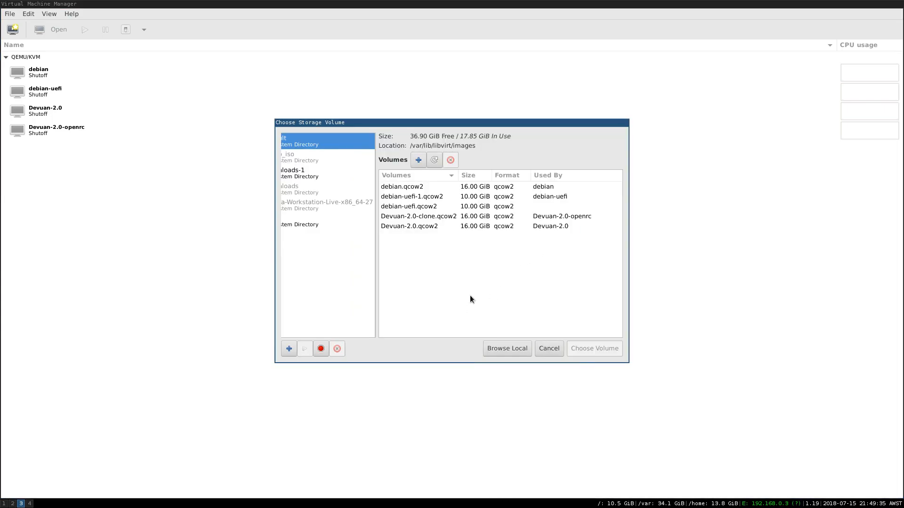
{"action": "left_click", "coordinate": [506, 348]}
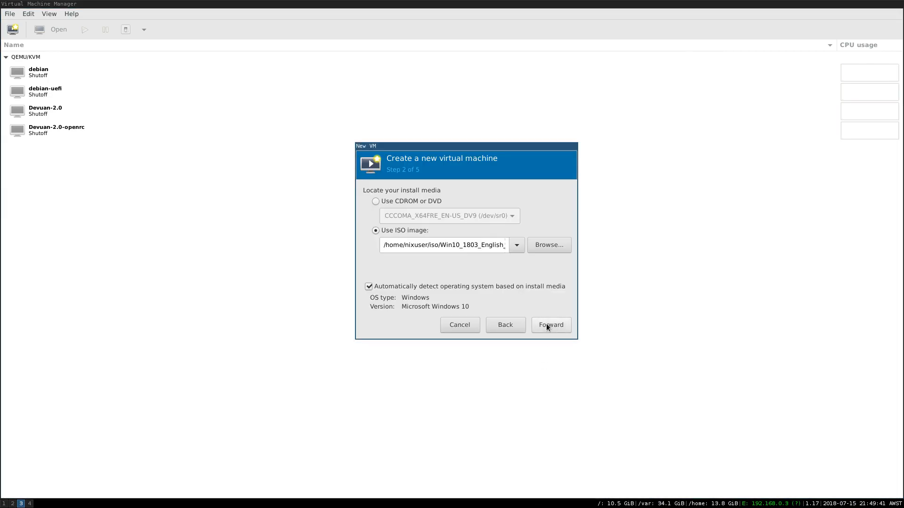
{"action": "left_click", "coordinate": [550, 324]}
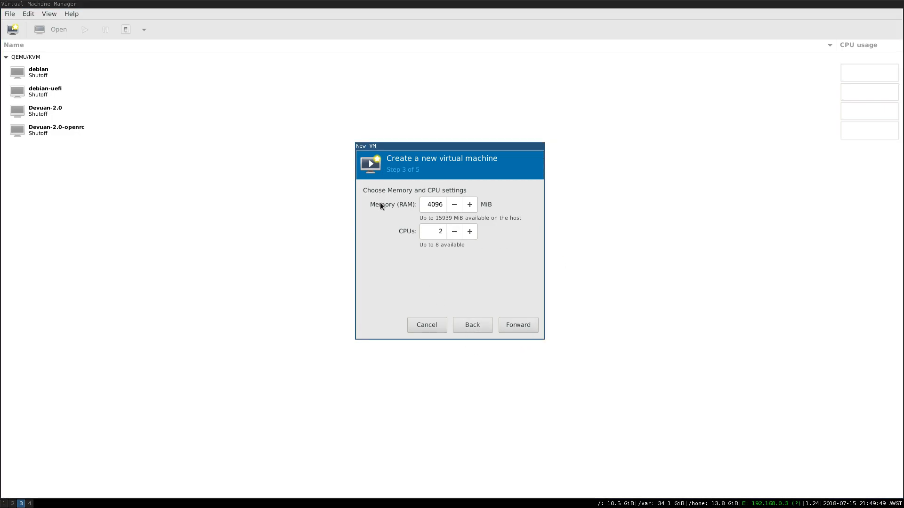
{"action": "mouse_move", "coordinate": [400, 234]}
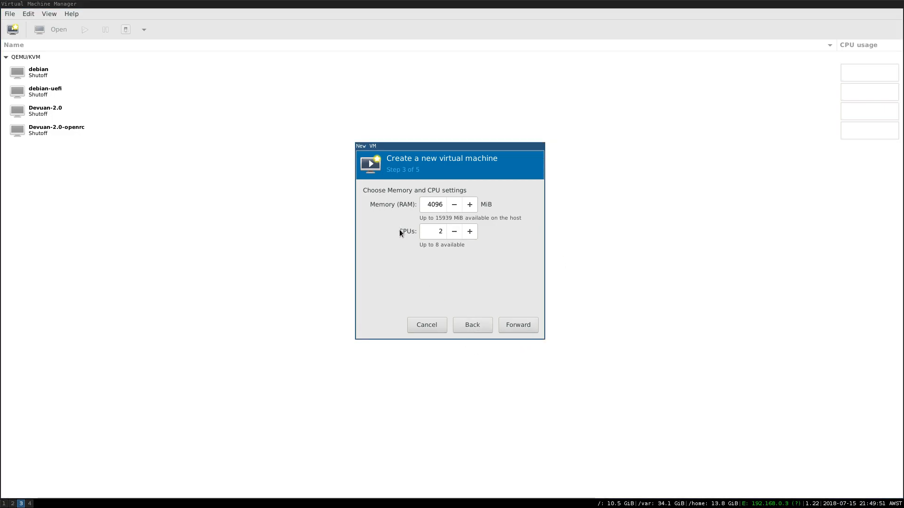
{"action": "mouse_move", "coordinate": [408, 249]}
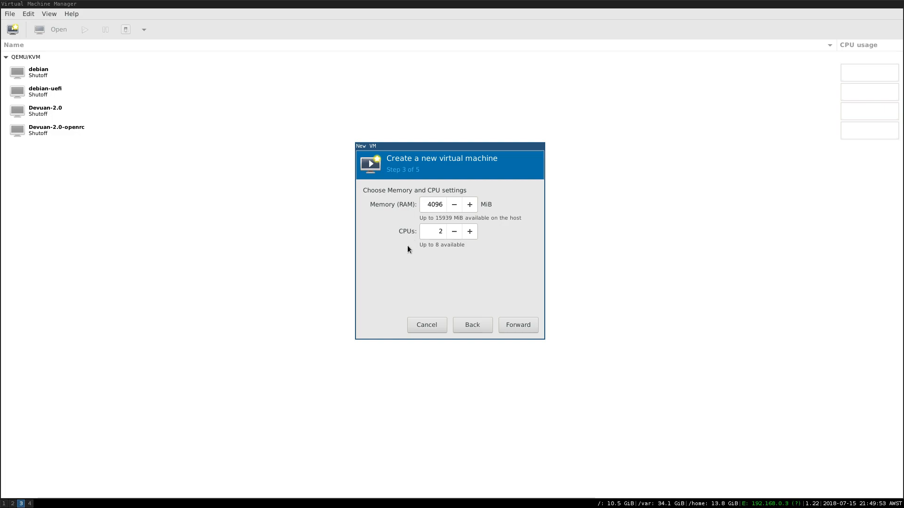
{"action": "mouse_move", "coordinate": [425, 277]}
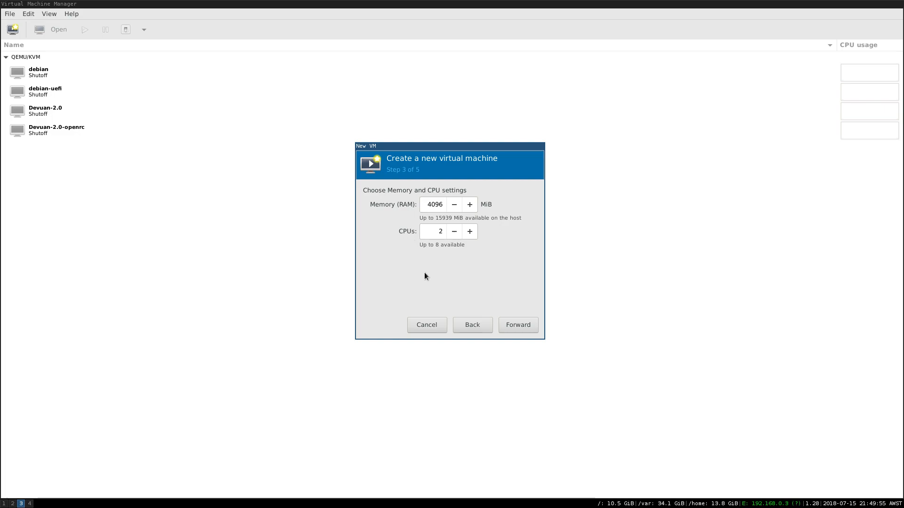
{"action": "mouse_move", "coordinate": [518, 325]}
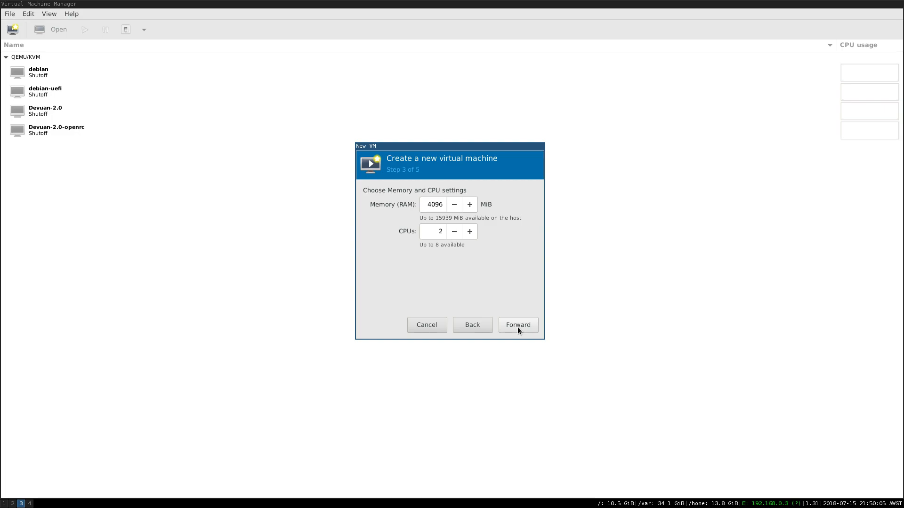
Accept 4096 MiB memory and 2 CPUs and continue to storage.
{"action": "left_click", "coordinate": [517, 325]}
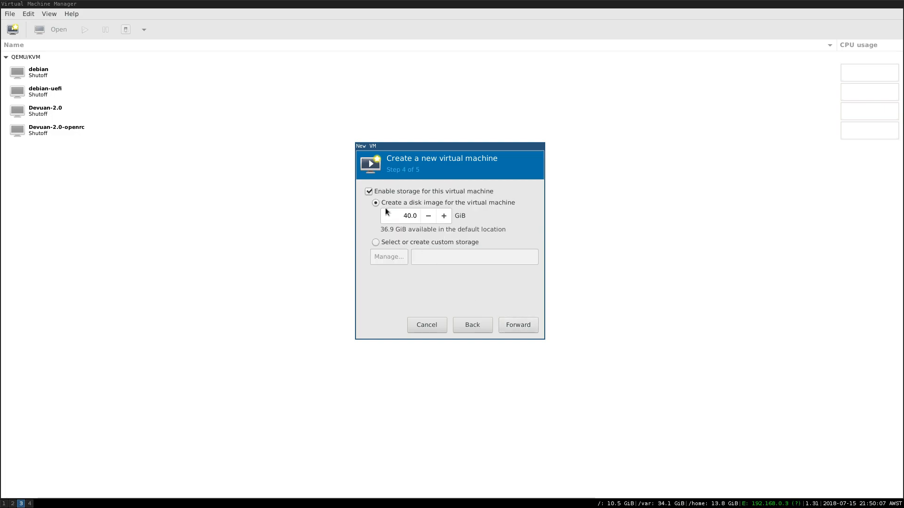
{"action": "mouse_move", "coordinate": [426, 287]}
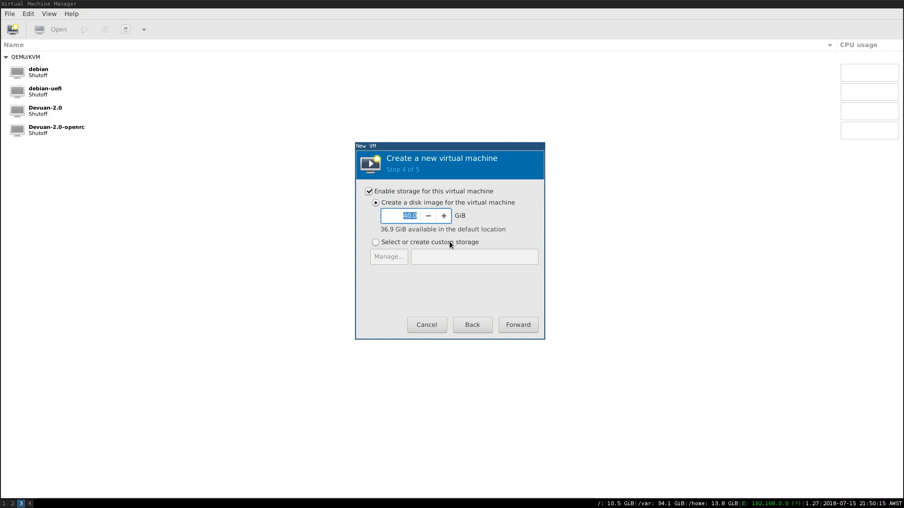
{"action": "mouse_move", "coordinate": [451, 281]}
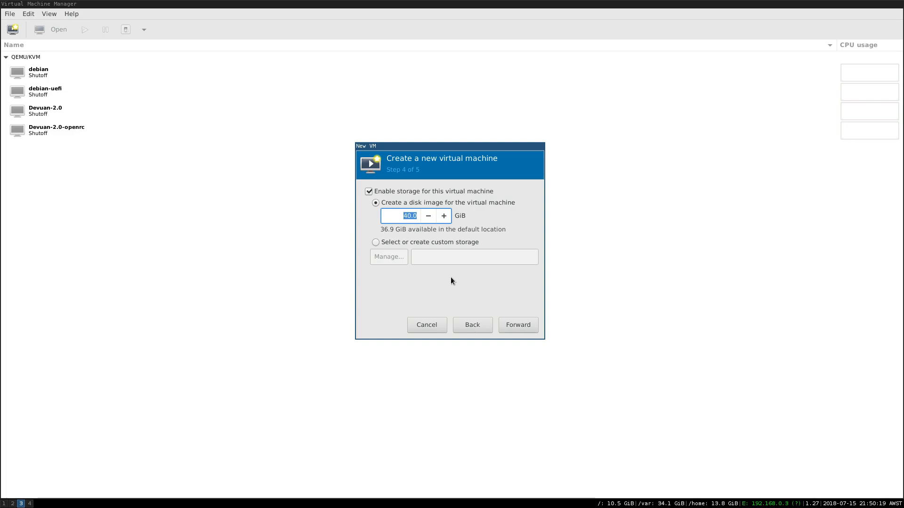
Reduce the disk image from 40 to 25 GiB and continue to the summary.
{"action": "type", "text": "25"}
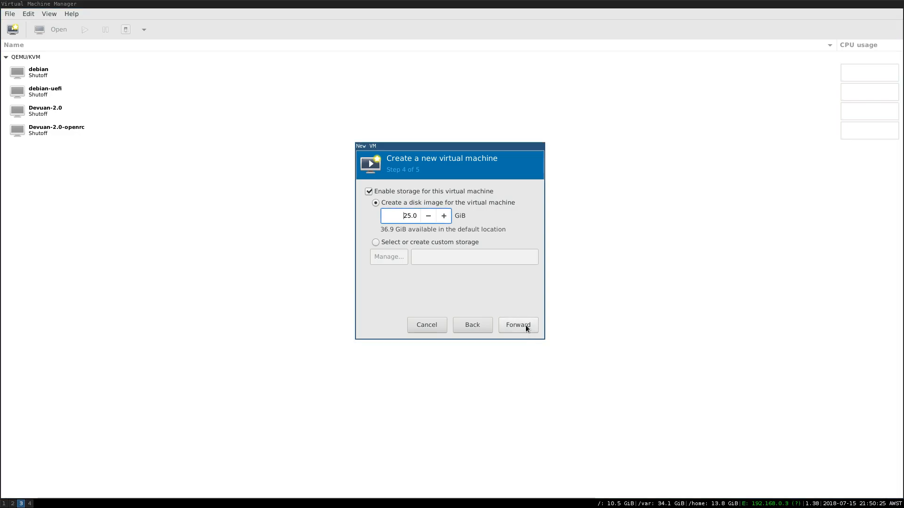
{"action": "left_click", "coordinate": [517, 325]}
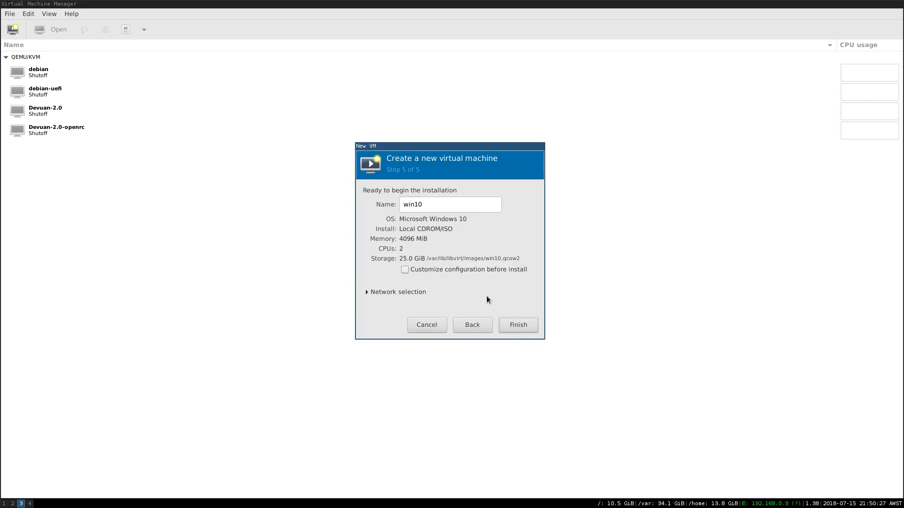
{"action": "mouse_move", "coordinate": [444, 275]}
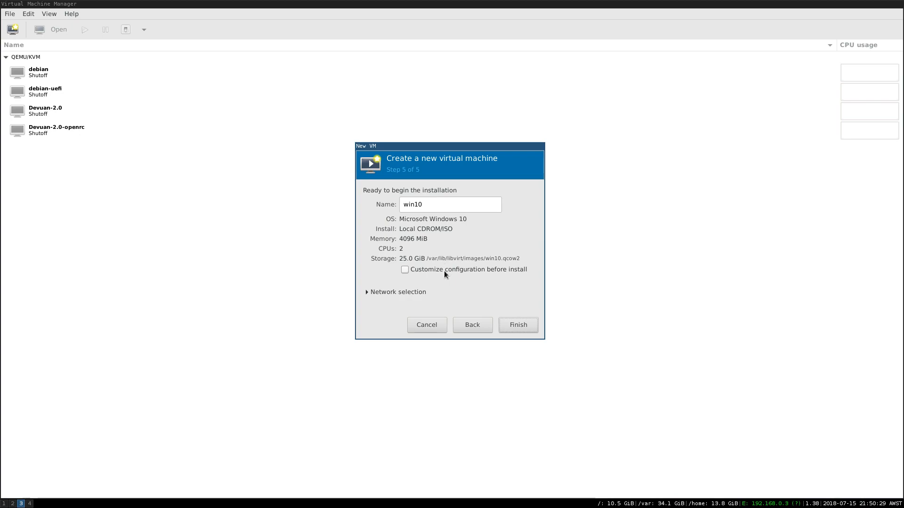
Customize win10 before install, enabling 'Copy host CPU configuration' and applying the change.
{"action": "left_click", "coordinate": [405, 269]}
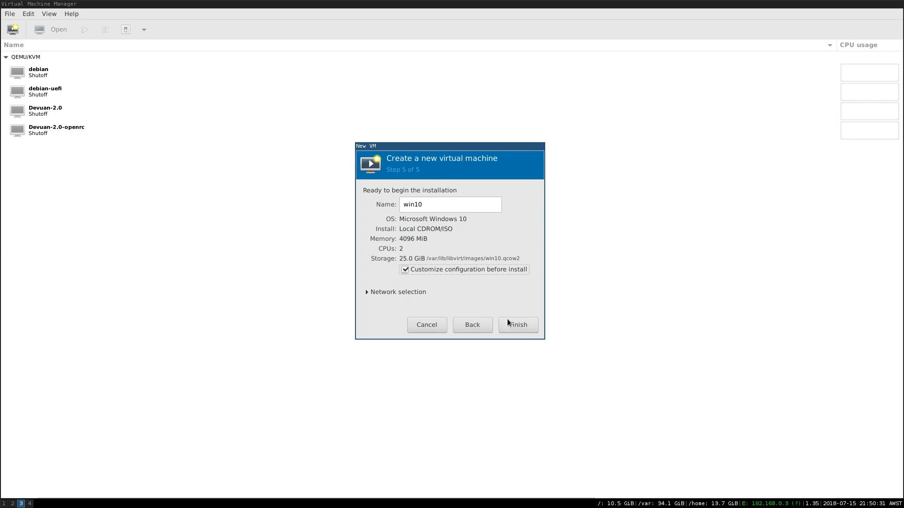
{"action": "left_click", "coordinate": [517, 324]}
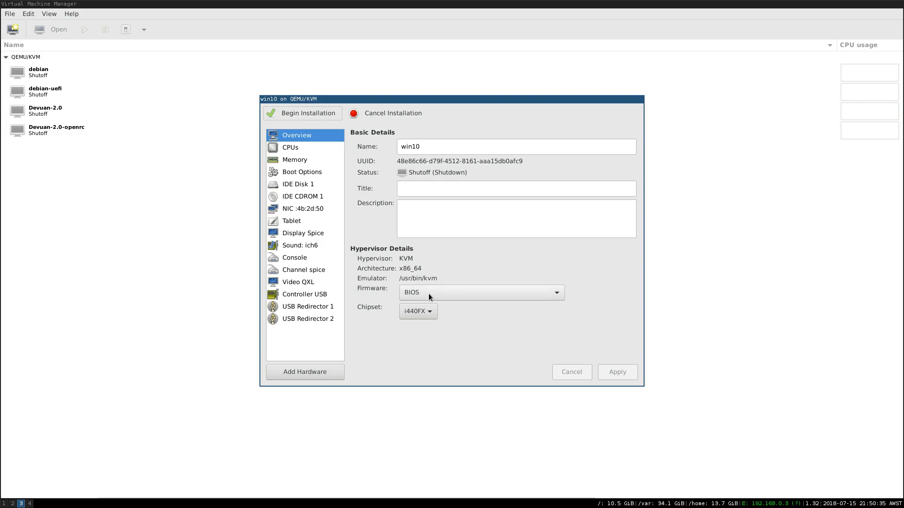
{"action": "mouse_move", "coordinate": [302, 154]}
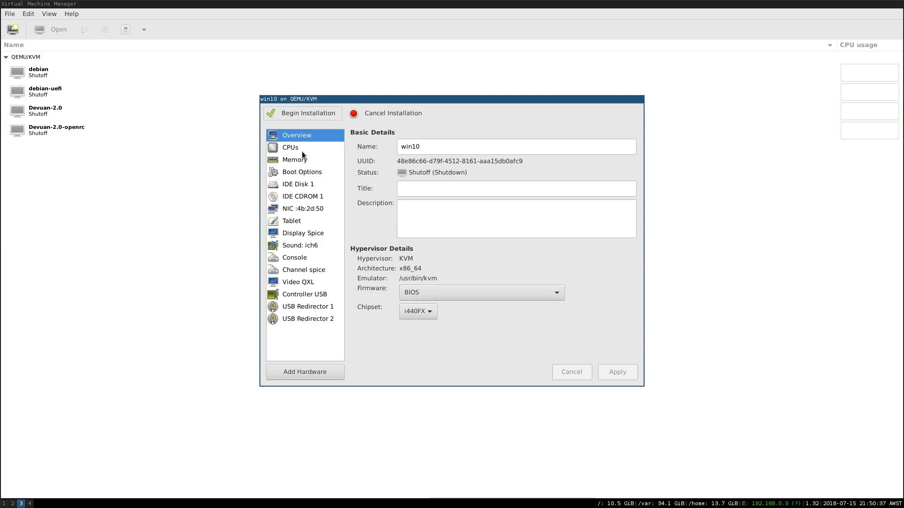
{"action": "left_click", "coordinate": [290, 146]}
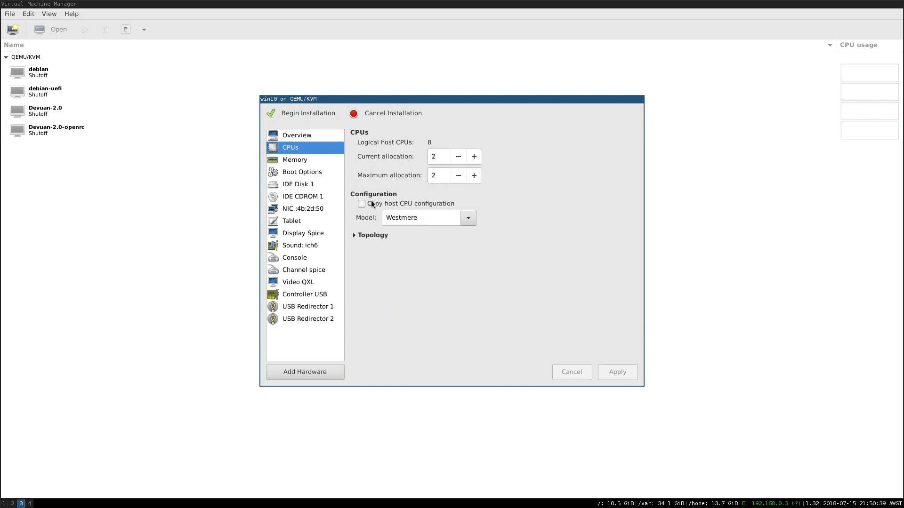
{"action": "left_click", "coordinate": [361, 204]}
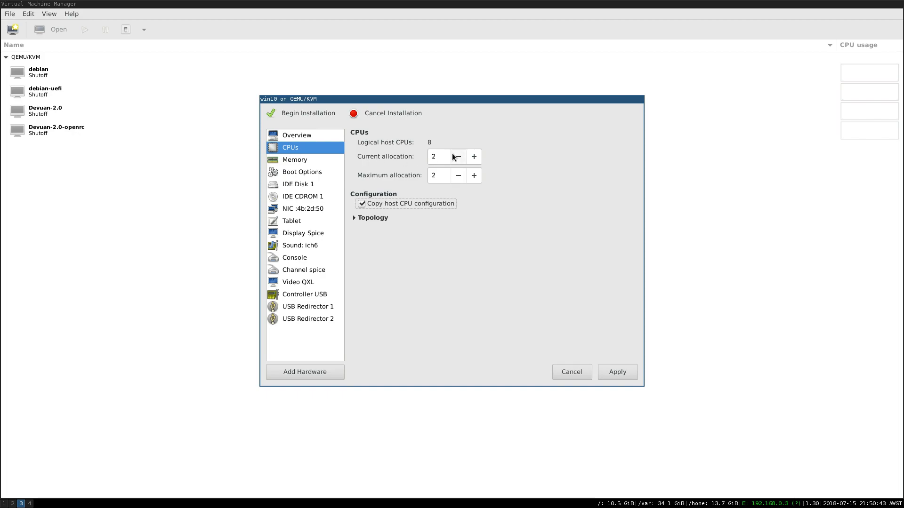
{"action": "left_click", "coordinate": [294, 159]}
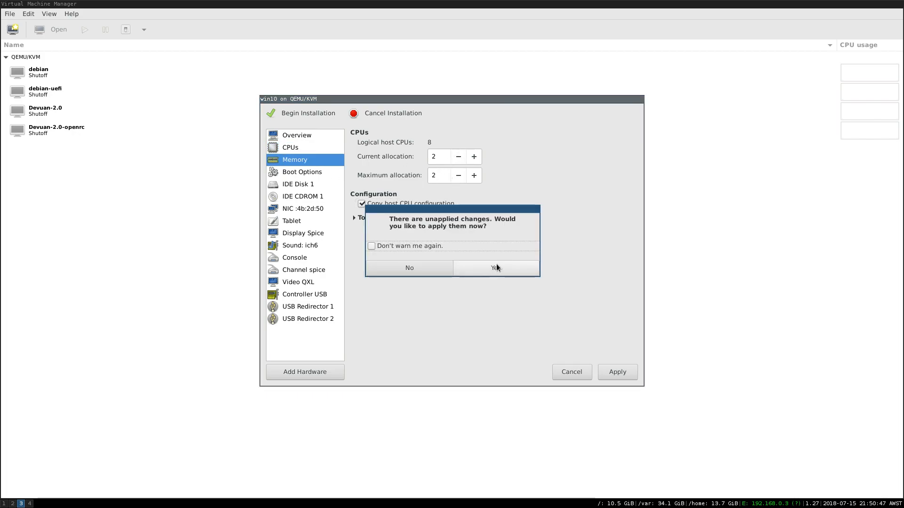
{"action": "left_click", "coordinate": [494, 268]}
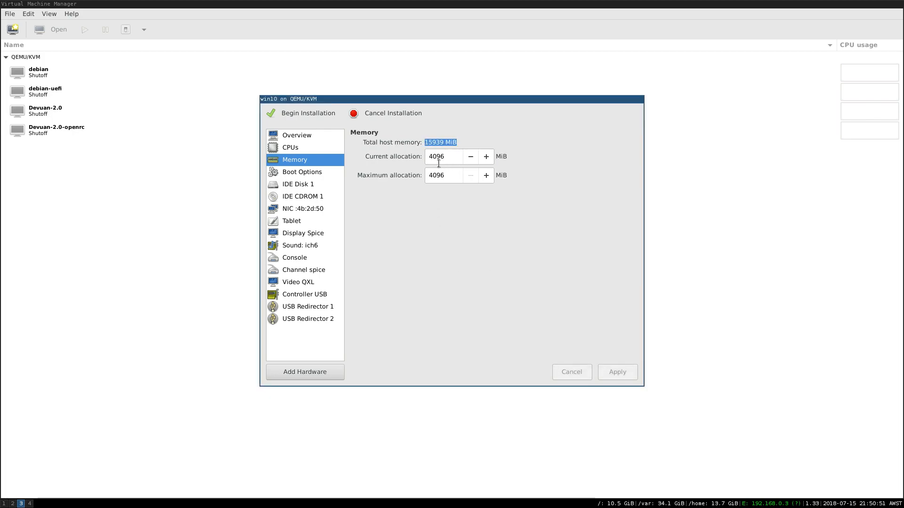
{"action": "left_click", "coordinate": [302, 171]}
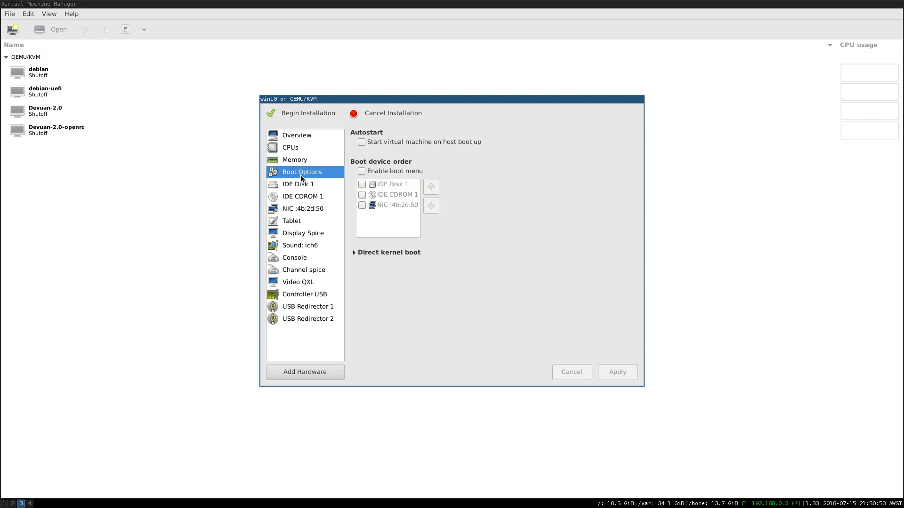
{"action": "mouse_move", "coordinate": [380, 141]}
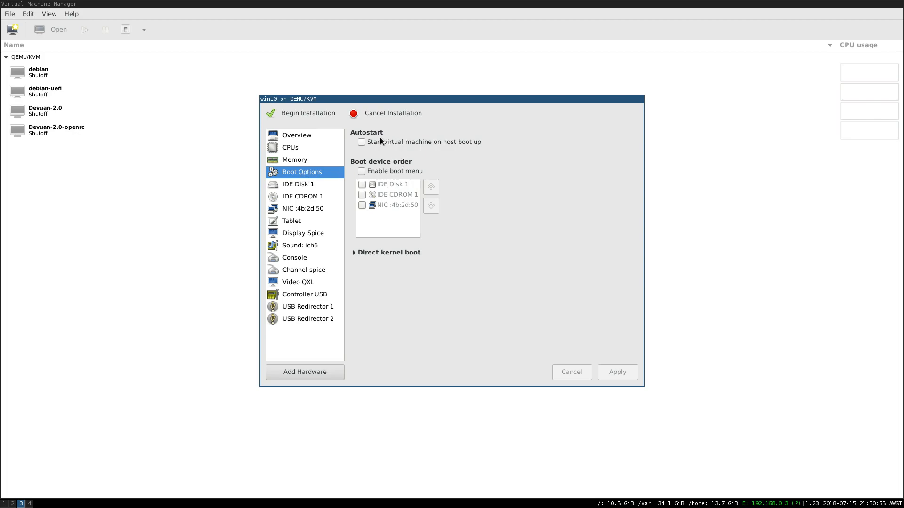
{"action": "mouse_move", "coordinate": [350, 242]}
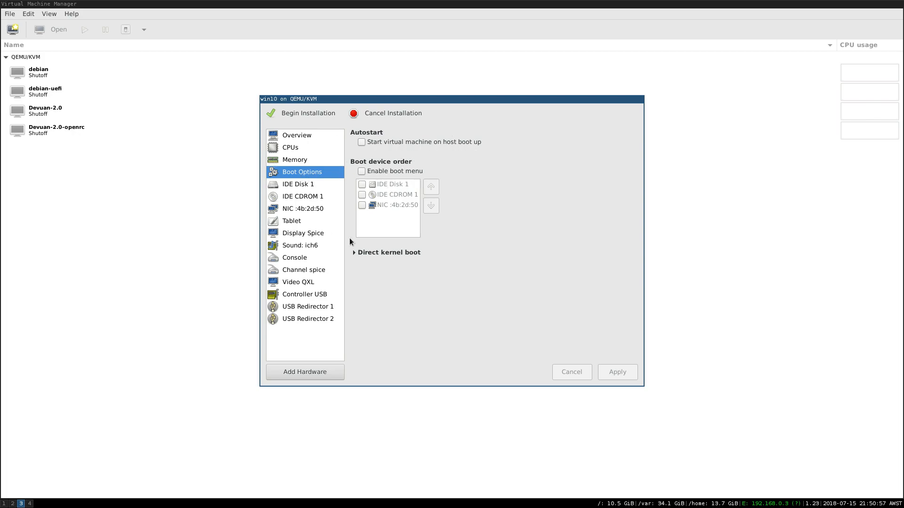
{"action": "mouse_move", "coordinate": [483, 266]}
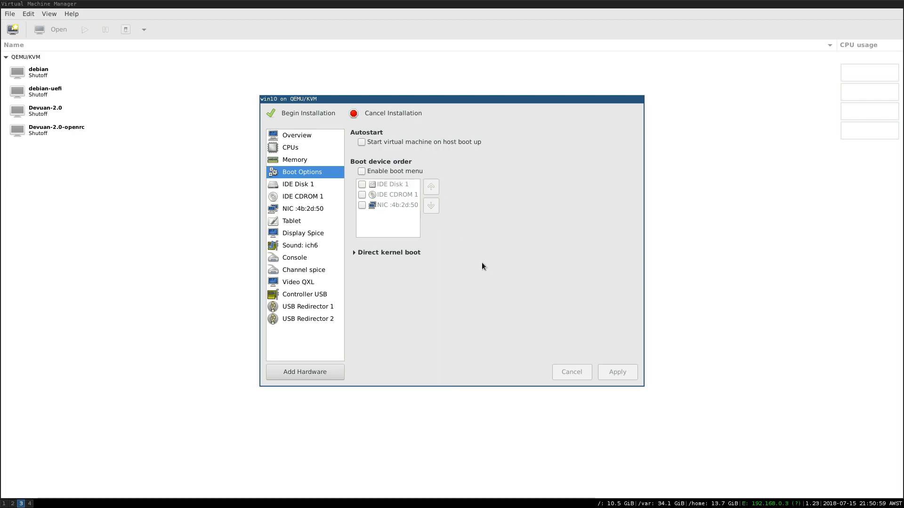
{"action": "mouse_move", "coordinate": [455, 262]}
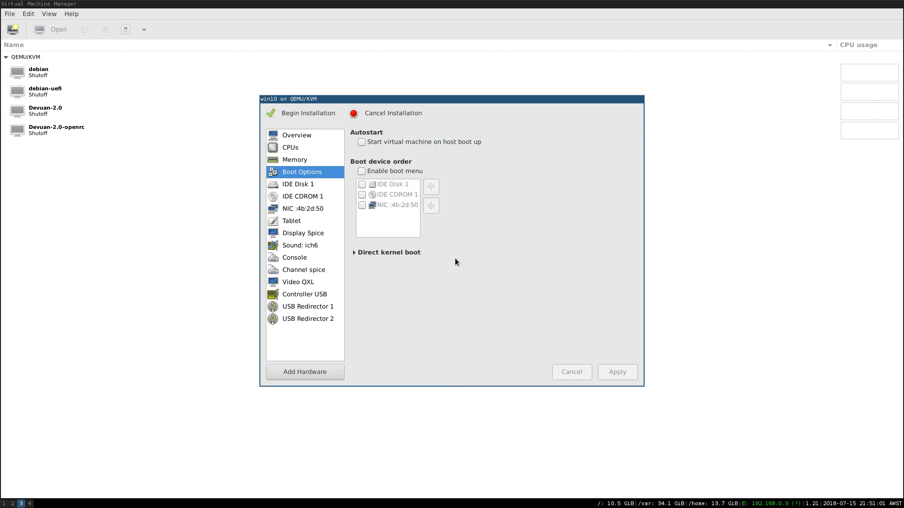
{"action": "mouse_move", "coordinate": [326, 206]}
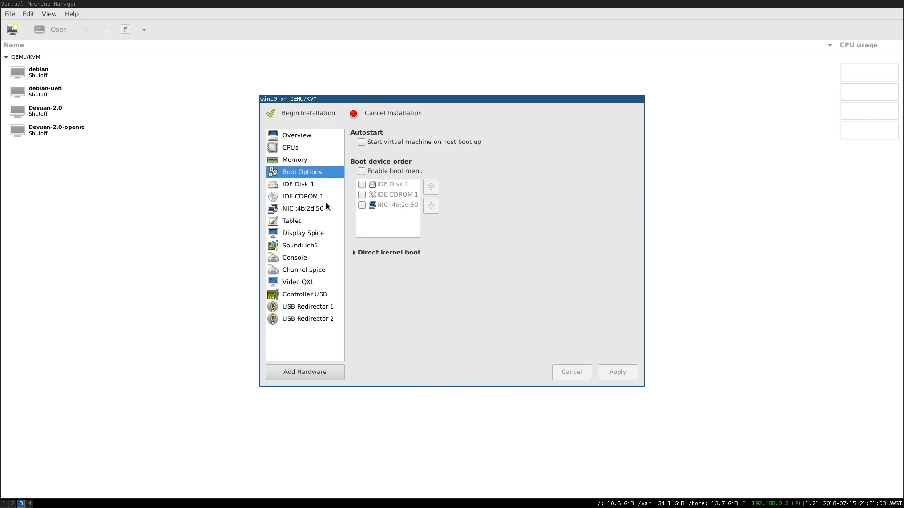
{"action": "mouse_move", "coordinate": [290, 234]}
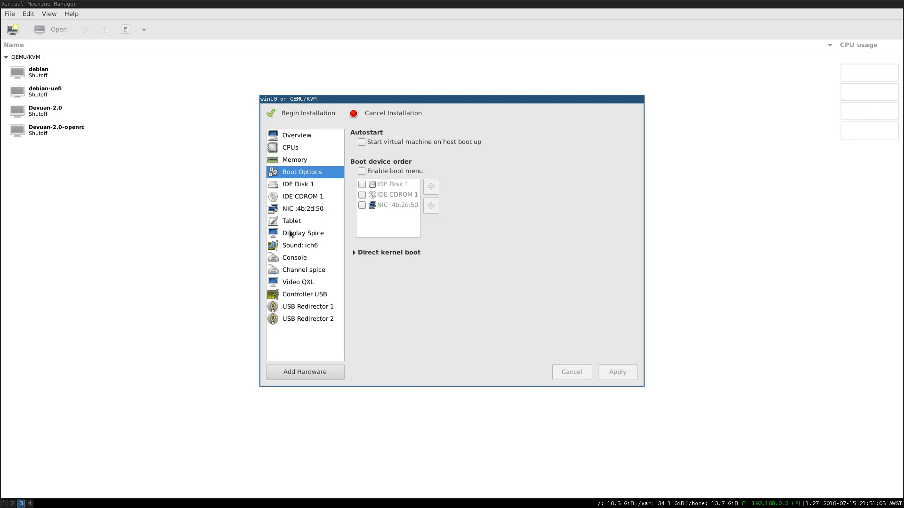
Review the Spice display and QXL video settings, then begin the win10 installation.
{"action": "left_click", "coordinate": [302, 233]}
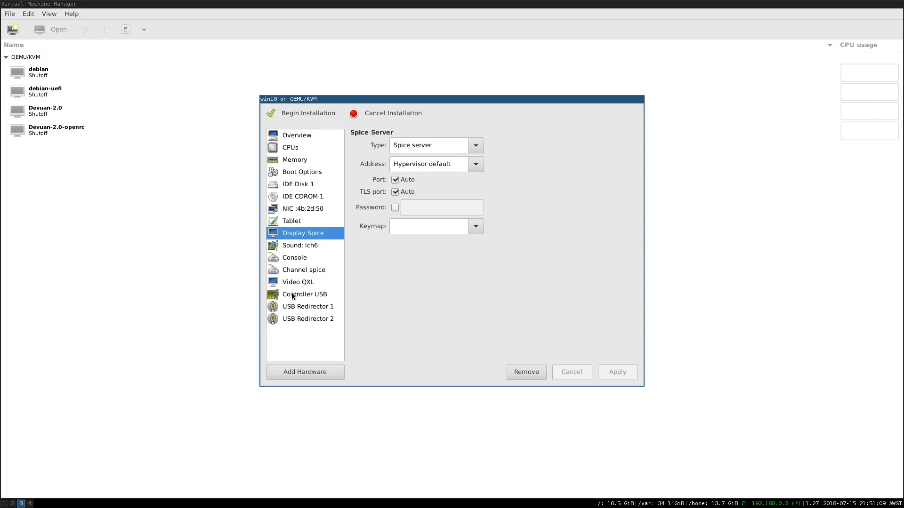
{"action": "left_click", "coordinate": [298, 282]}
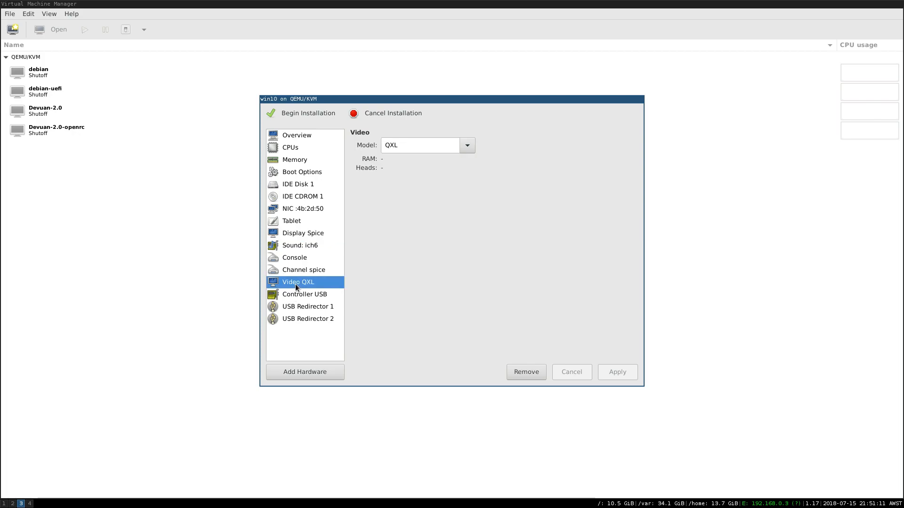
{"action": "mouse_move", "coordinate": [382, 157]}
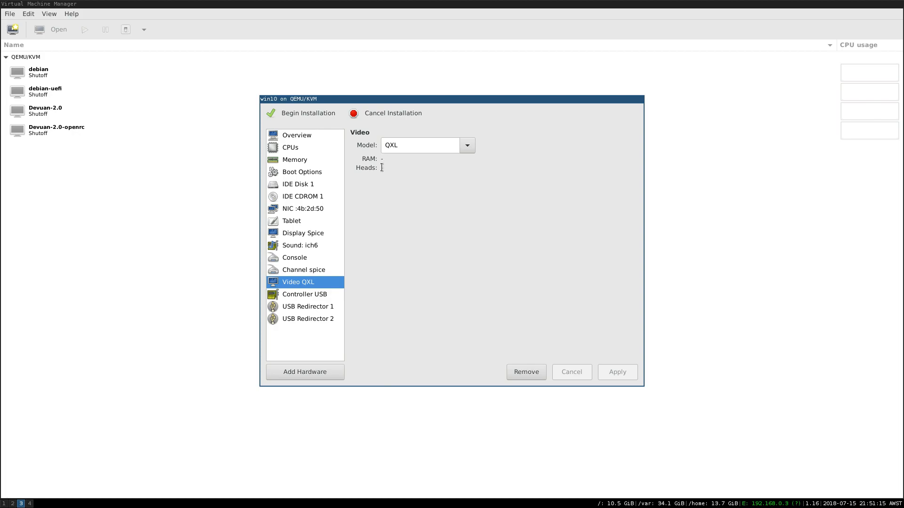
{"action": "left_click", "coordinate": [383, 159]}
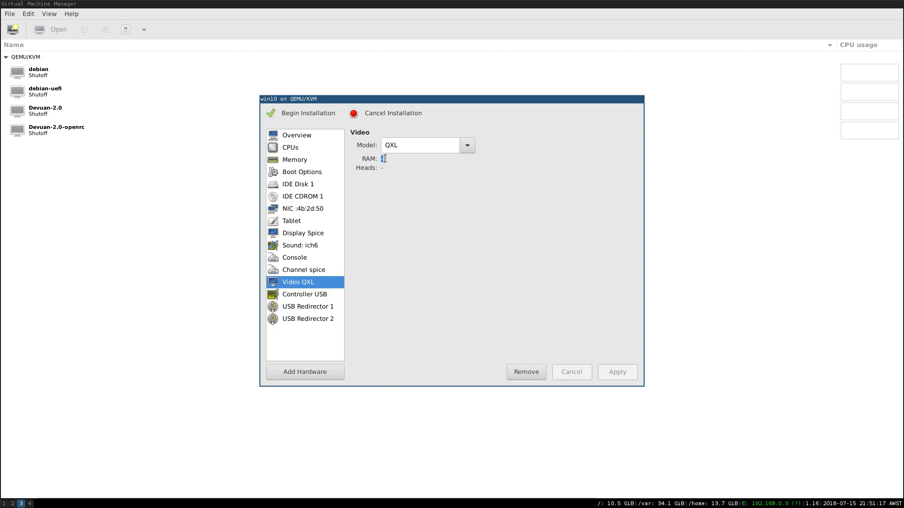
{"action": "mouse_move", "coordinate": [380, 178]}
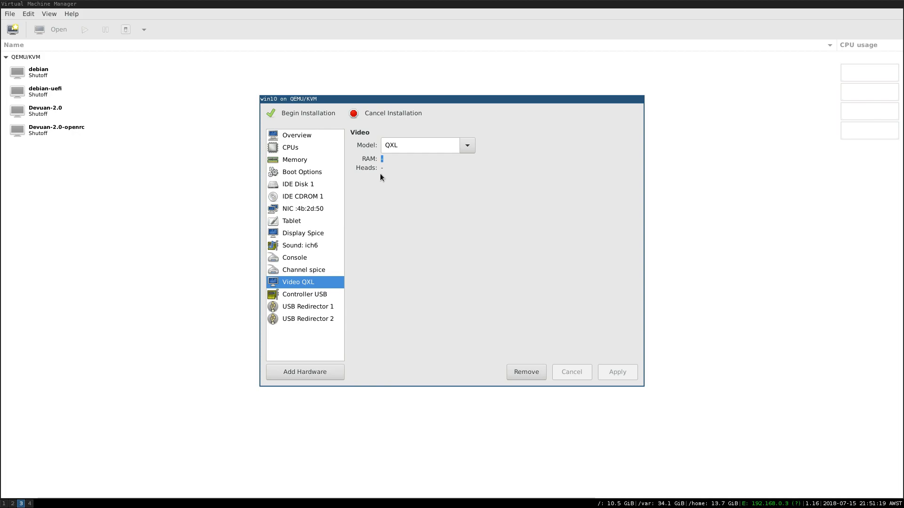
{"action": "mouse_move", "coordinate": [291, 262]}
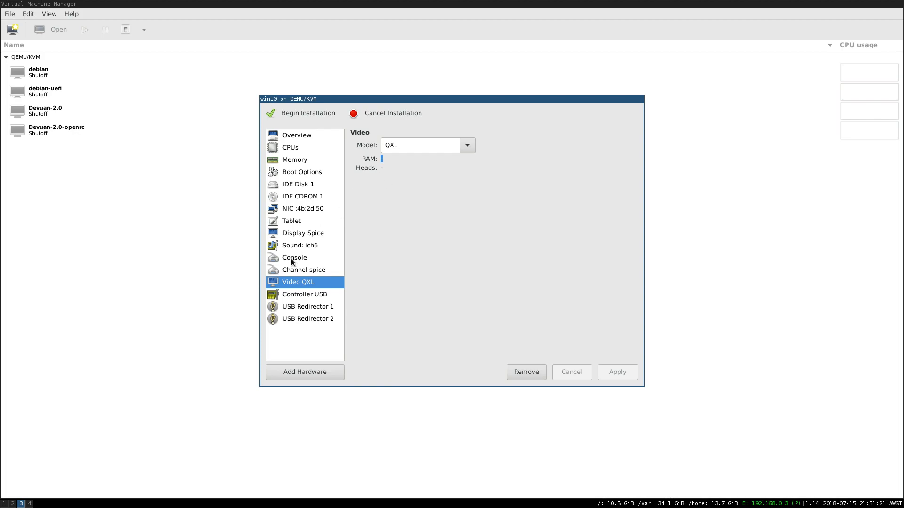
{"action": "mouse_move", "coordinate": [311, 288]}
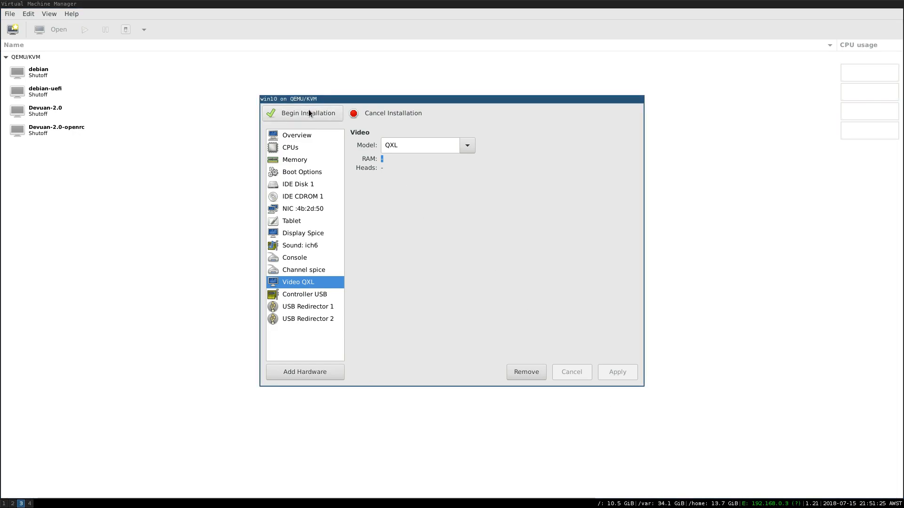
{"action": "left_click", "coordinate": [303, 113]}
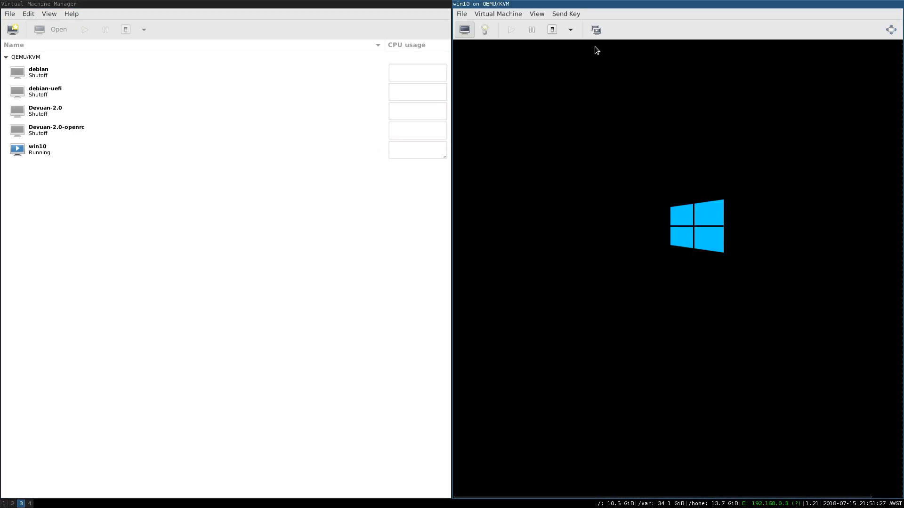
{"action": "left_click", "coordinate": [535, 13]}
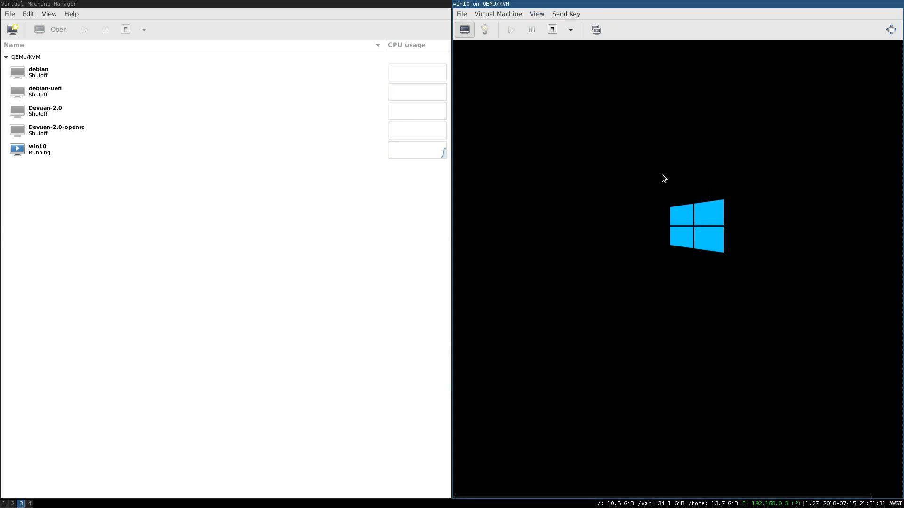
{"action": "left_click", "coordinate": [535, 13]}
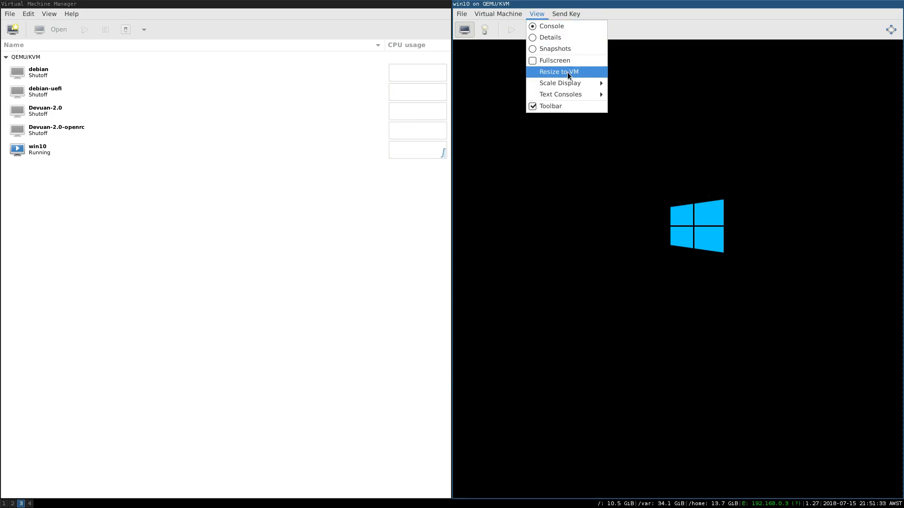
{"action": "mouse_move", "coordinate": [560, 83]}
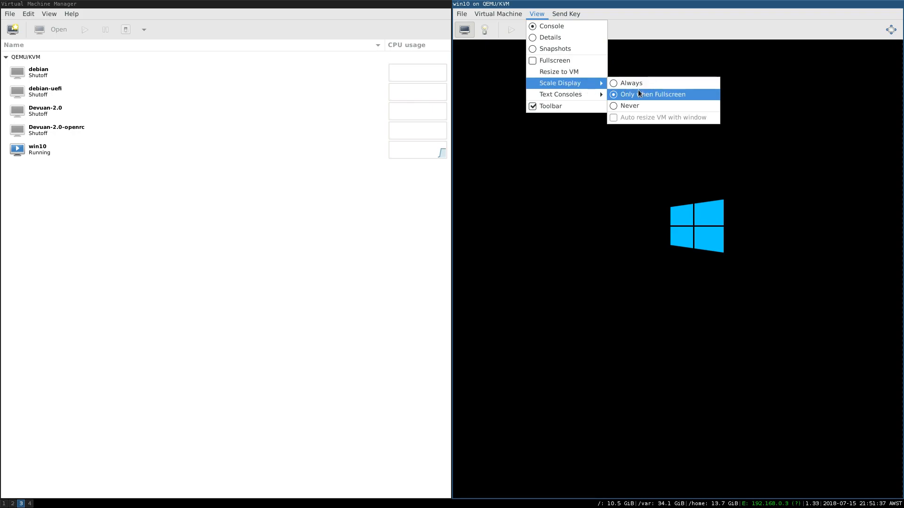
Set Scale Display to 'Only when Fullscreen' and put the win10 console full screen.
{"action": "left_click", "coordinate": [652, 94]}
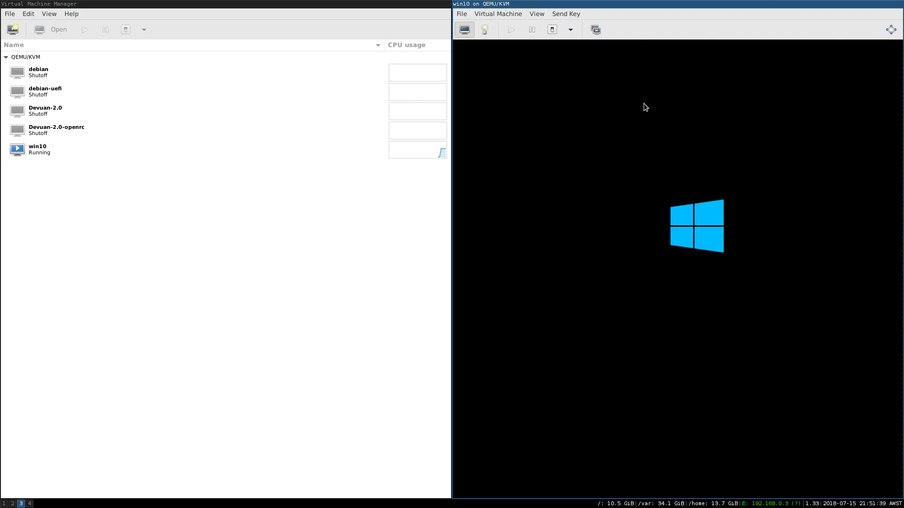
{"action": "left_click", "coordinate": [536, 13]}
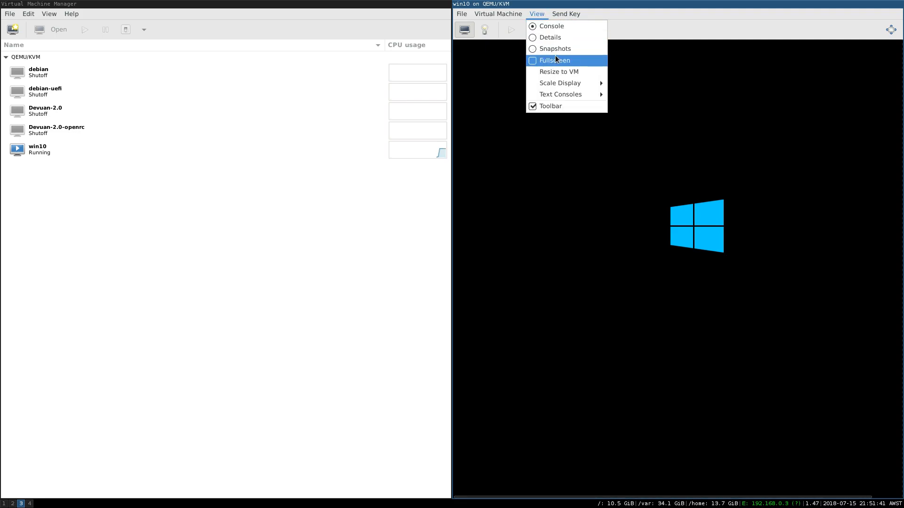
{"action": "left_click", "coordinate": [553, 60]}
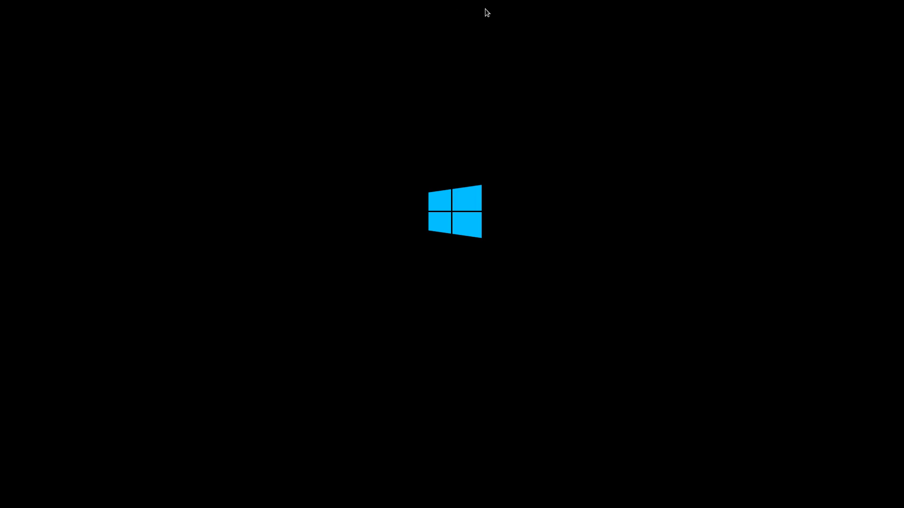
{"action": "mouse_move", "coordinate": [416, 4]}
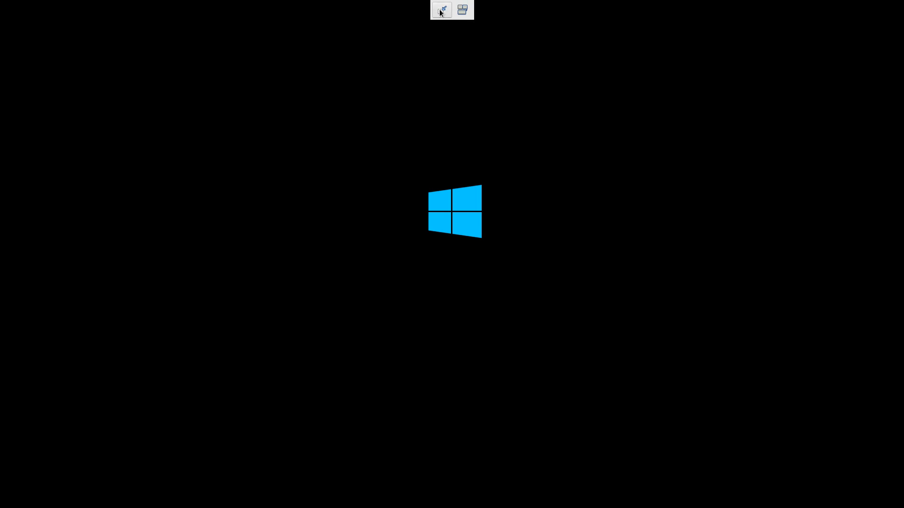
{"action": "left_click", "coordinate": [535, 13]}
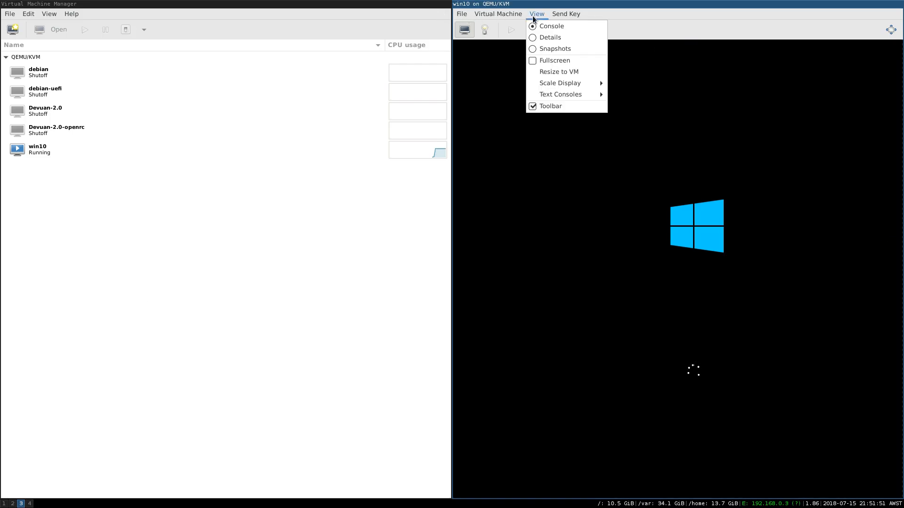
{"action": "left_click", "coordinate": [554, 61]}
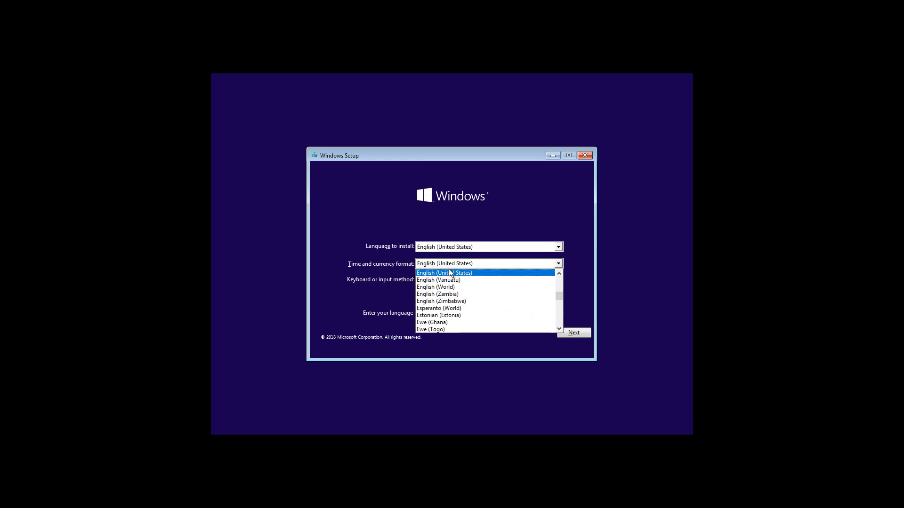
Pick English (Australia) time and currency format, then choose Install now.
{"action": "scroll", "scroll_direction": "up", "scroll_amount": 3}
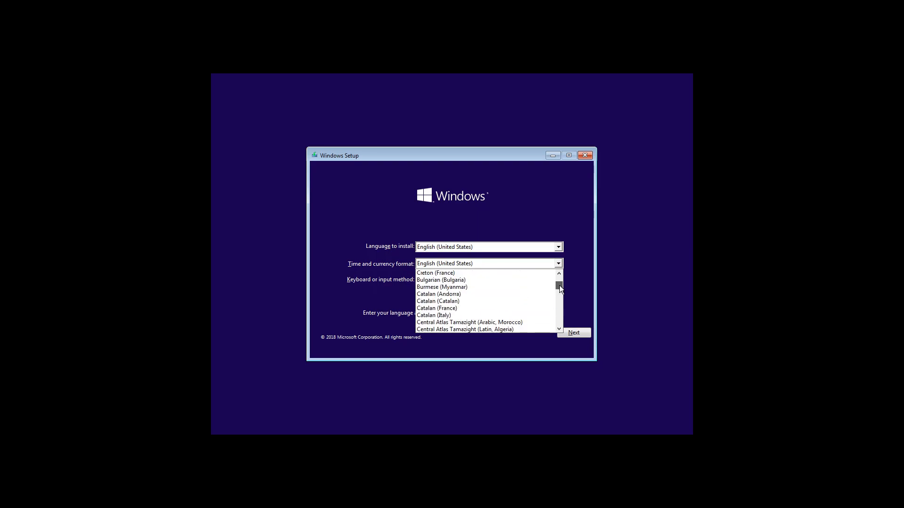
{"action": "scroll", "scroll_direction": "down", "scroll_amount": 3}
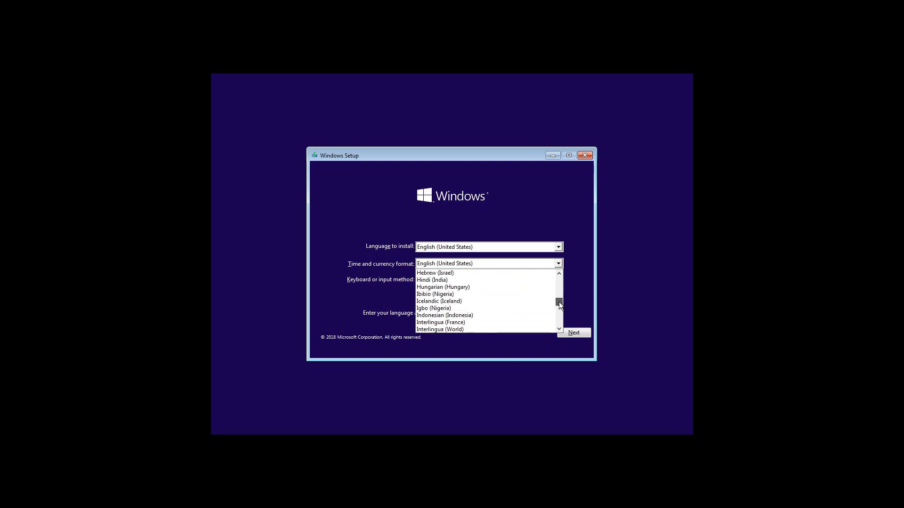
{"action": "scroll", "scroll_direction": "down", "scroll_amount": 3}
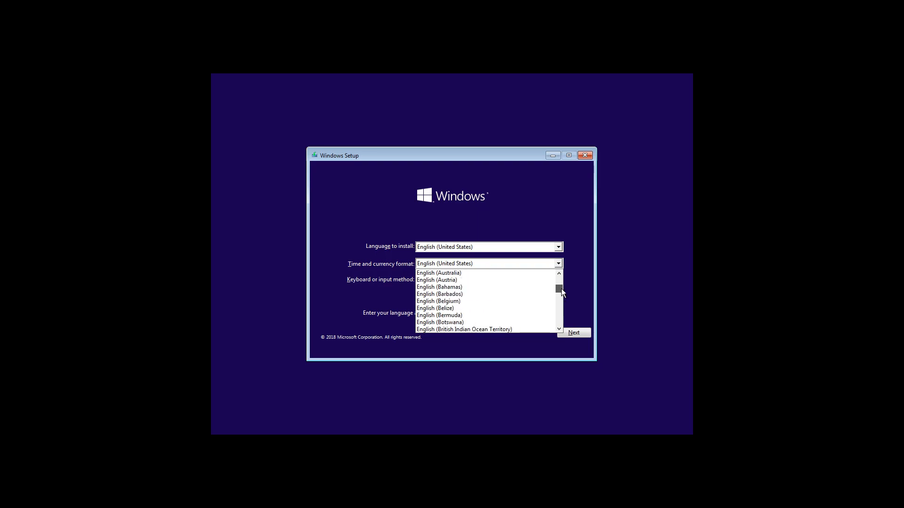
{"action": "left_click", "coordinate": [438, 273]}
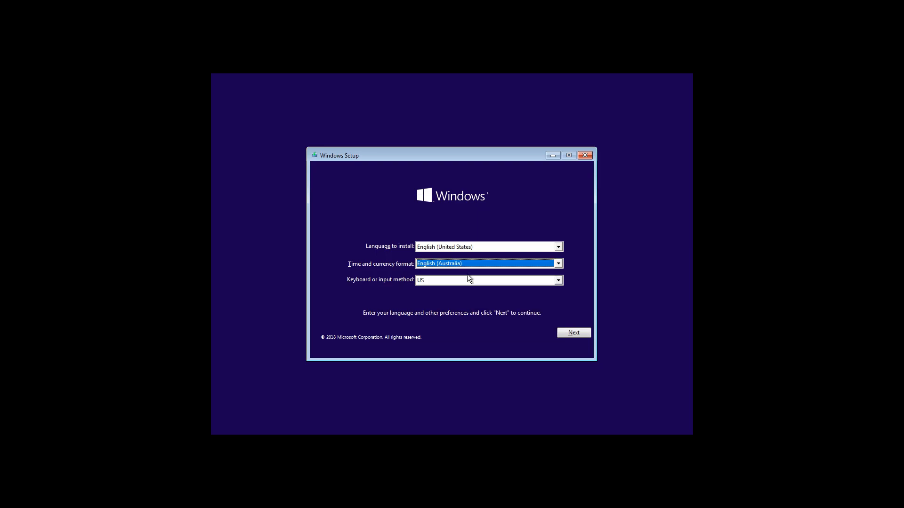
{"action": "left_click", "coordinate": [573, 333]}
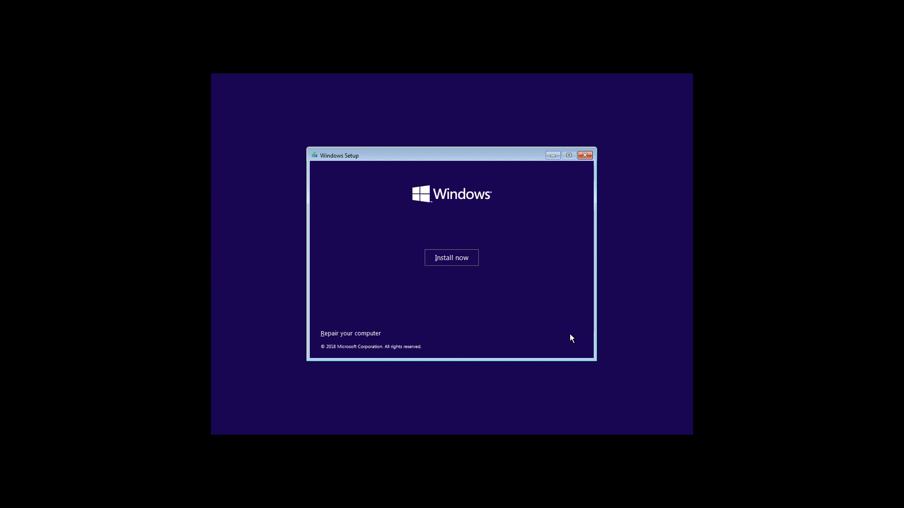
{"action": "left_click", "coordinate": [451, 258]}
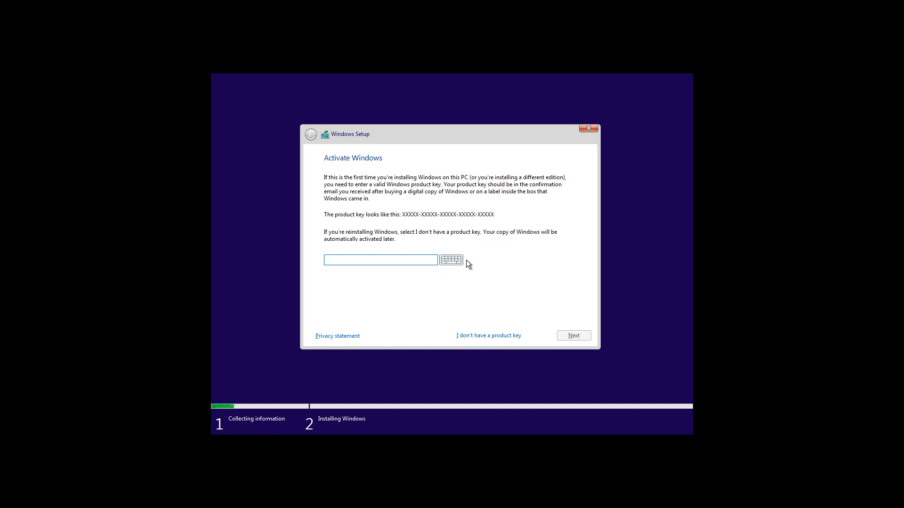
Skip product key entry with 'I don't have a product key' to reach the edition list.
{"action": "left_click", "coordinate": [380, 259]}
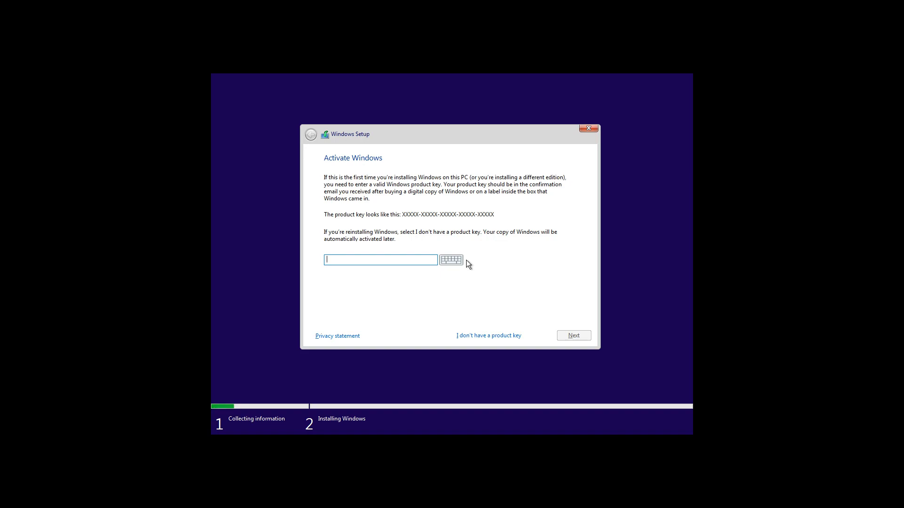
{"action": "mouse_move", "coordinate": [352, 215]}
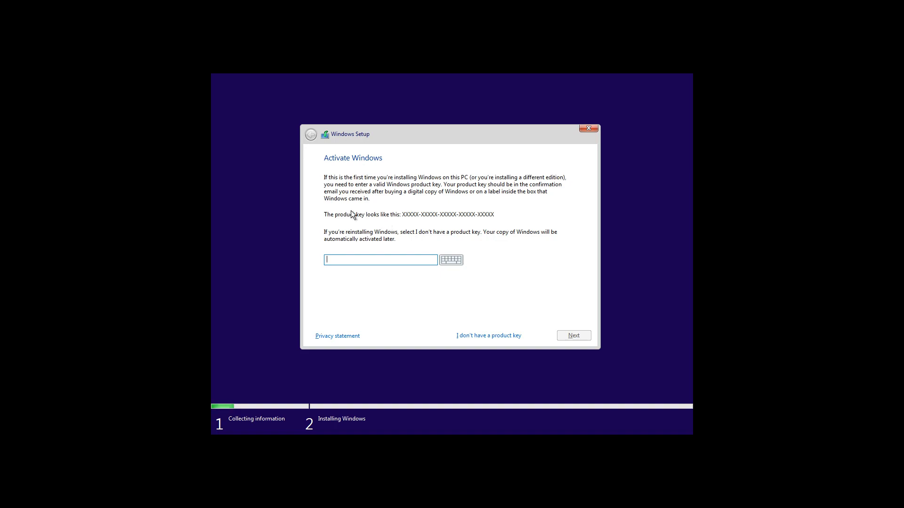
{"action": "mouse_move", "coordinate": [387, 266]}
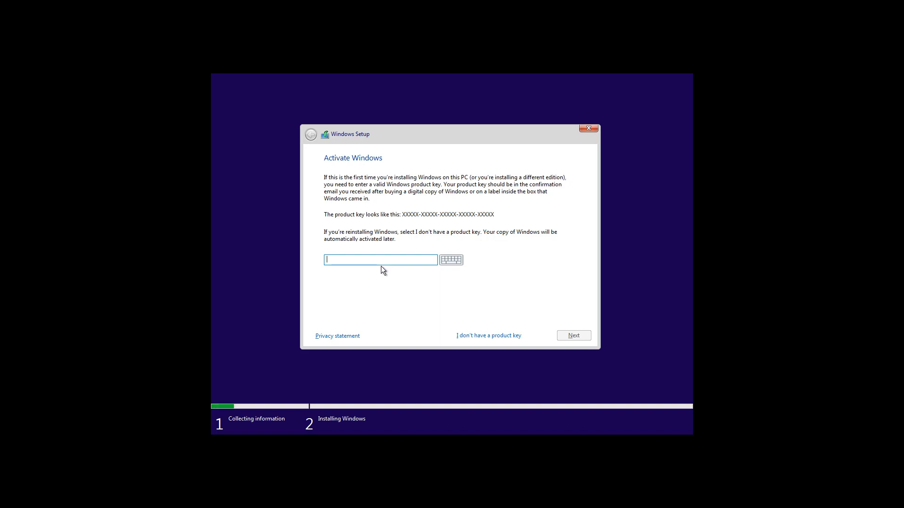
{"action": "mouse_move", "coordinate": [569, 377]}
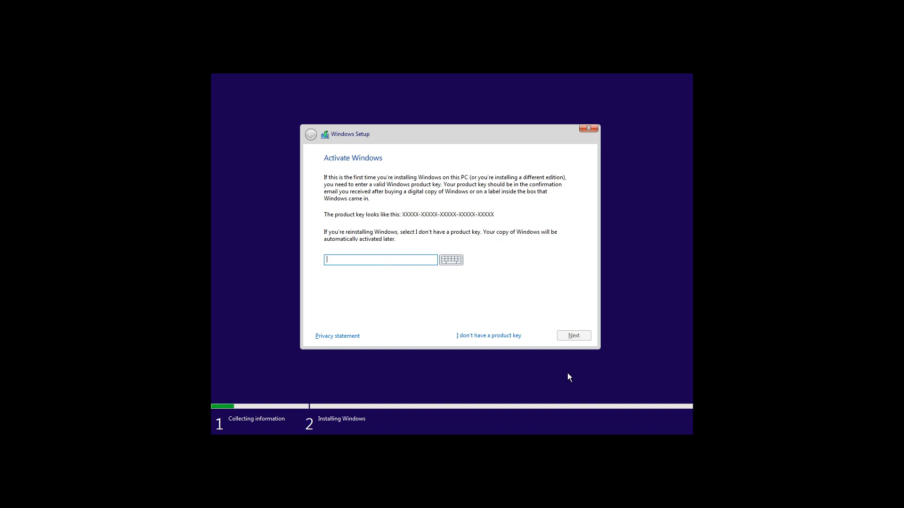
{"action": "mouse_move", "coordinate": [452, 260]}
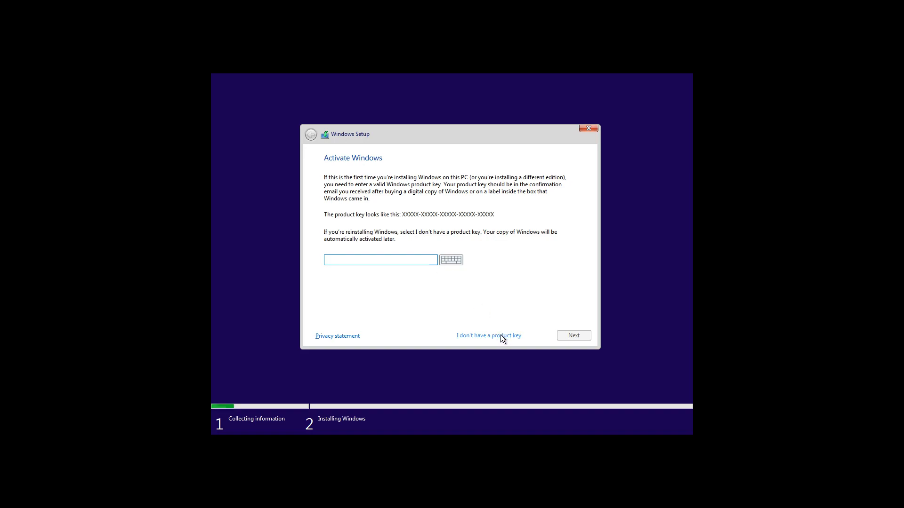
{"action": "mouse_move", "coordinate": [502, 325]}
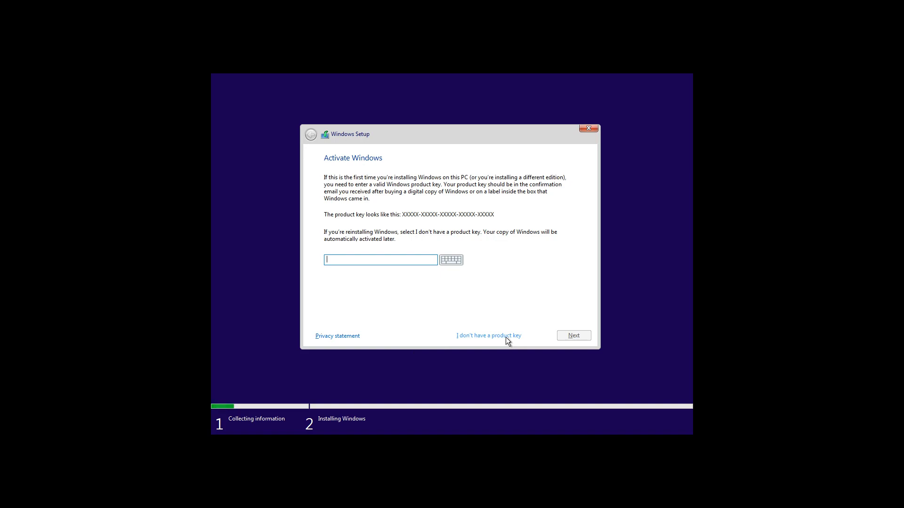
{"action": "left_click", "coordinate": [488, 336]}
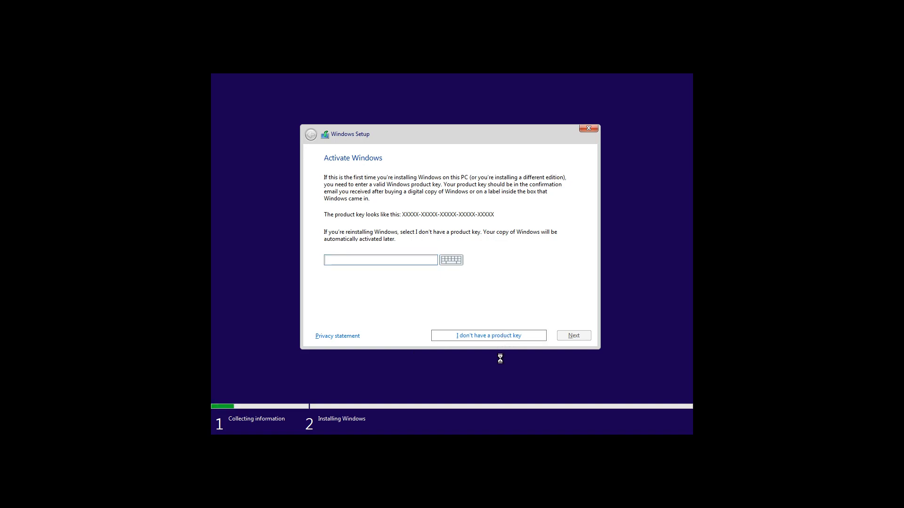
{"action": "left_click", "coordinate": [487, 335]}
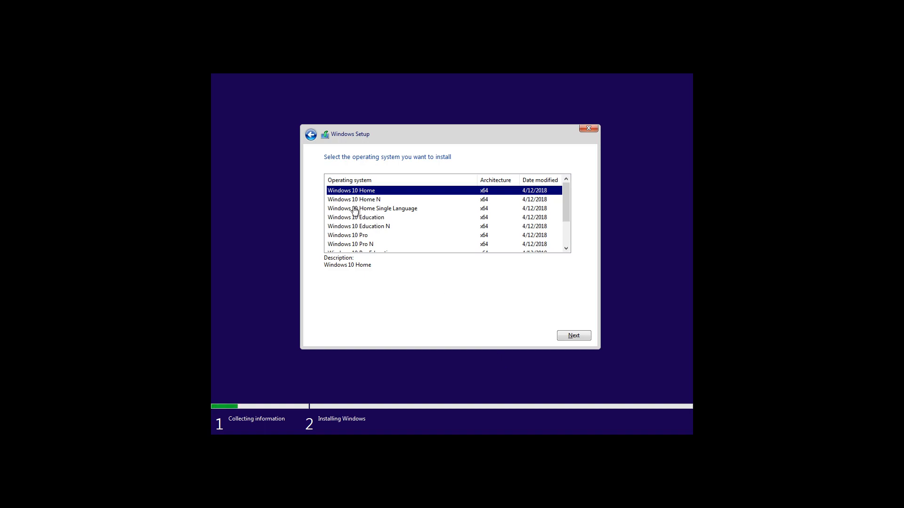
Choose Windows 10 Pro, accept the license terms, and install onto Drive 0's unallocated space.
{"action": "left_click", "coordinate": [347, 235]}
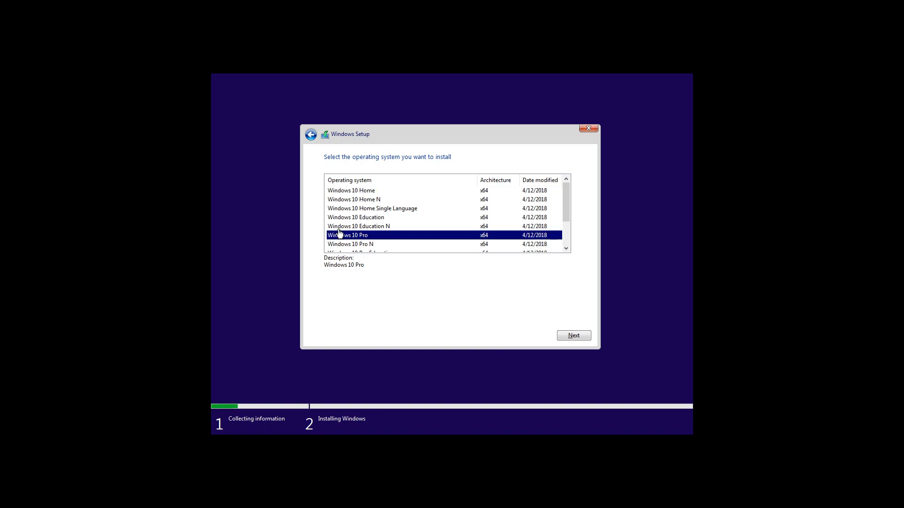
{"action": "mouse_move", "coordinate": [465, 170]}
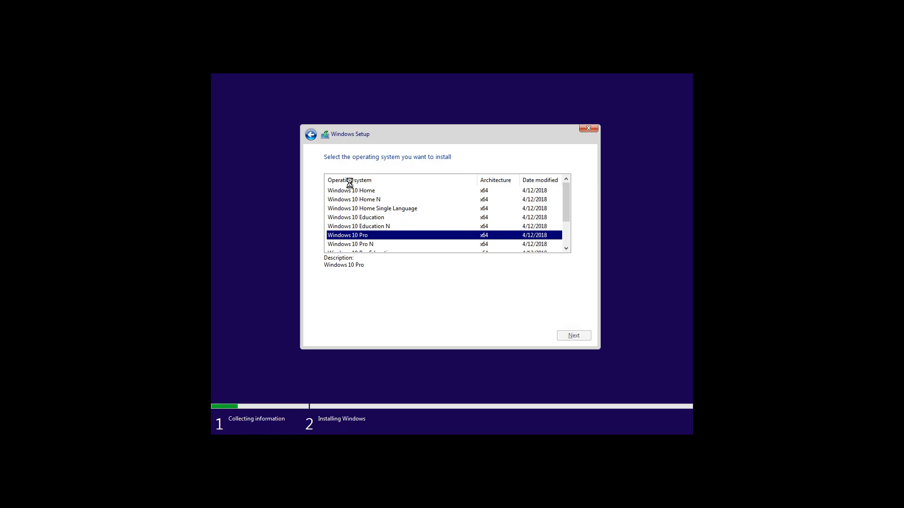
{"action": "left_click", "coordinate": [573, 336]}
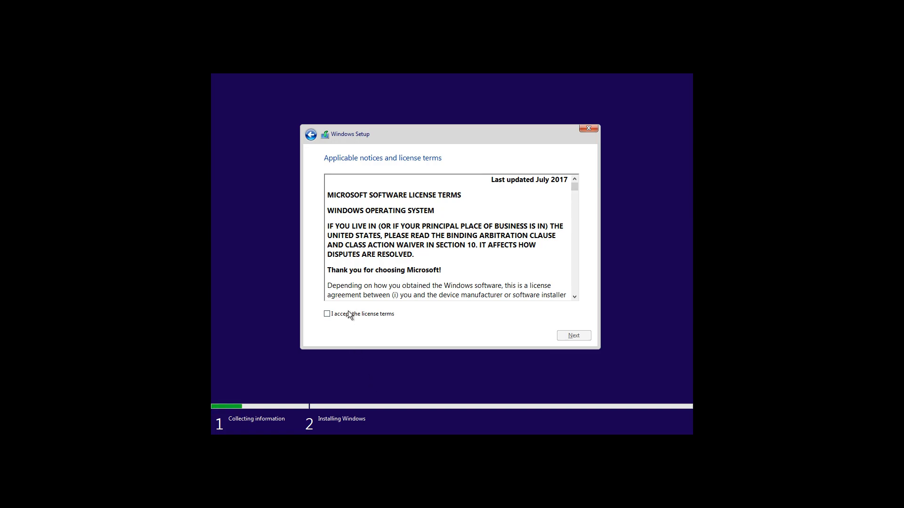
{"action": "left_click", "coordinate": [326, 314]}
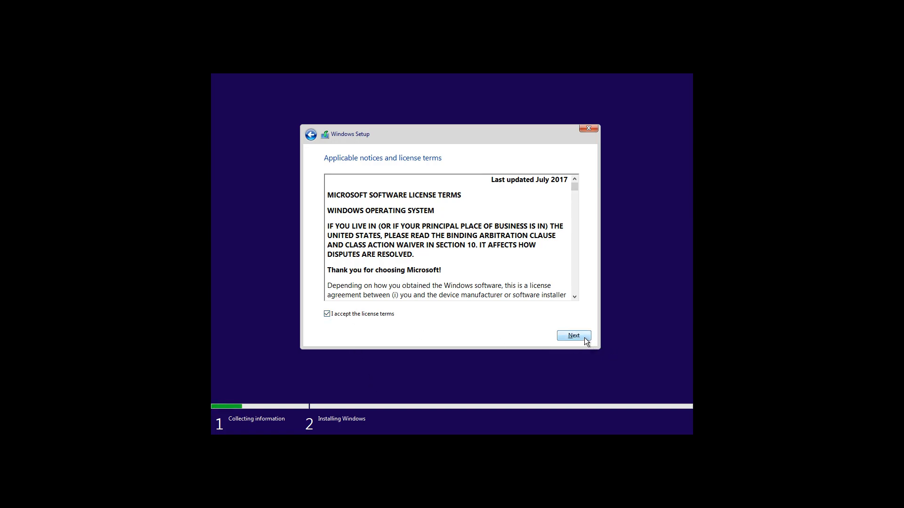
{"action": "left_click", "coordinate": [572, 336]}
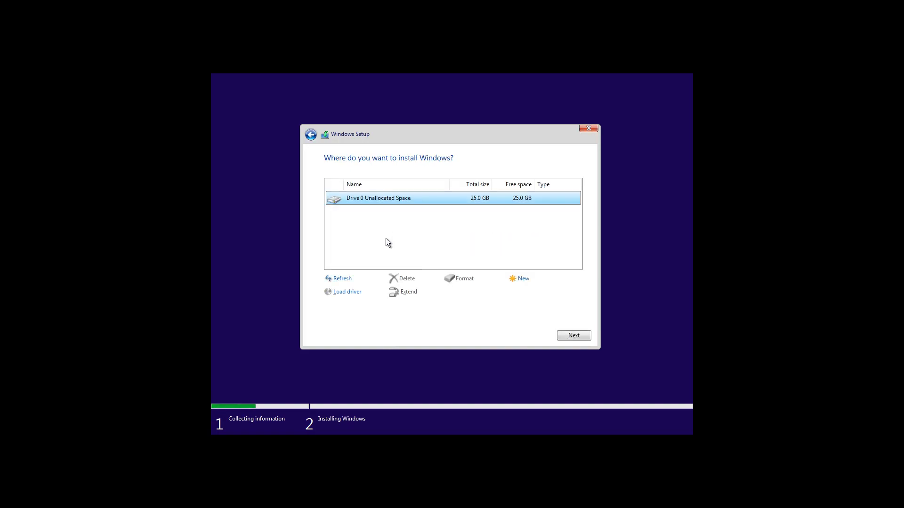
{"action": "mouse_move", "coordinate": [575, 346]}
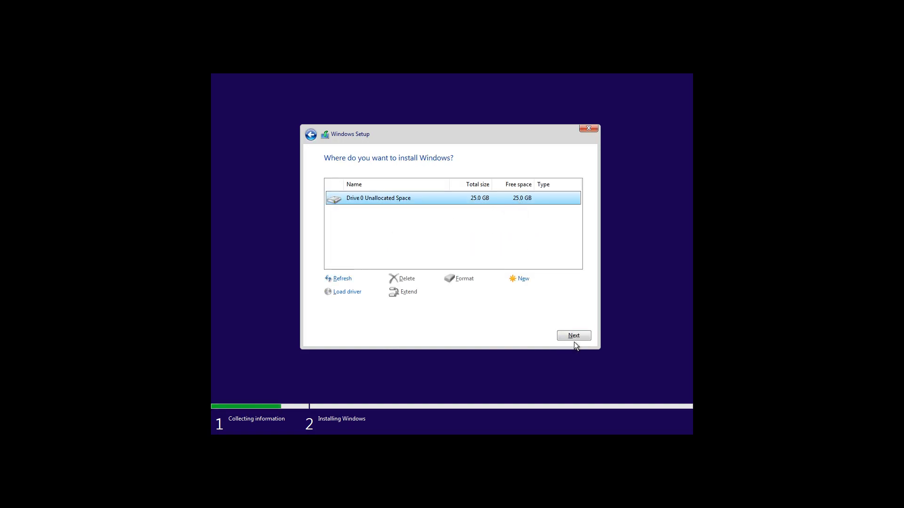
{"action": "mouse_move", "coordinate": [506, 283]}
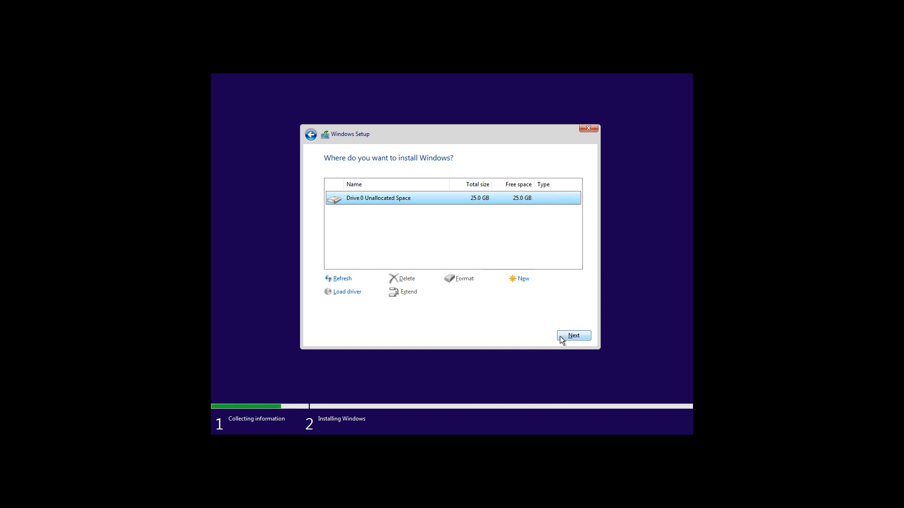
{"action": "left_click", "coordinate": [573, 336]}
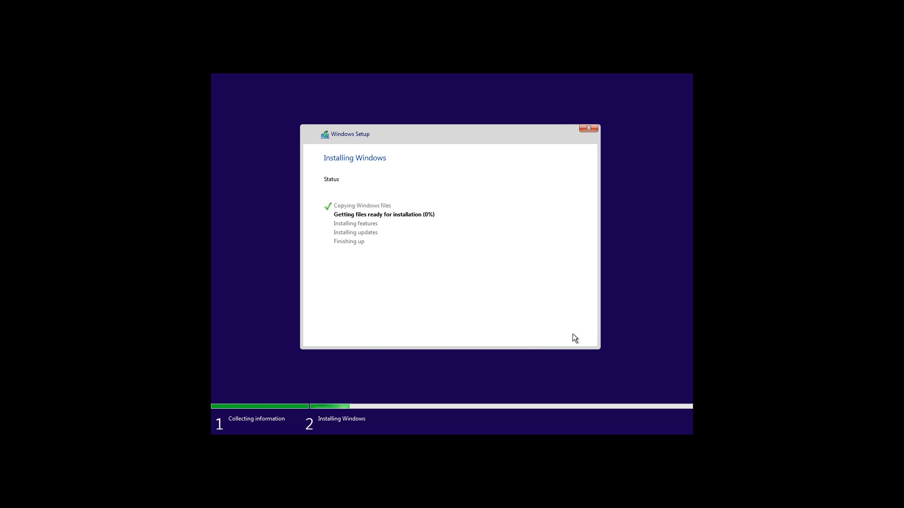
{"action": "mouse_move", "coordinate": [379, 209]}
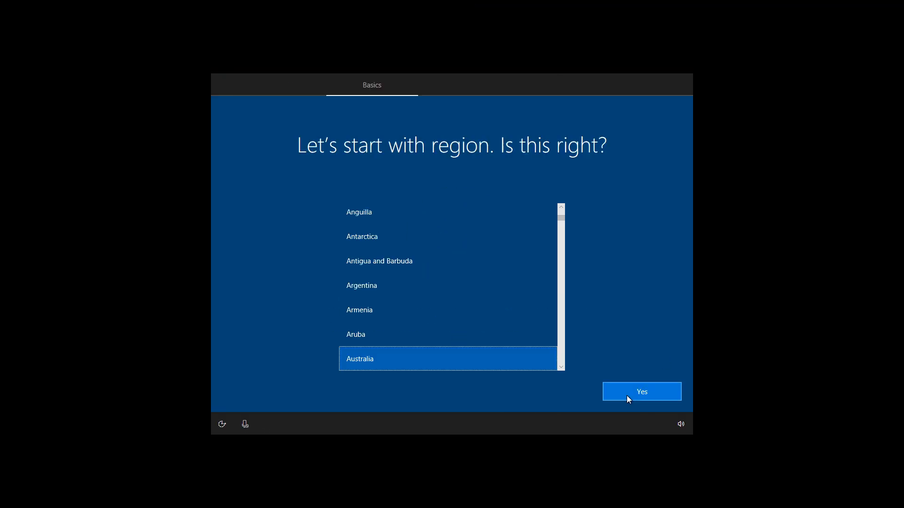
Confirm Australia and the US keyboard, skip a second layout, choose personal use and offline account.
{"action": "left_click", "coordinate": [641, 392]}
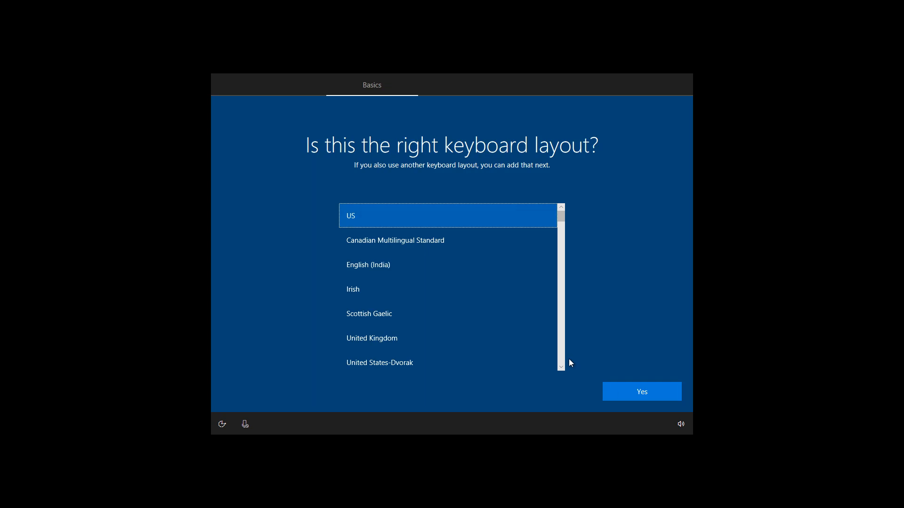
{"action": "left_click", "coordinate": [641, 391]}
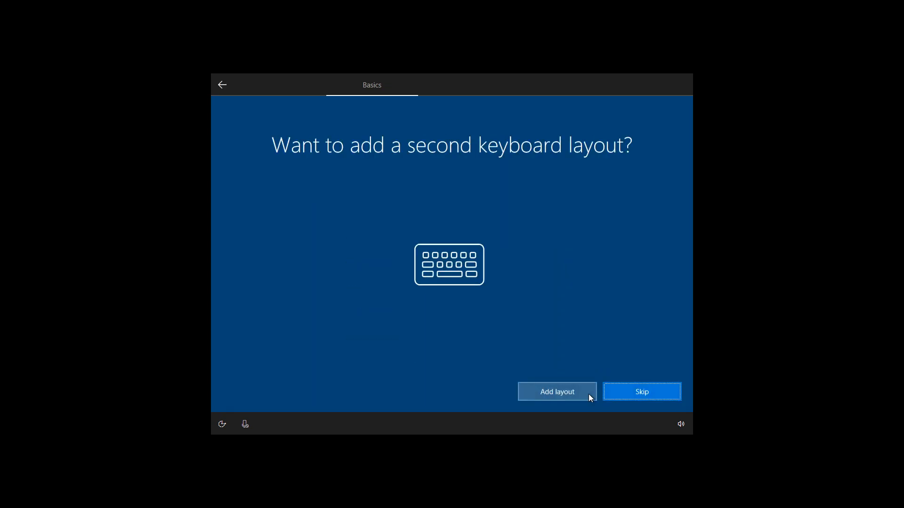
{"action": "left_click", "coordinate": [641, 392]}
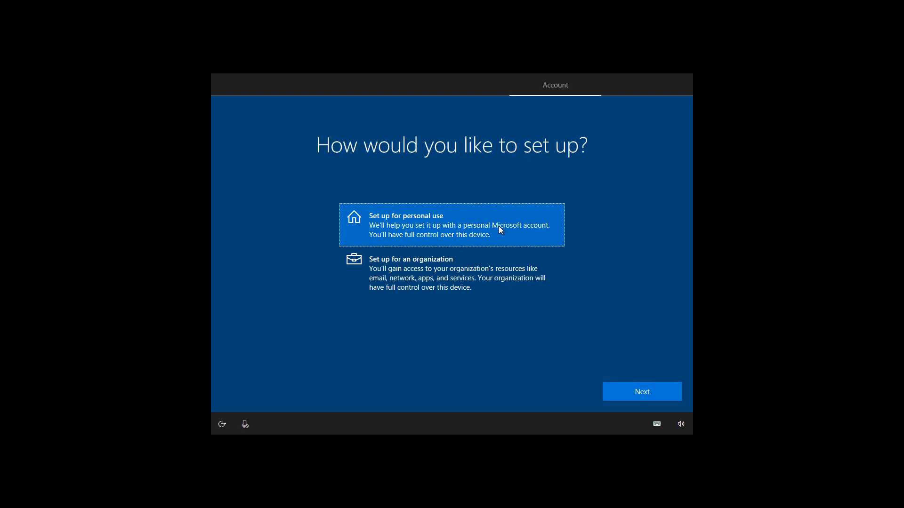
{"action": "left_click", "coordinate": [641, 391]}
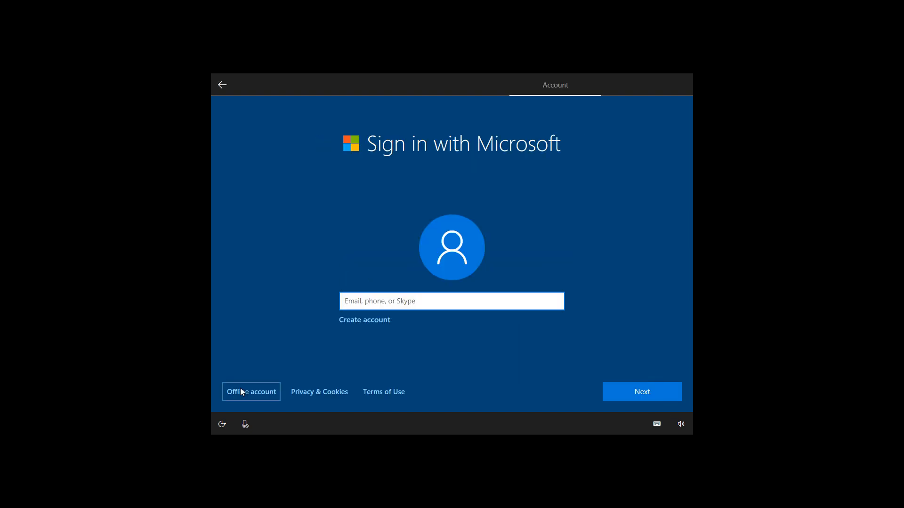
{"action": "mouse_move", "coordinate": [211, 386]}
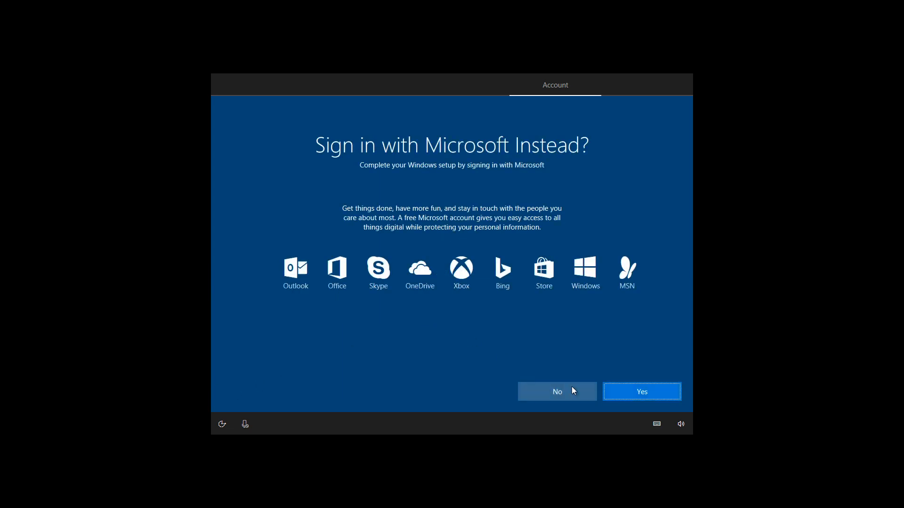
{"action": "left_click", "coordinate": [556, 391]}
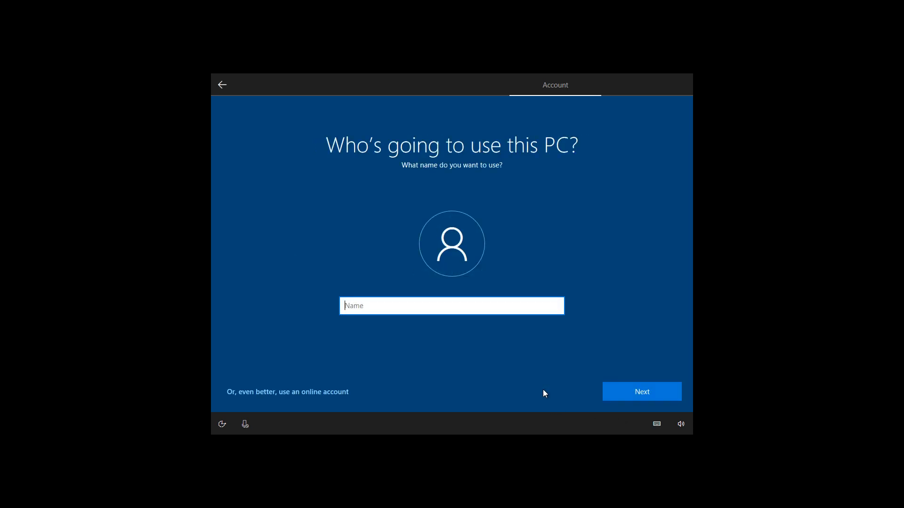
Enter the local account name, then submit the password and its confirmation.
{"action": "type", "text": "tes"}
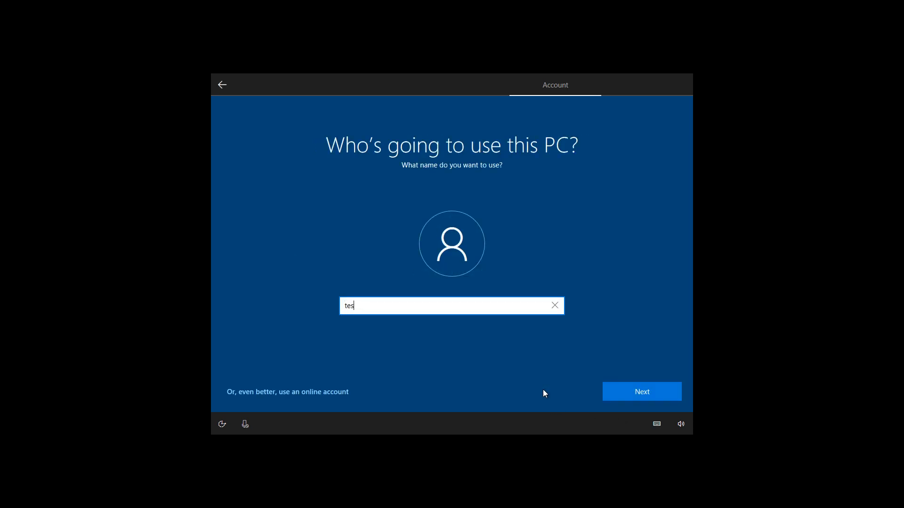
{"action": "type", "text": "tbox"}
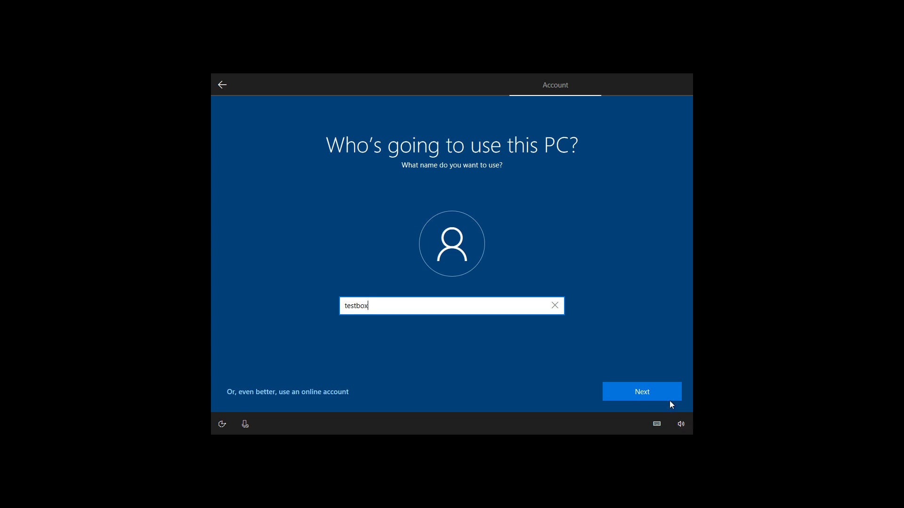
{"action": "key", "text": "Backspace"}
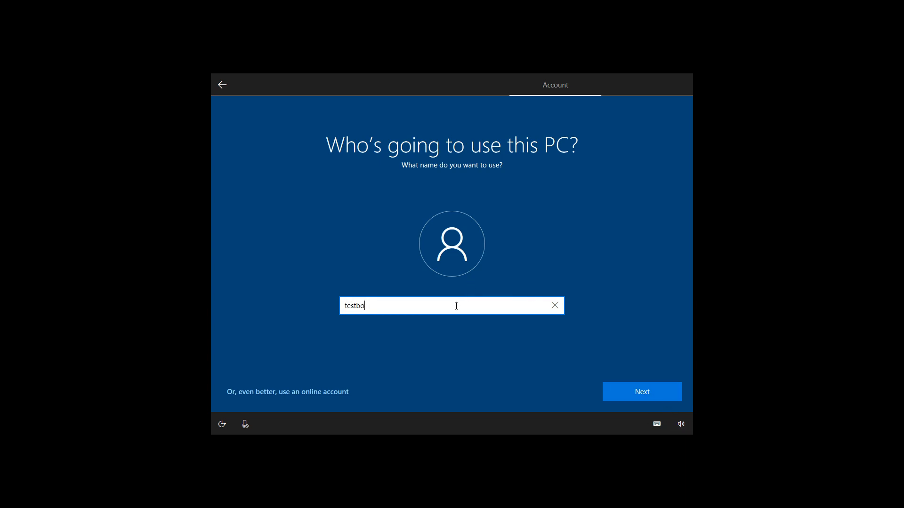
{"action": "left_click", "coordinate": [641, 391]}
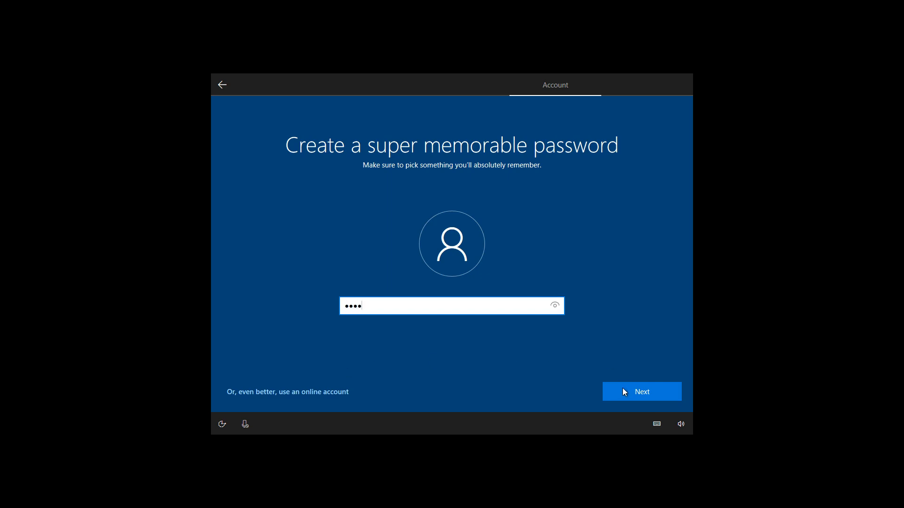
{"action": "left_click", "coordinate": [641, 392]}
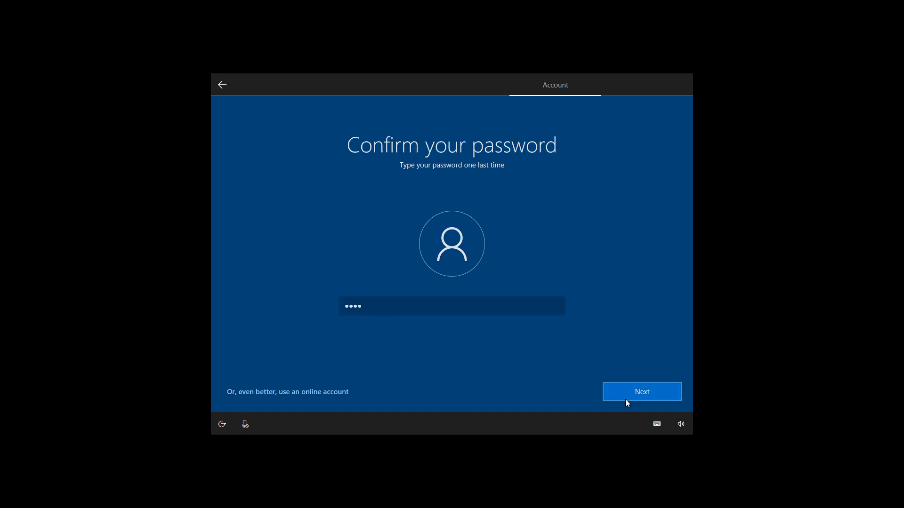
{"action": "left_click", "coordinate": [641, 391]}
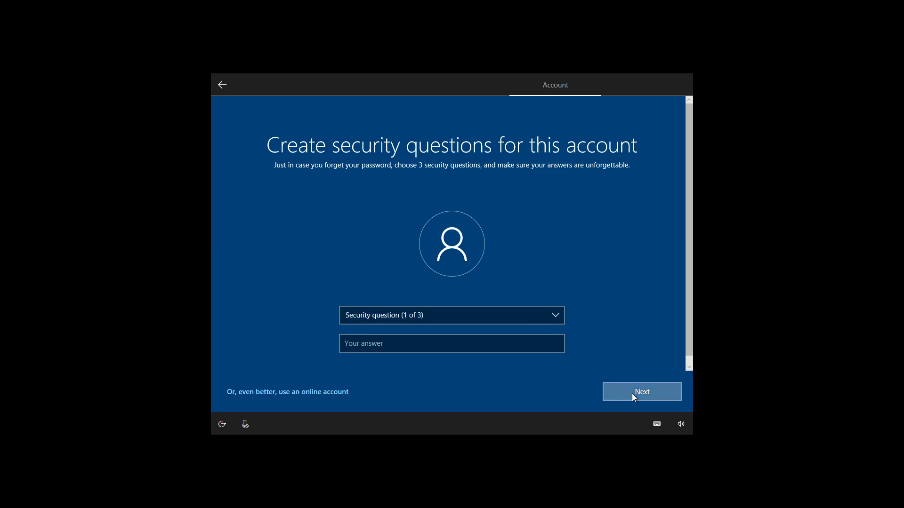
{"action": "left_click", "coordinate": [641, 391]}
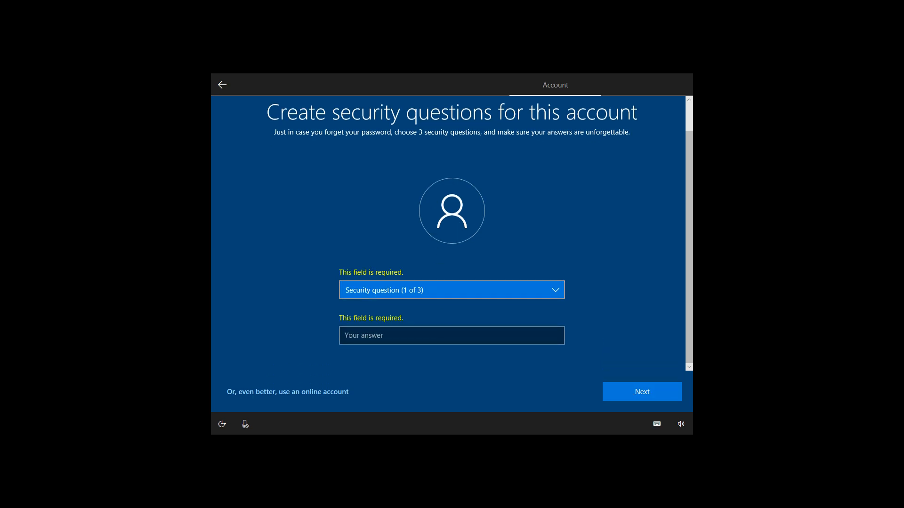
{"action": "left_click", "coordinate": [452, 335]}
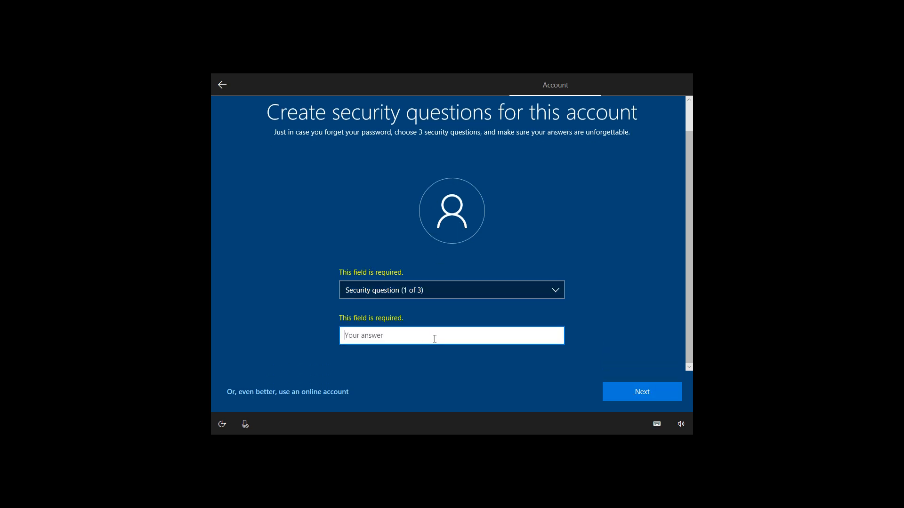
{"action": "left_click", "coordinate": [451, 290]}
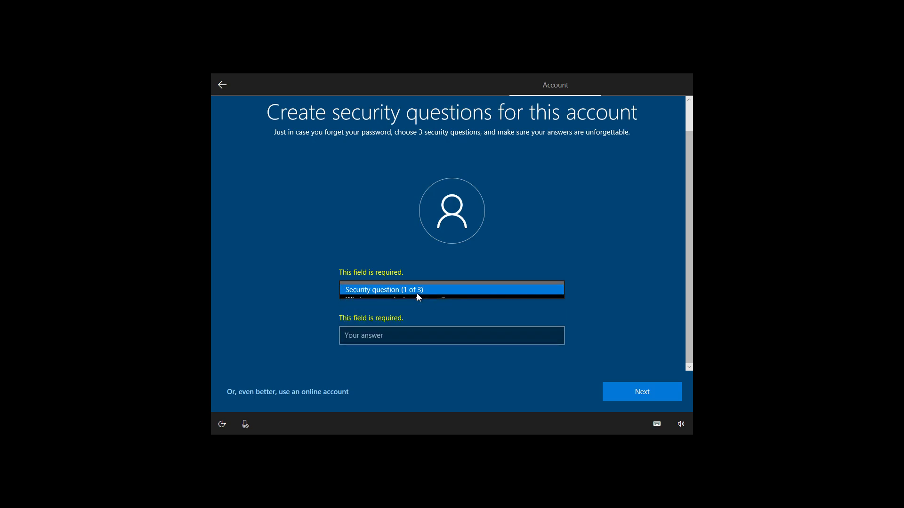
{"action": "left_click", "coordinate": [451, 290]}
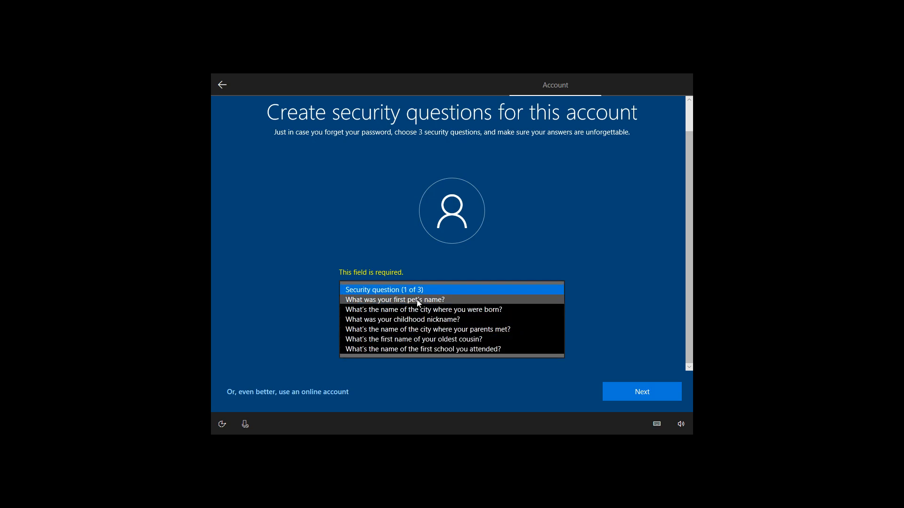
{"action": "left_click", "coordinate": [451, 290]}
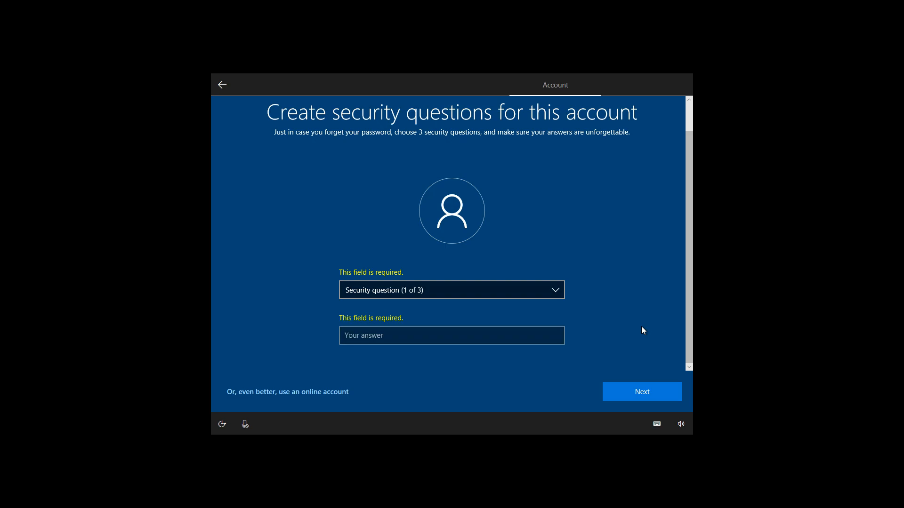
{"action": "mouse_move", "coordinate": [238, 85]}
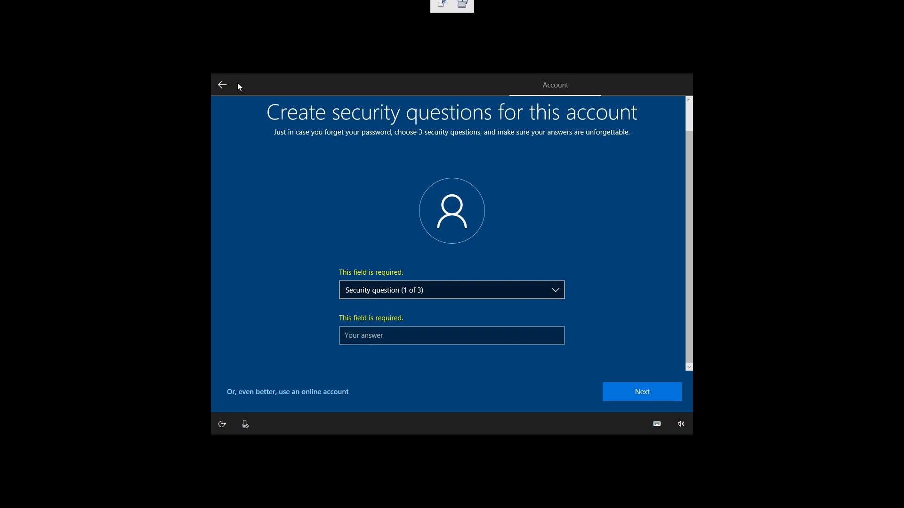
{"action": "scroll", "scroll_direction": "up", "scroll_amount": 3}
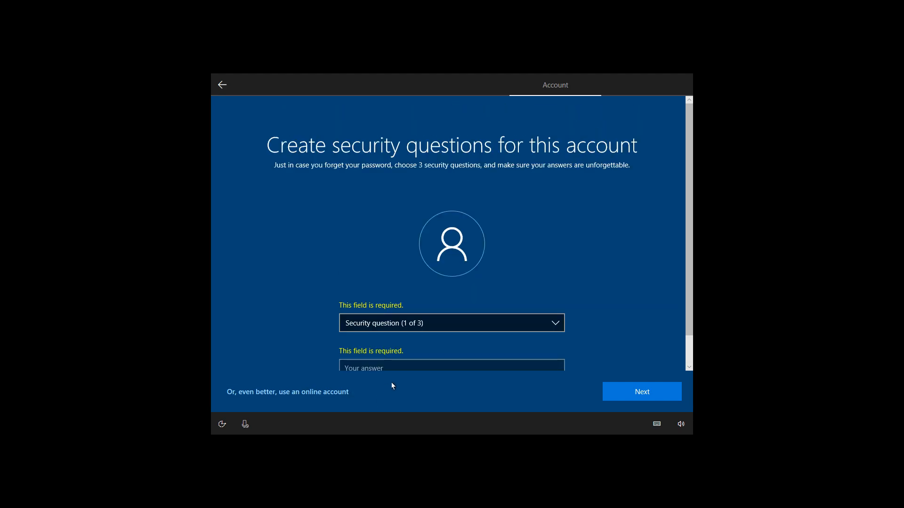
{"action": "scroll", "scroll_direction": "up", "scroll_amount": 3}
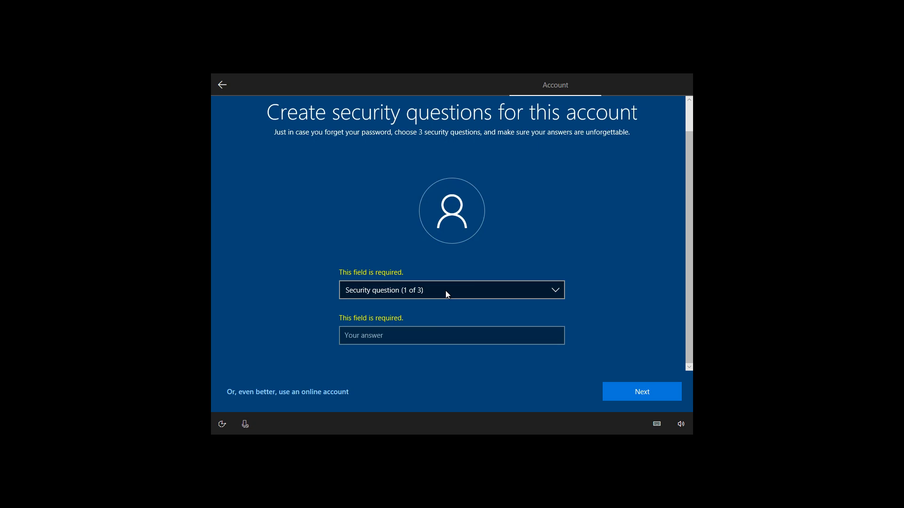
{"action": "left_click", "coordinate": [451, 290]}
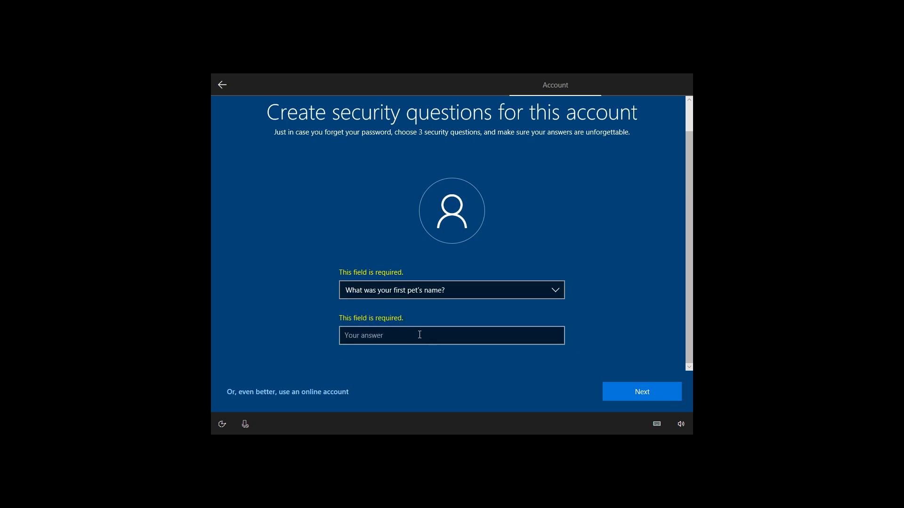
{"action": "type", "text": "Fi"}
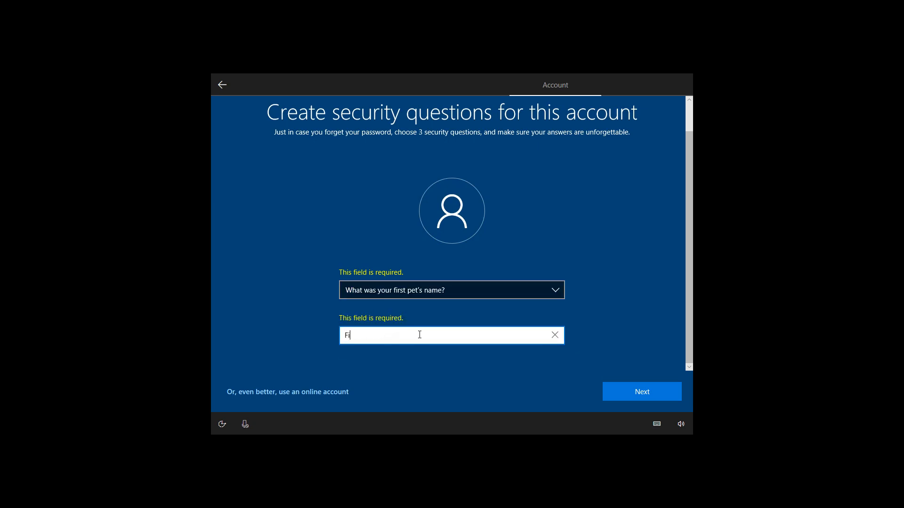
{"action": "type", "text": "do"}
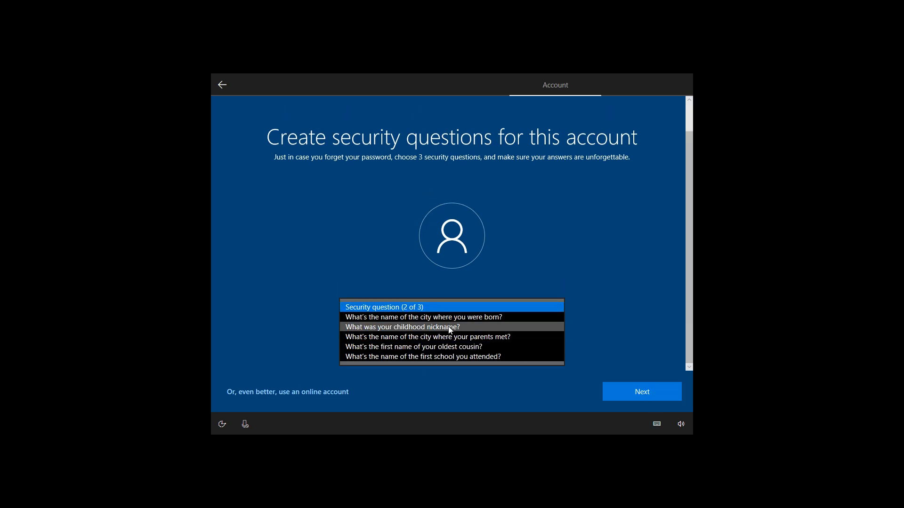
Set question 2 to birth city ('Kyoto') and question 3 to parents' meeting city ('New York').
{"action": "left_click", "coordinate": [422, 317]}
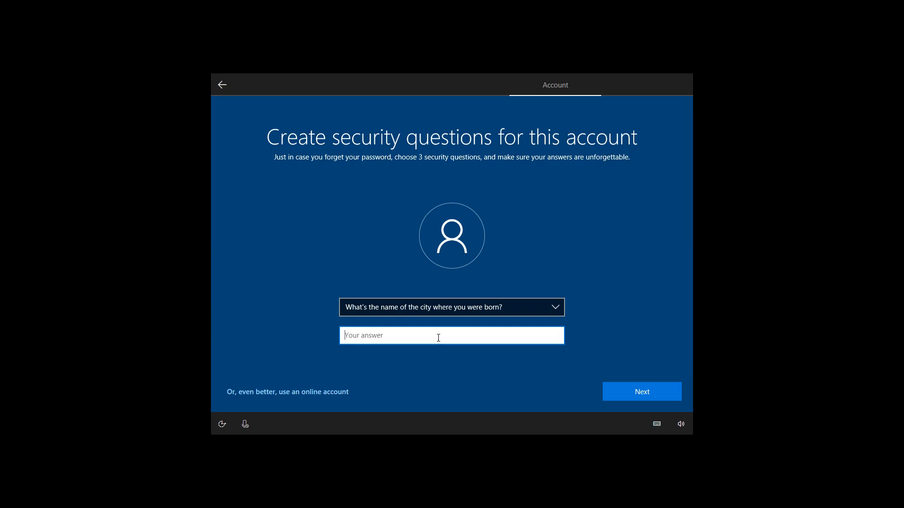
{"action": "type", "text": "Kyoto"}
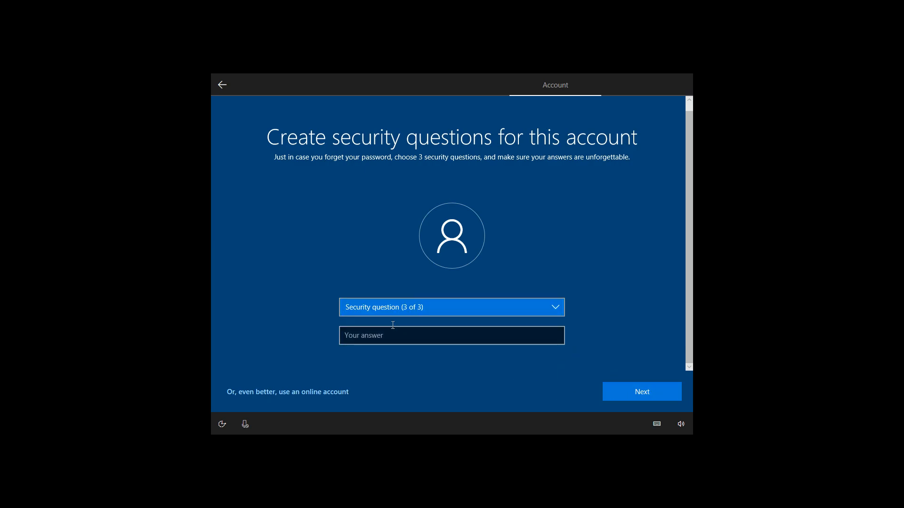
{"action": "left_click", "coordinate": [452, 307]}
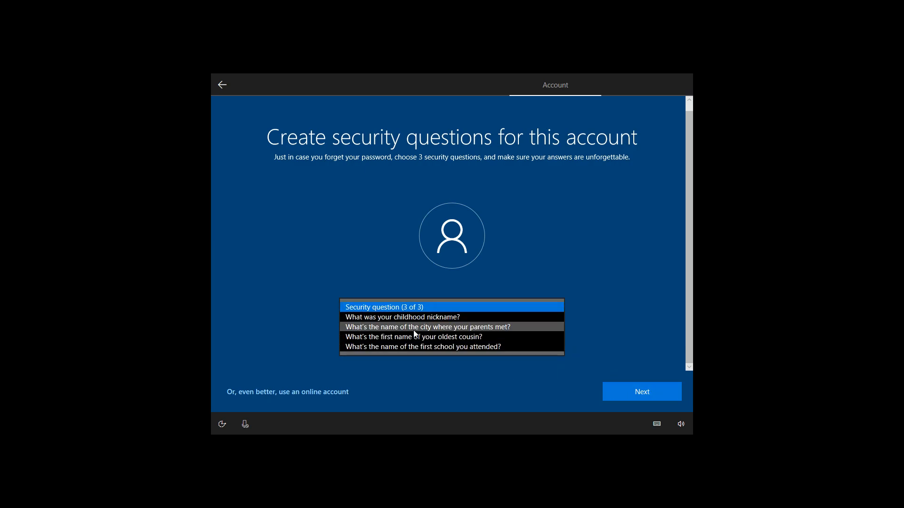
{"action": "left_click", "coordinate": [425, 327]}
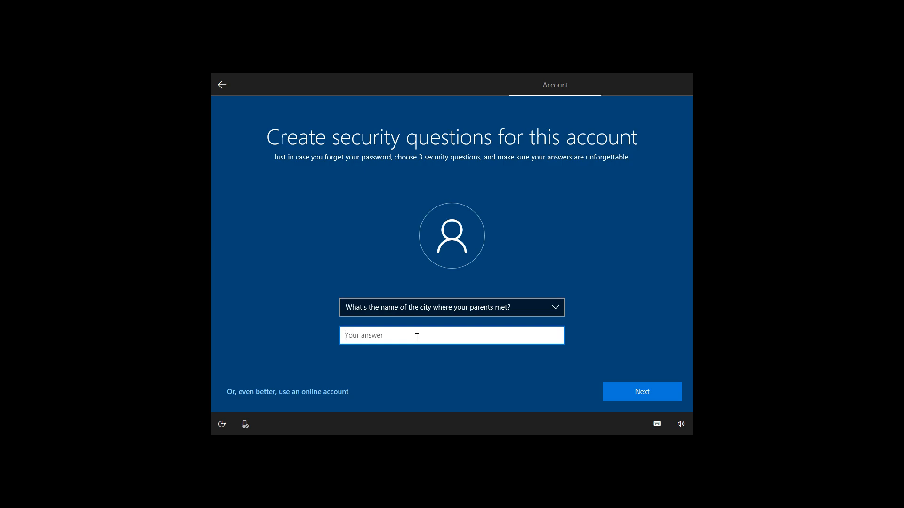
{"action": "type", "text": "A"}
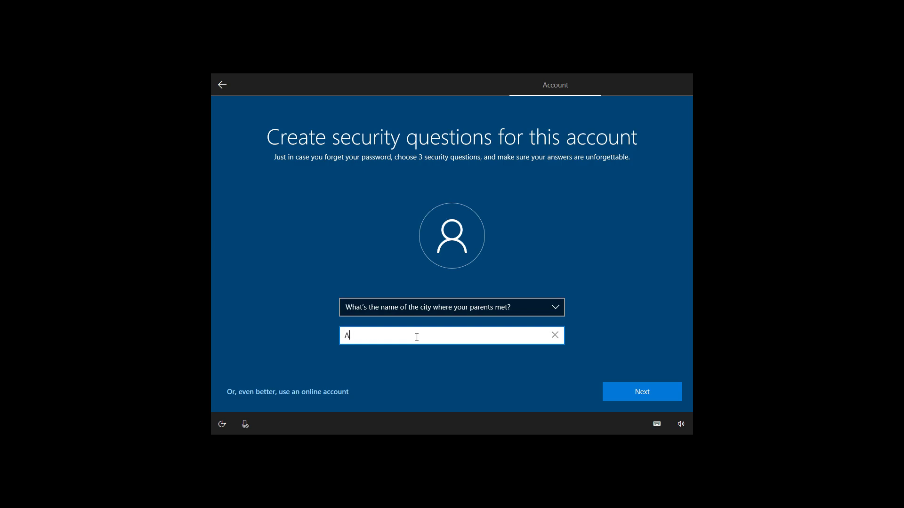
{"action": "left_click", "coordinate": [554, 335]}
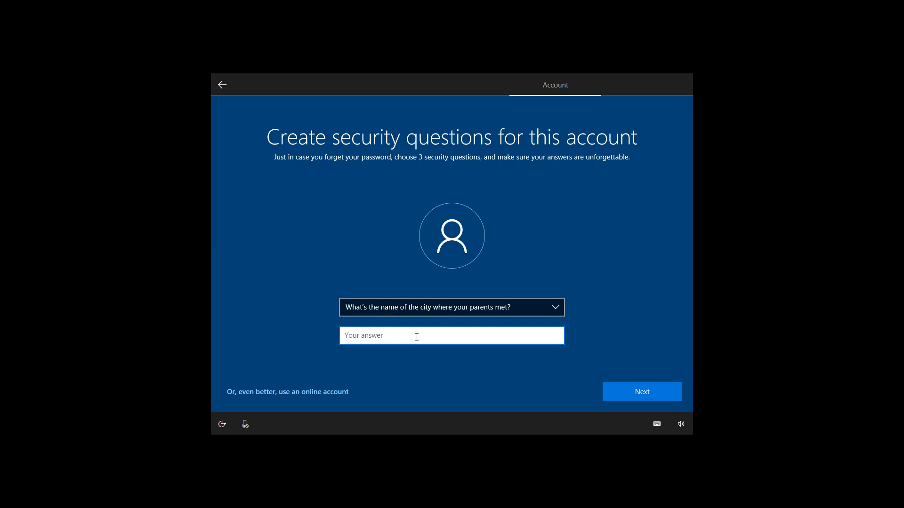
{"action": "type", "text": "New"}
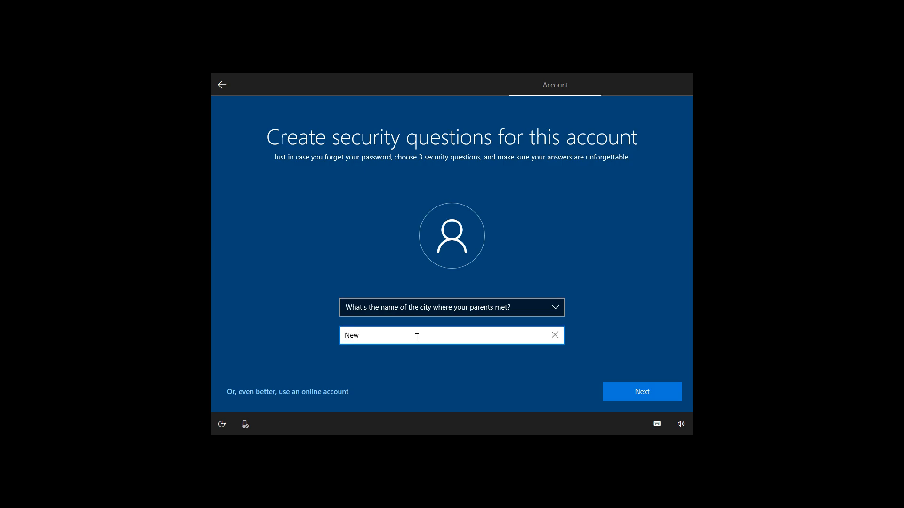
{"action": "type", "text": "York"}
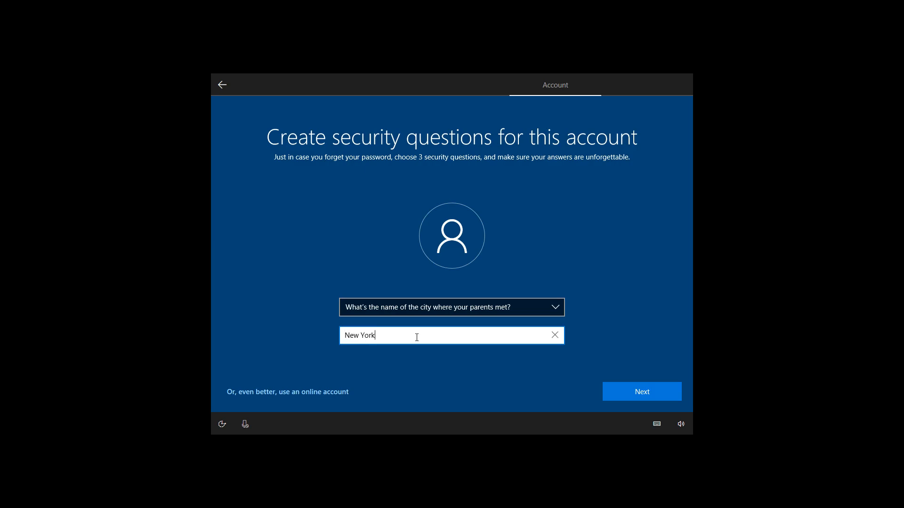
{"action": "left_click", "coordinate": [640, 392]}
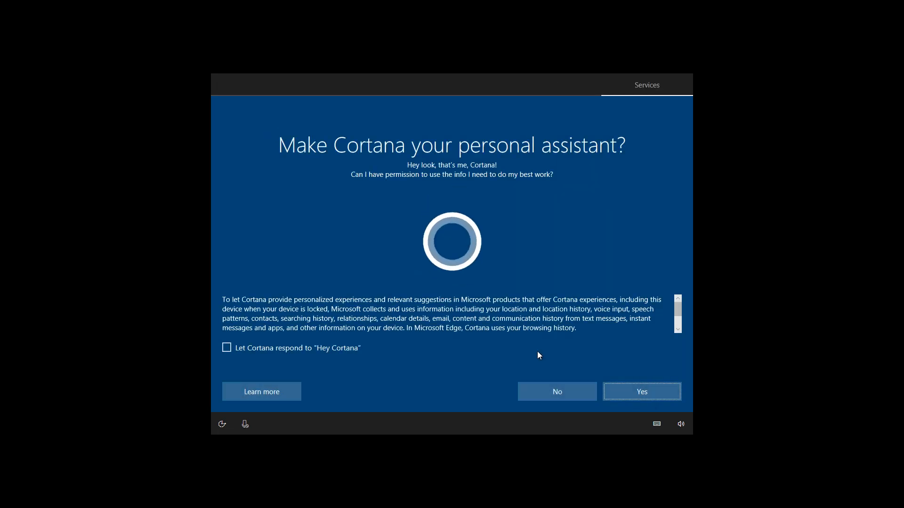
Decline Cortana, switch off inking and typing data sharing, and accept the privacy settings.
{"action": "left_click", "coordinate": [555, 391]}
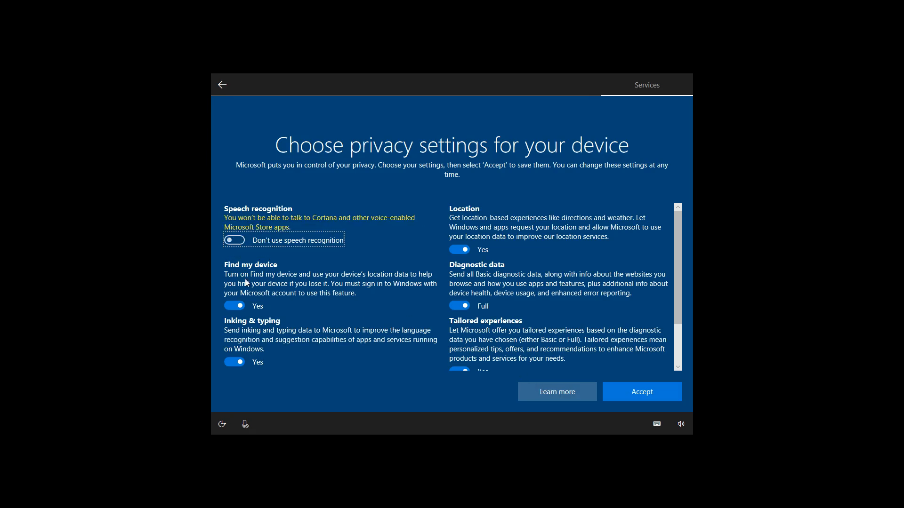
{"action": "left_click", "coordinate": [234, 306]}
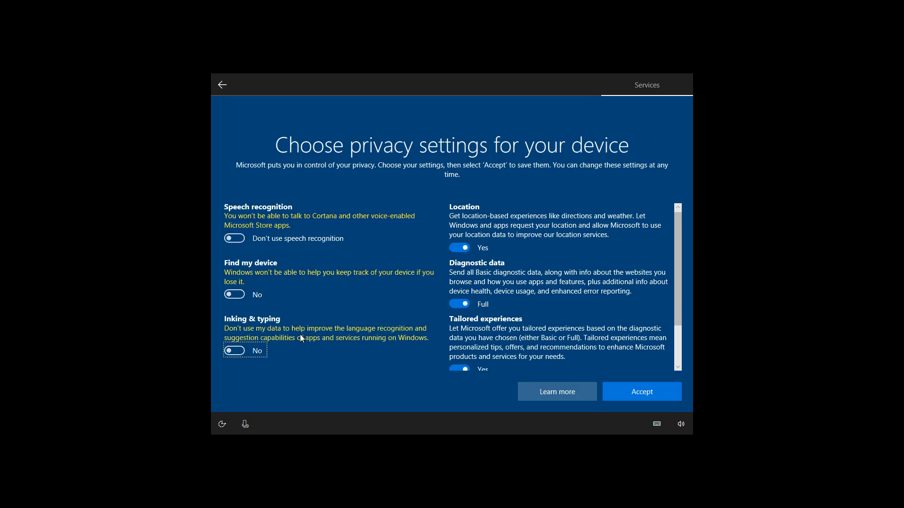
{"action": "scroll", "scroll_direction": "down", "scroll_amount": 3}
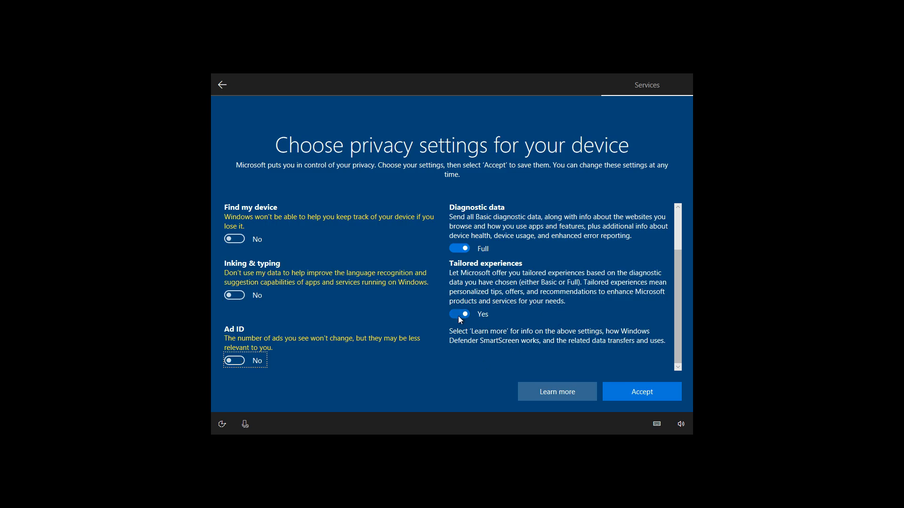
{"action": "scroll", "scroll_direction": "up", "scroll_amount": 3}
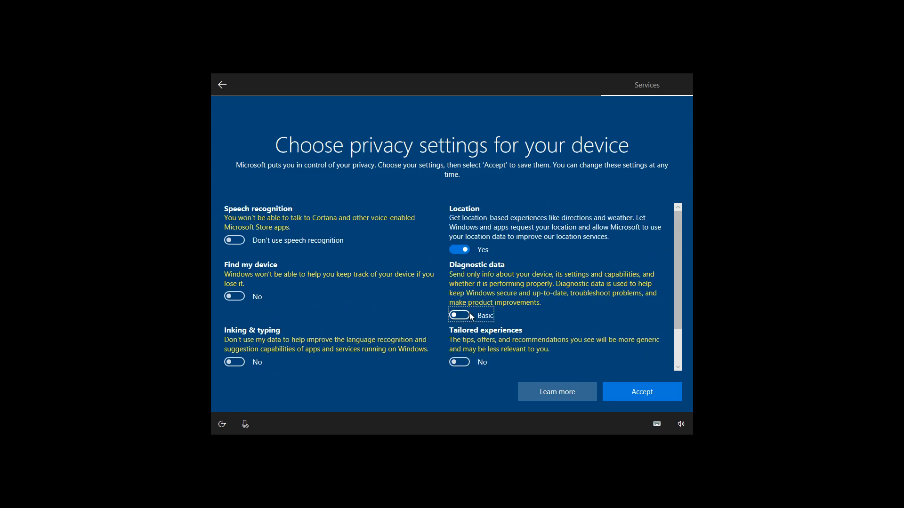
{"action": "scroll", "scroll_direction": "down", "scroll_amount": 3}
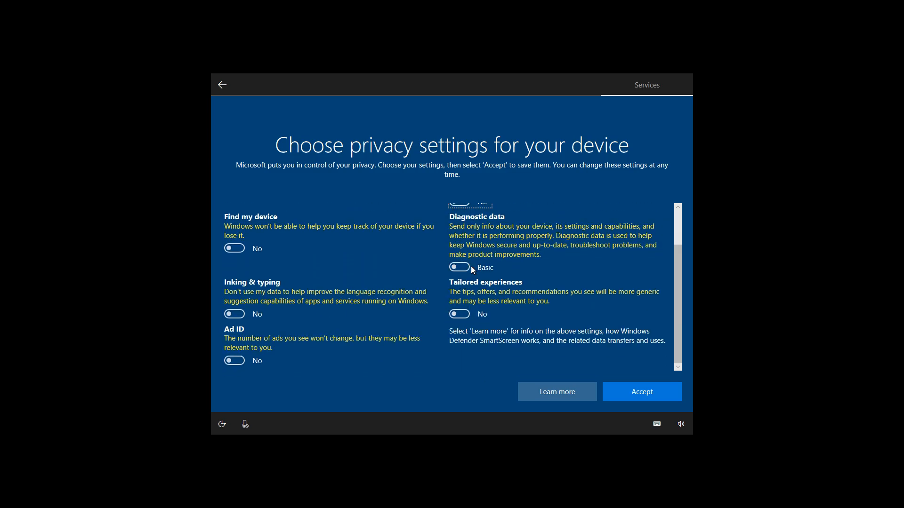
{"action": "left_click", "coordinate": [641, 391]}
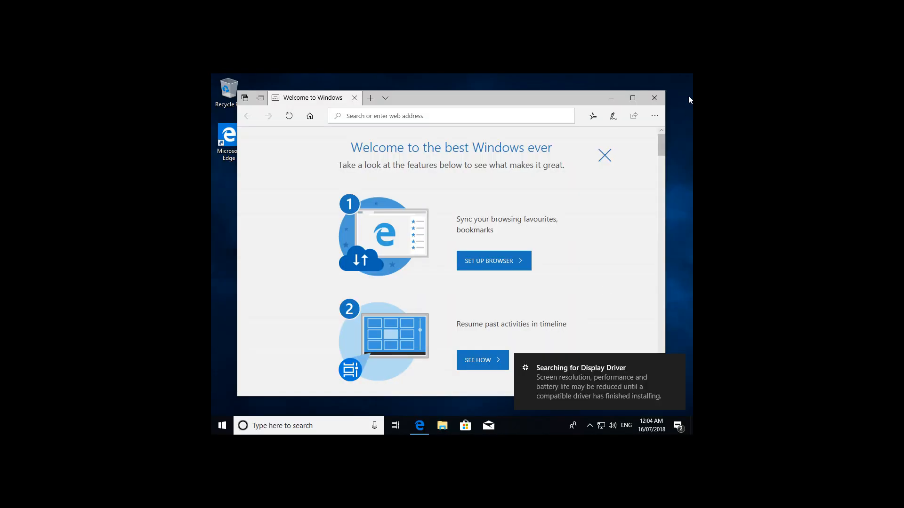
Close the Edge welcome window and the Display settings window after applying 1920 × 1080.
{"action": "left_click", "coordinate": [654, 98]}
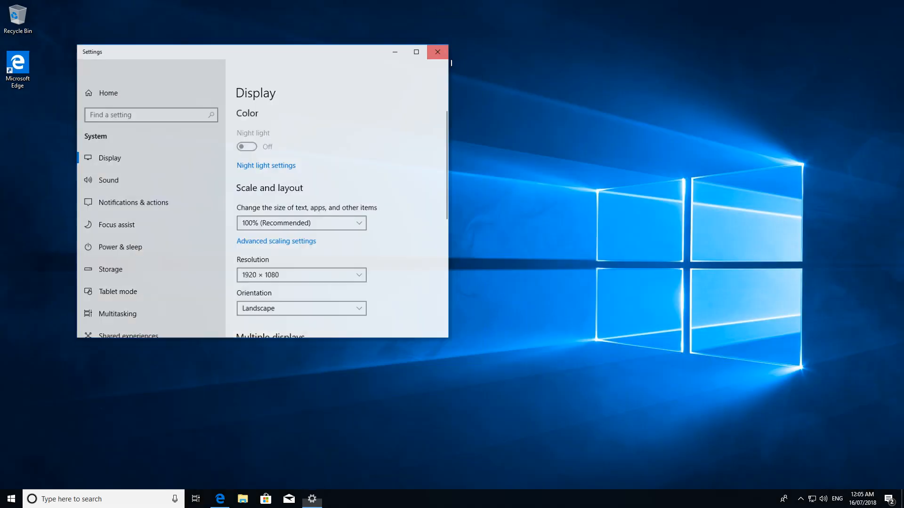
{"action": "left_click", "coordinate": [437, 52]}
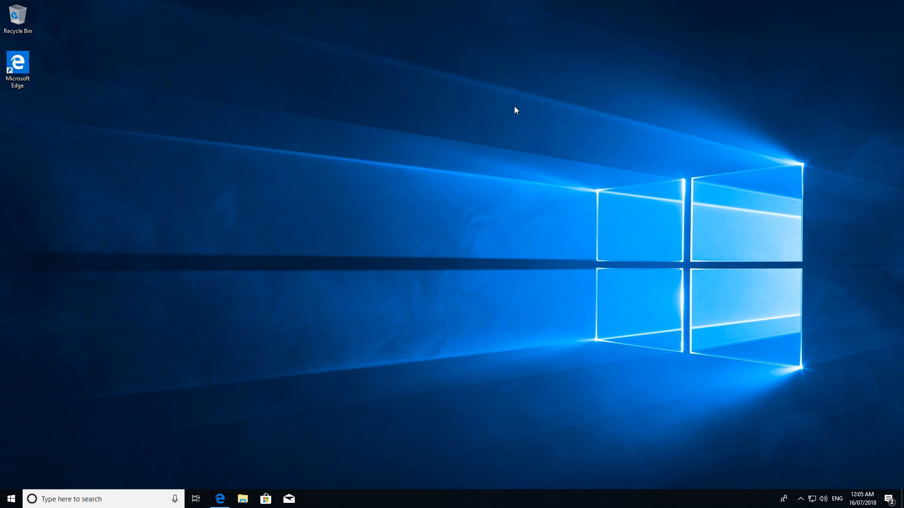
{"action": "mouse_move", "coordinate": [527, 221]}
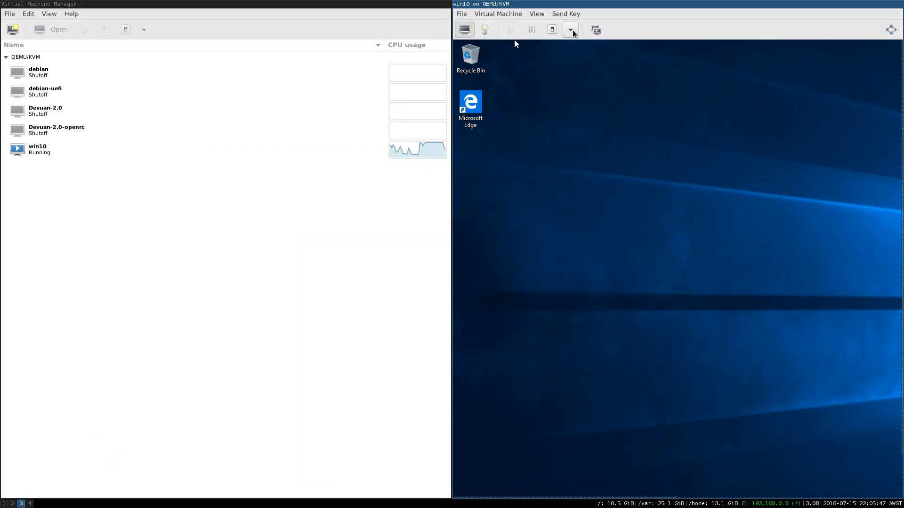
Force Off the win10 machine, then close its console window from the File menu.
{"action": "left_click", "coordinate": [569, 30]}
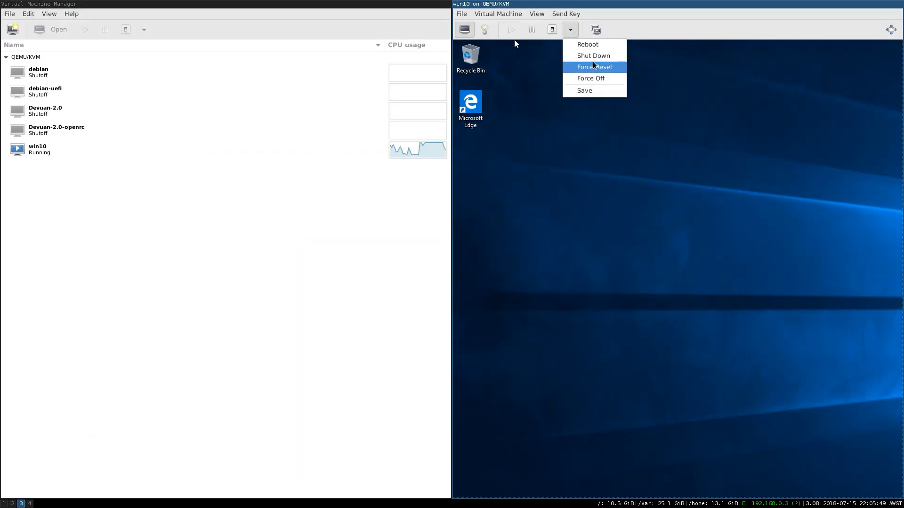
{"action": "left_click", "coordinate": [593, 56]}
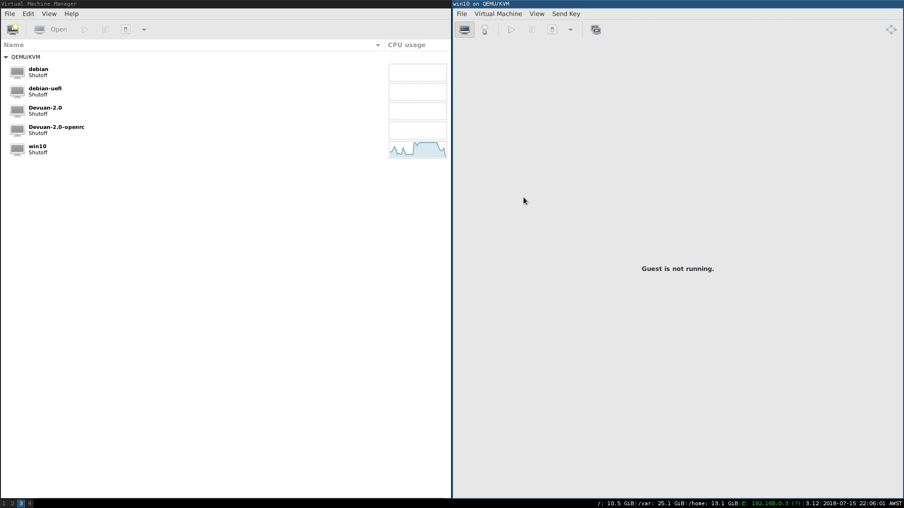
{"action": "left_click", "coordinate": [461, 13]}
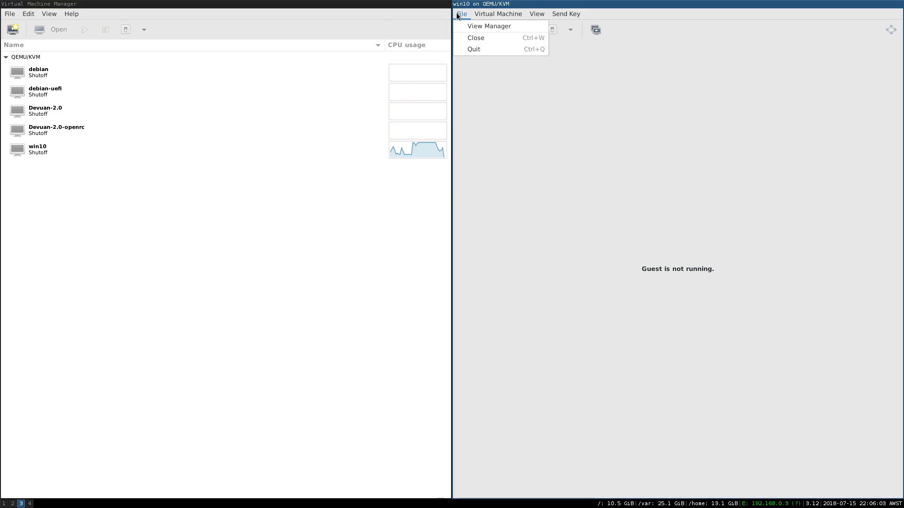
{"action": "mouse_move", "coordinate": [476, 38]}
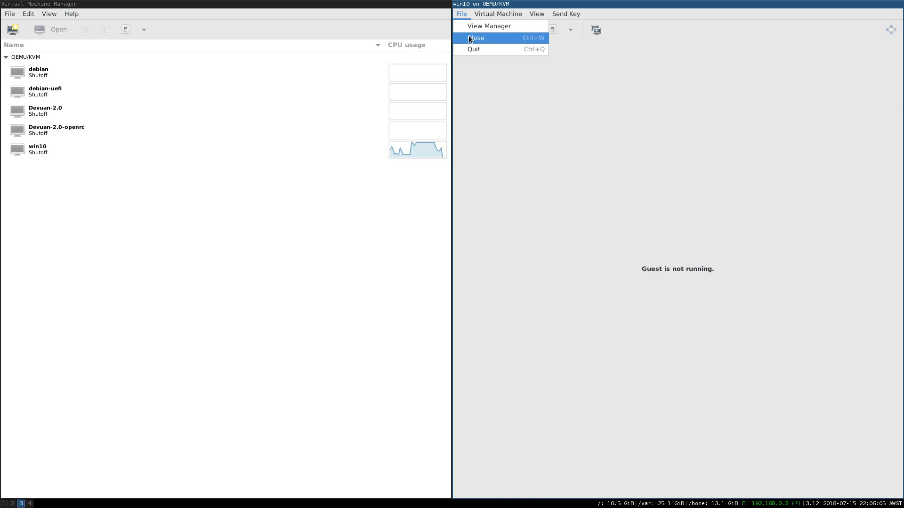
{"action": "left_click", "coordinate": [475, 38]}
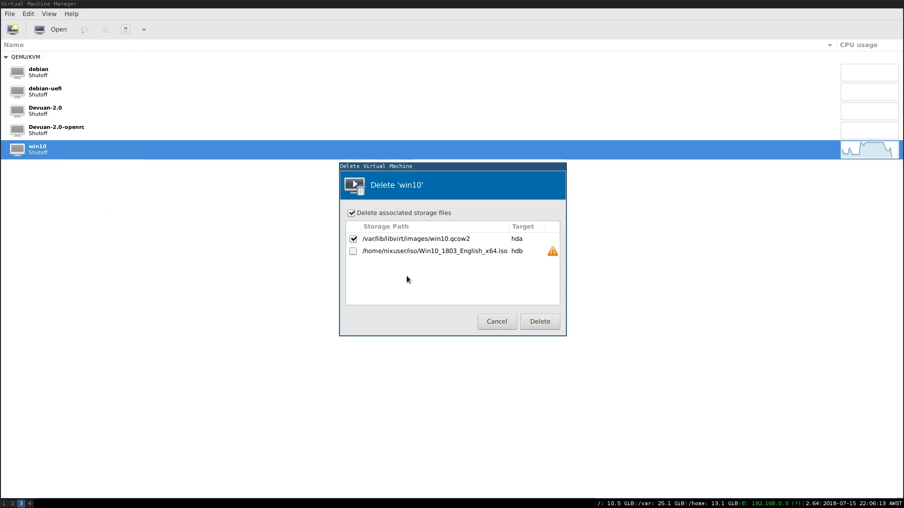
Delete win10 with only win10.qcow2 checked, confirming removal of the disk image.
{"action": "left_click", "coordinate": [436, 251]}
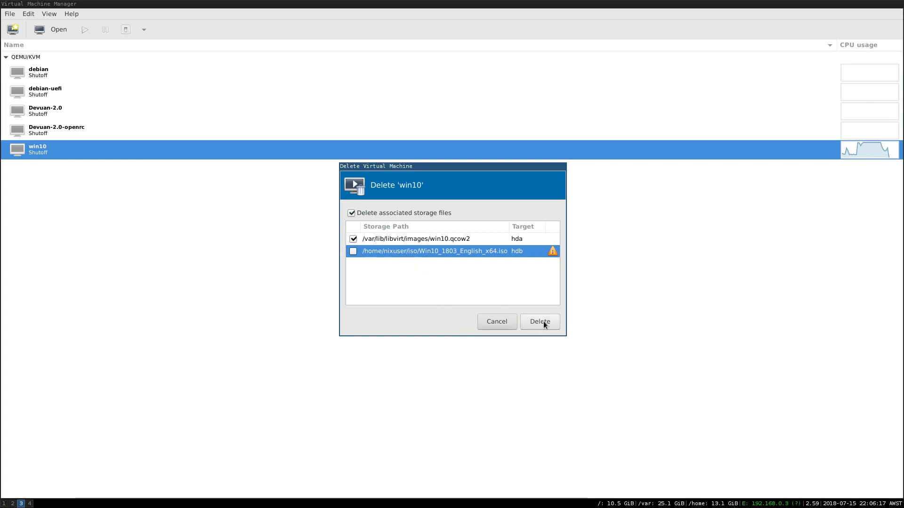
{"action": "left_click", "coordinate": [539, 321]}
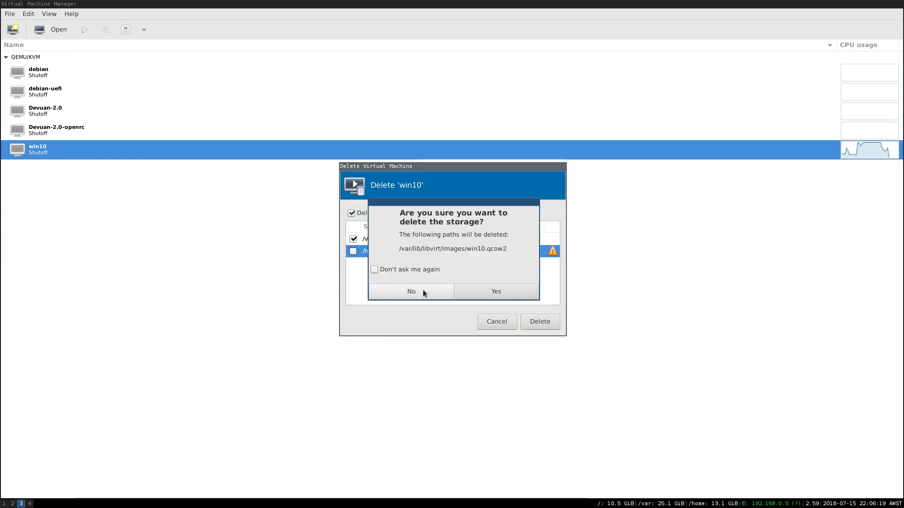
{"action": "left_click", "coordinate": [496, 290]}
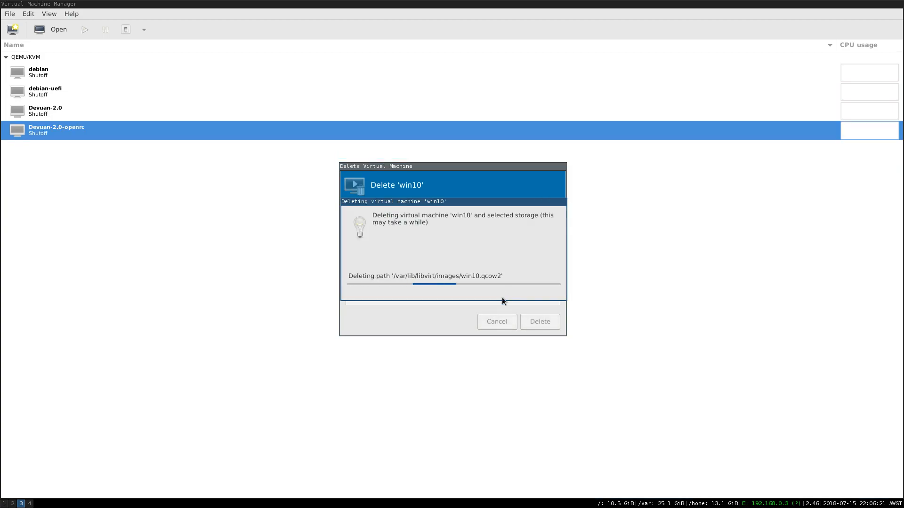
{"action": "left_click", "coordinate": [539, 321]}
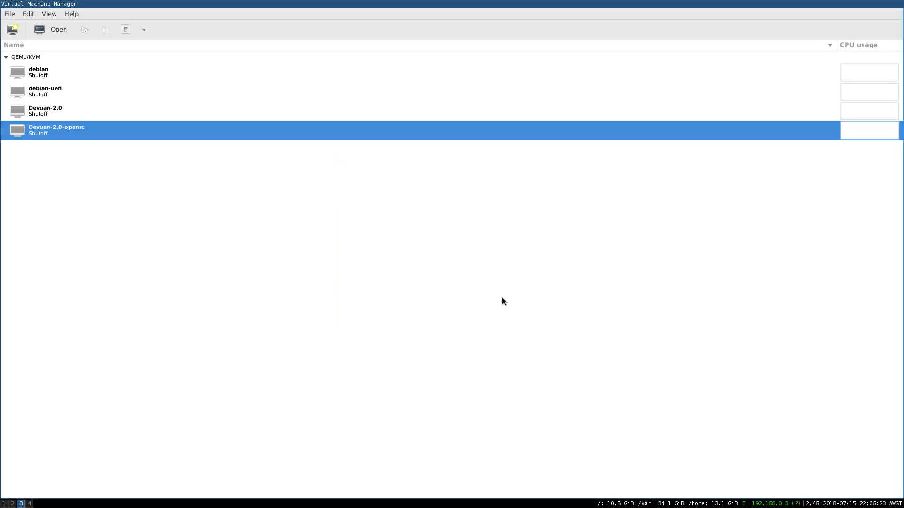